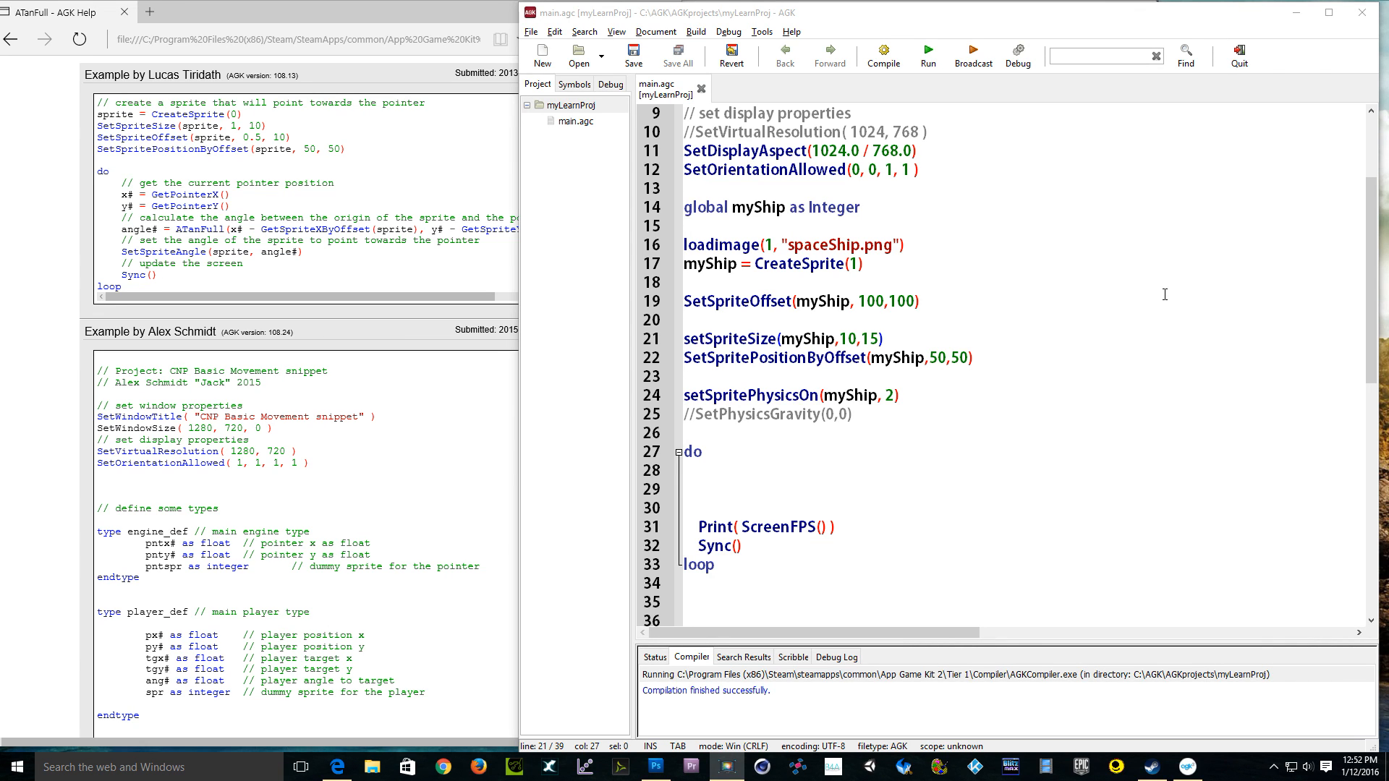
{"action": "mouse_move", "coordinate": [1100, 301]}
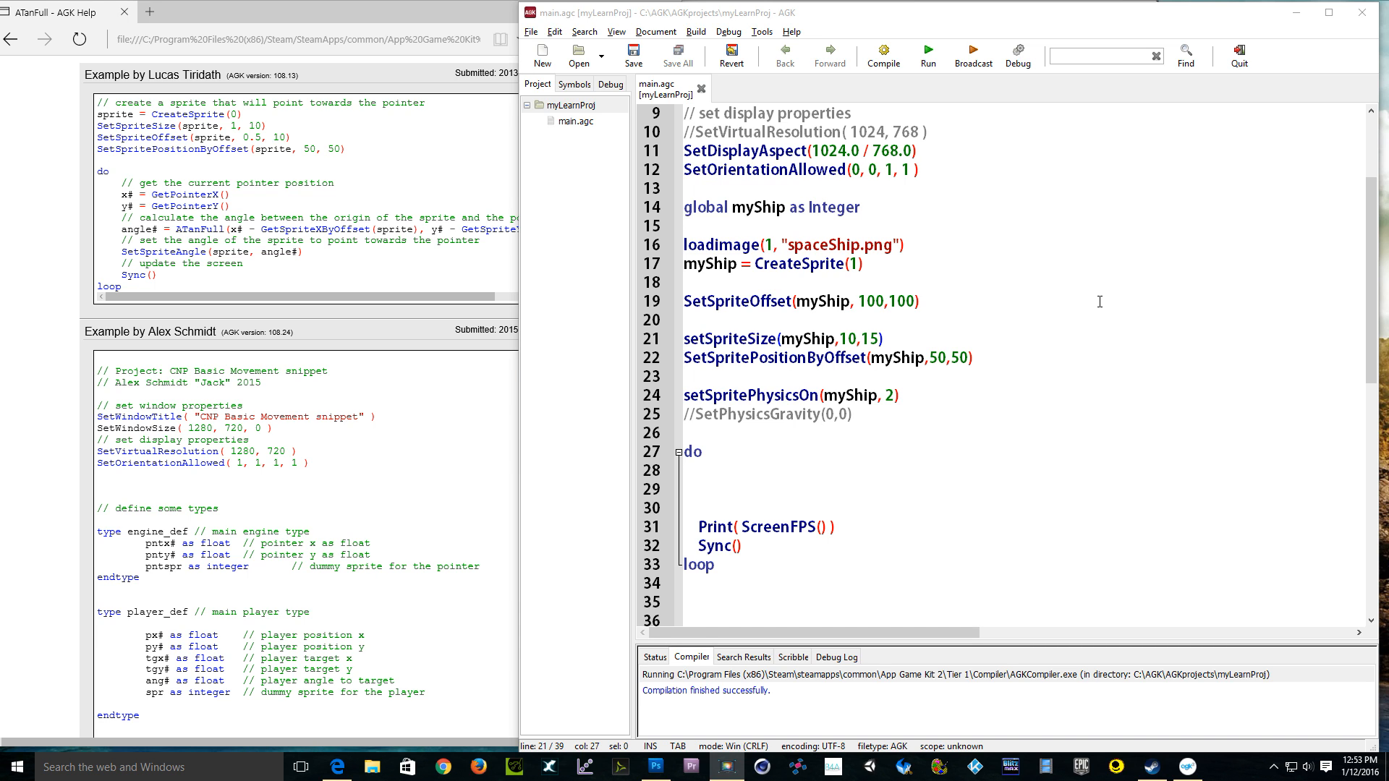
{"action": "mouse_move", "coordinate": [971, 302]}
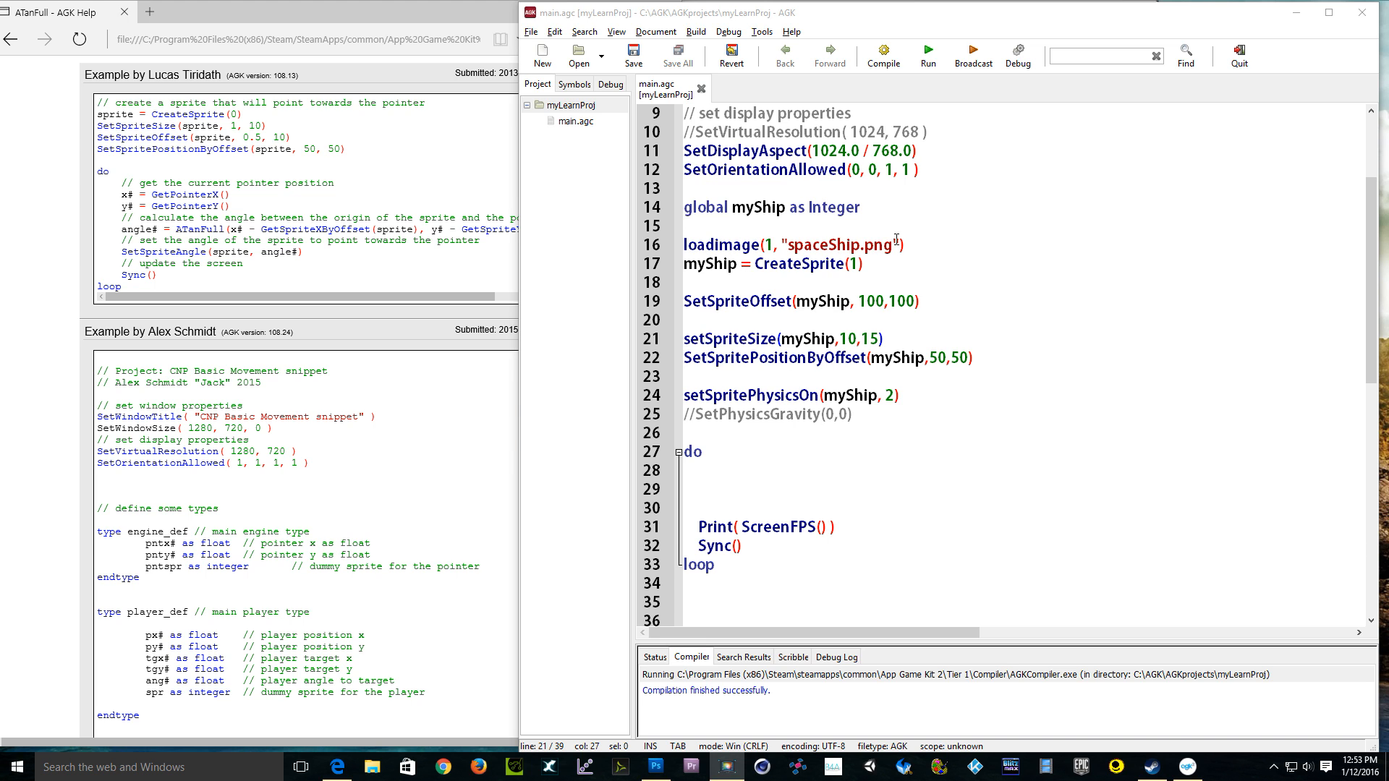
{"action": "mouse_move", "coordinate": [749, 297]}
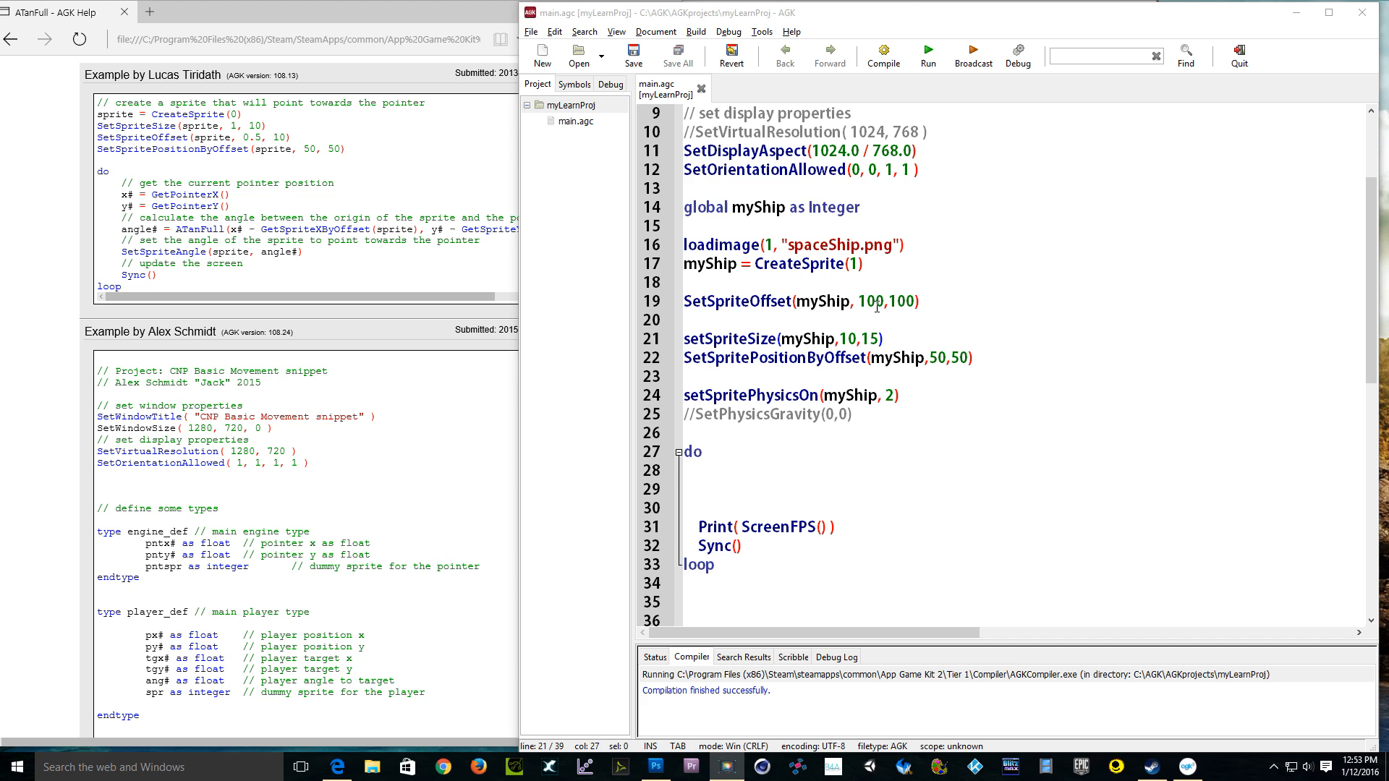
{"action": "mouse_move", "coordinate": [773, 325]}
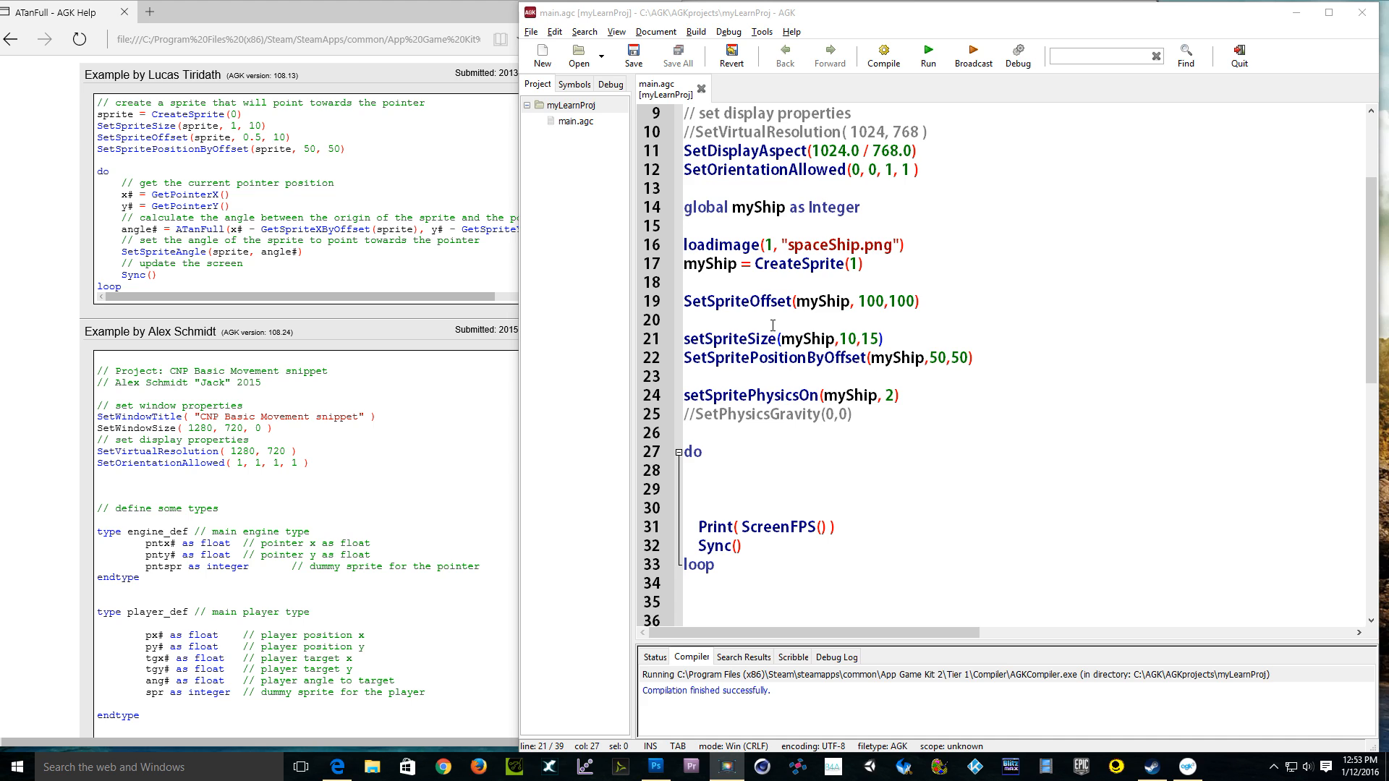
{"action": "mouse_move", "coordinate": [870, 304]}
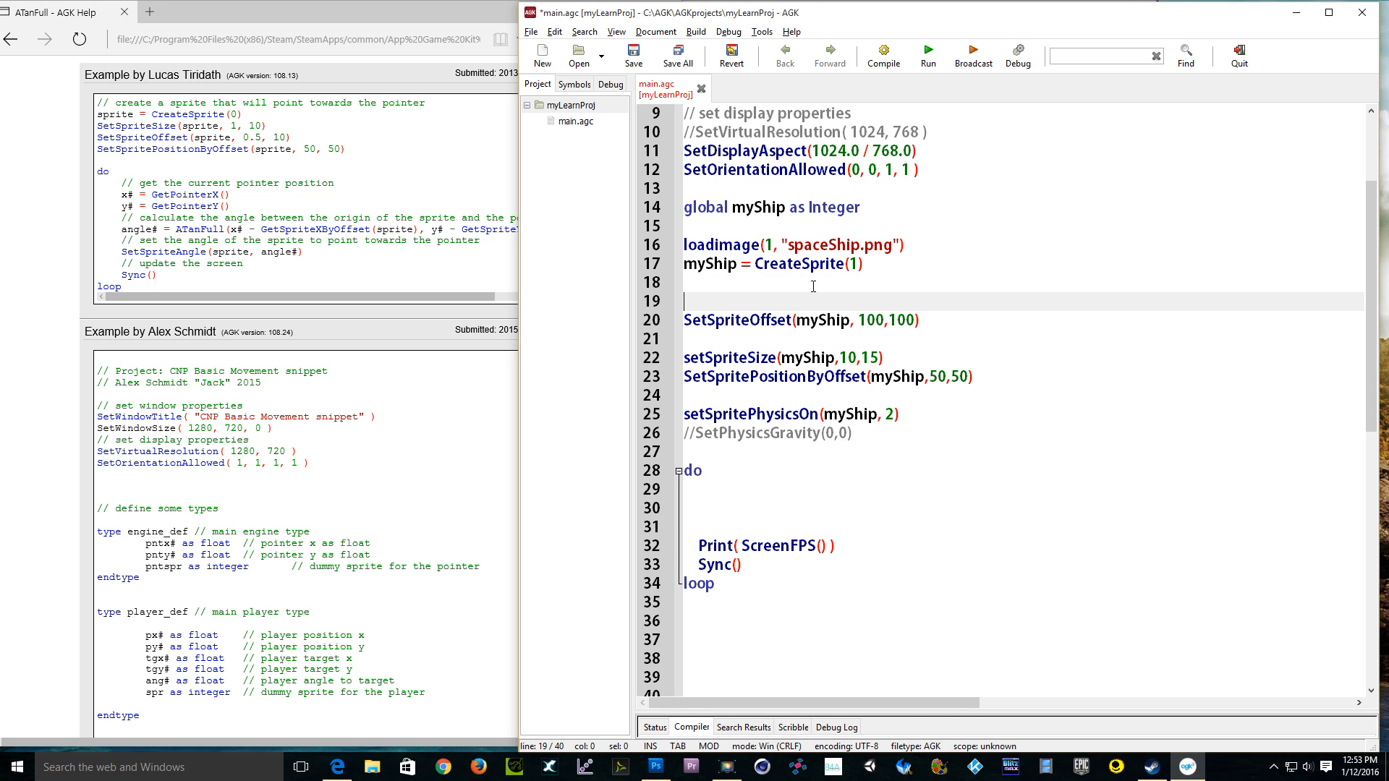
Step: Enter GetSpriteHeight on line 19 via autocomplete and select the function name
{"action": "type", "text": "getSpri"}
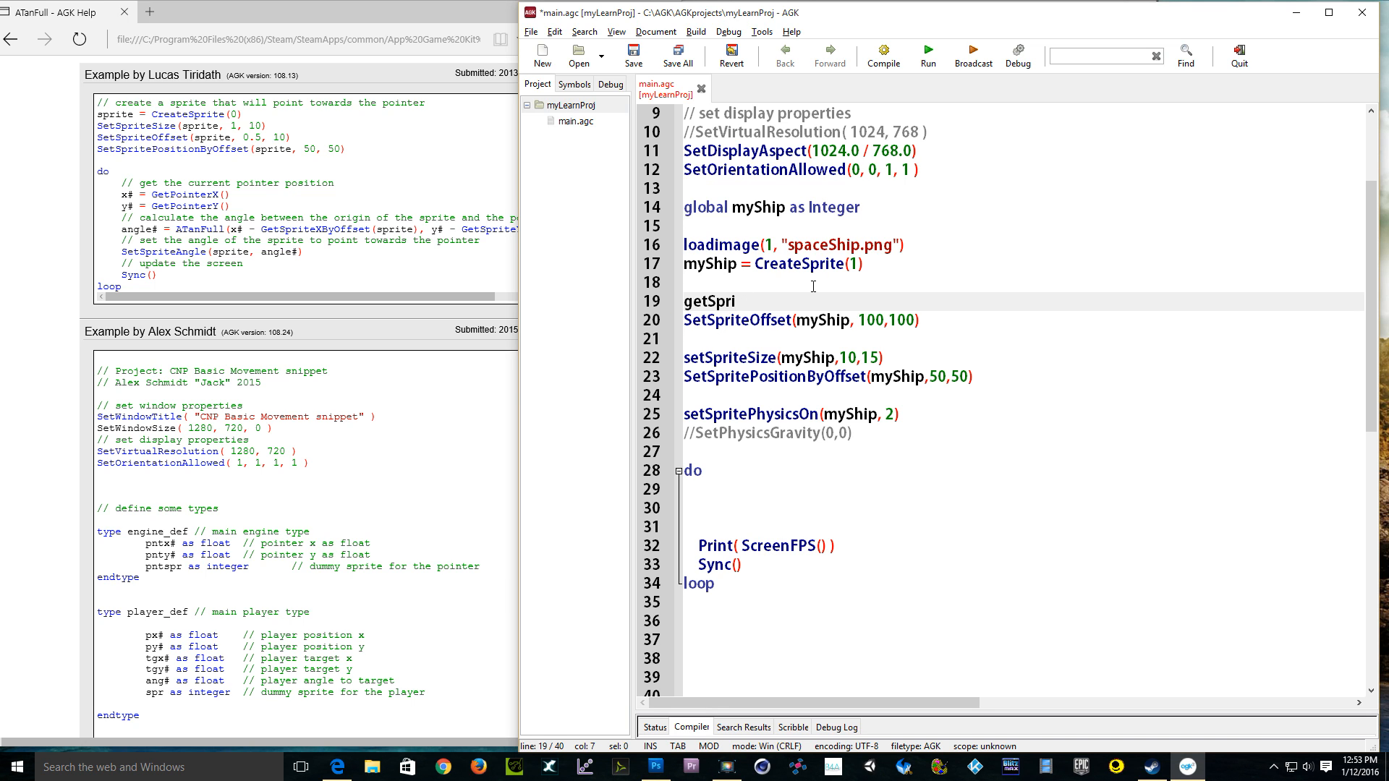
{"action": "type", "text": "t"}
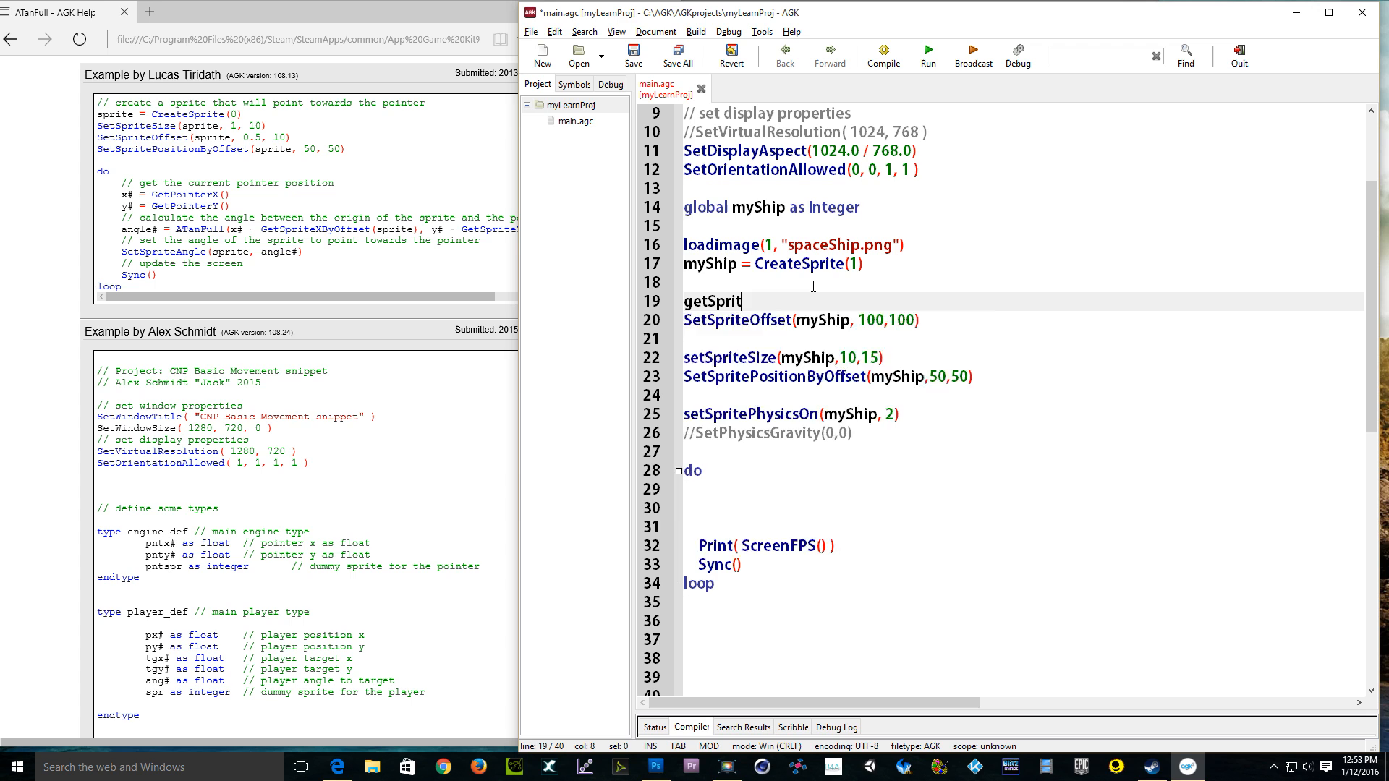
{"action": "type", "text": "eHeight"}
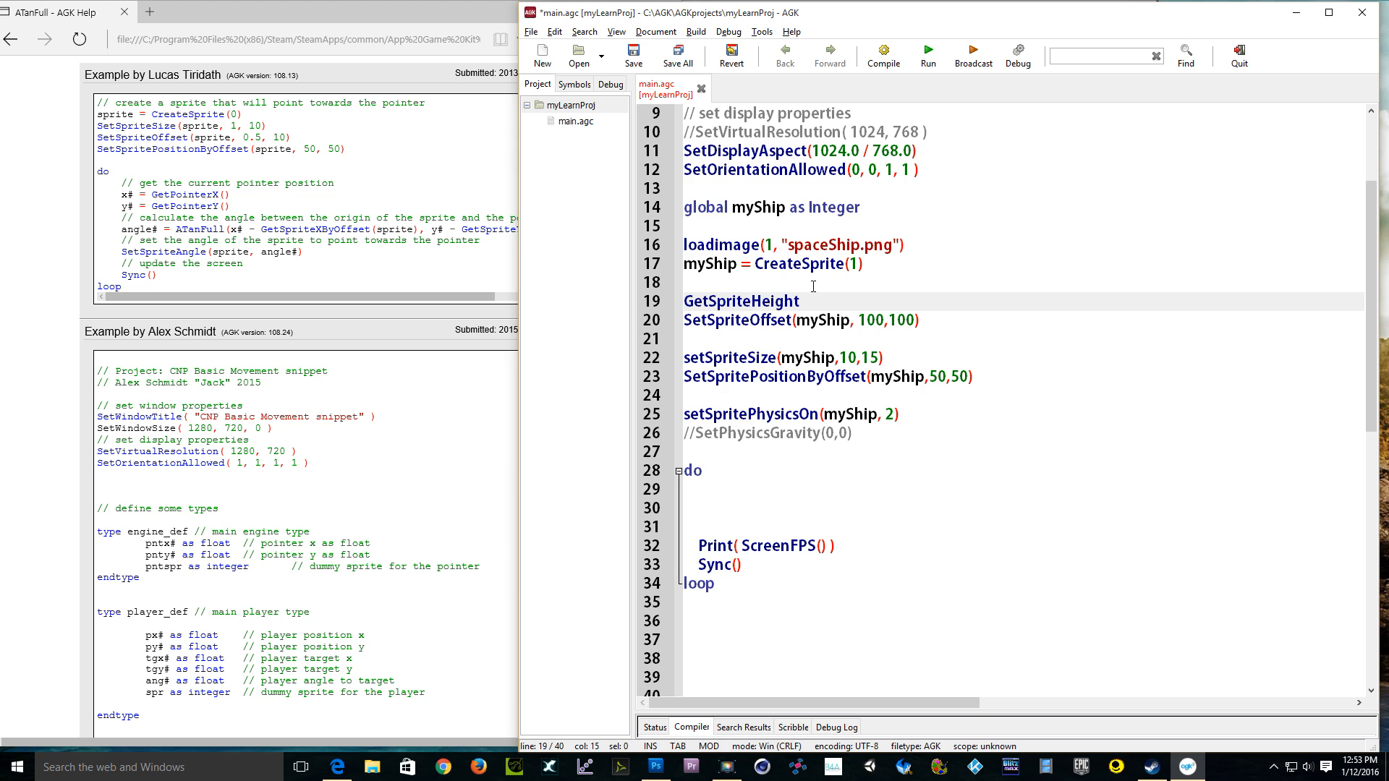
{"action": "left_click", "coordinate": [798, 301]}
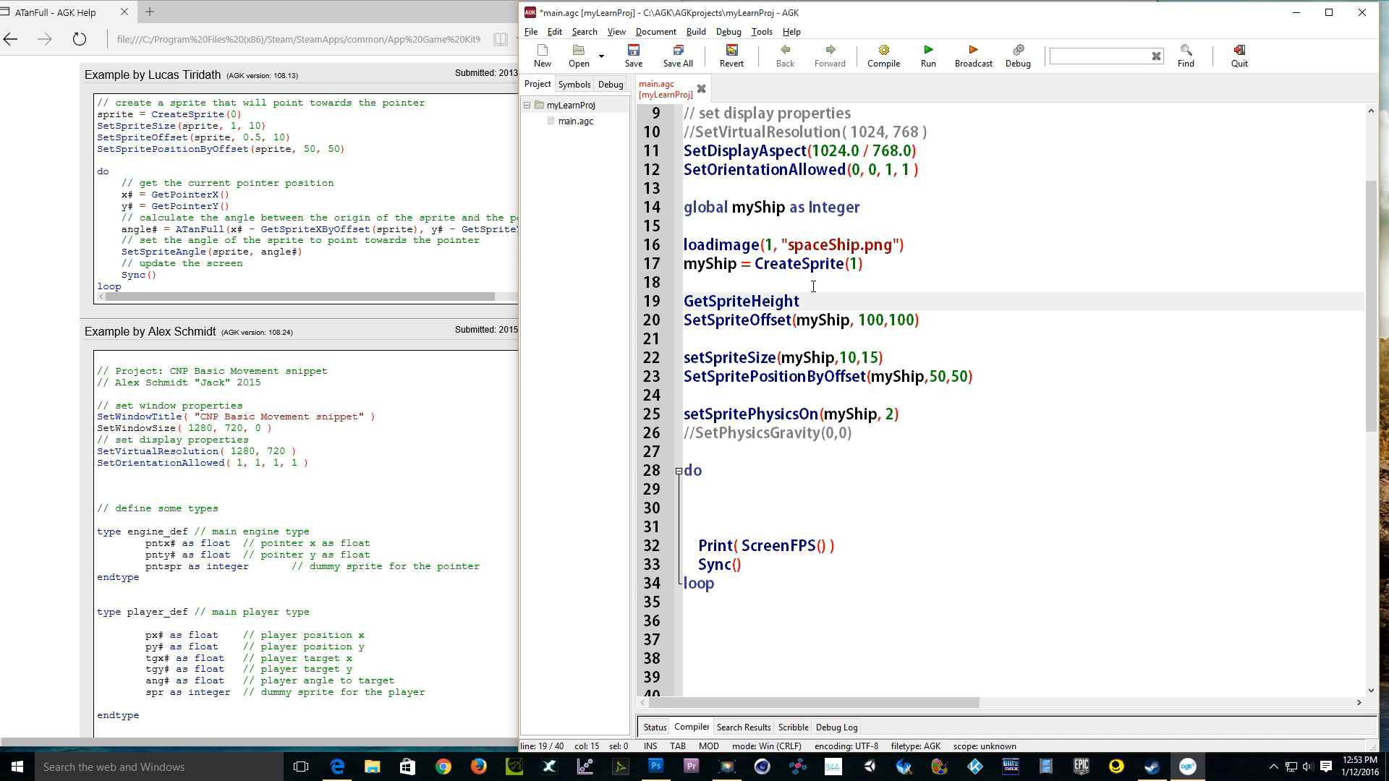
{"action": "left_click", "coordinate": [797, 301]}
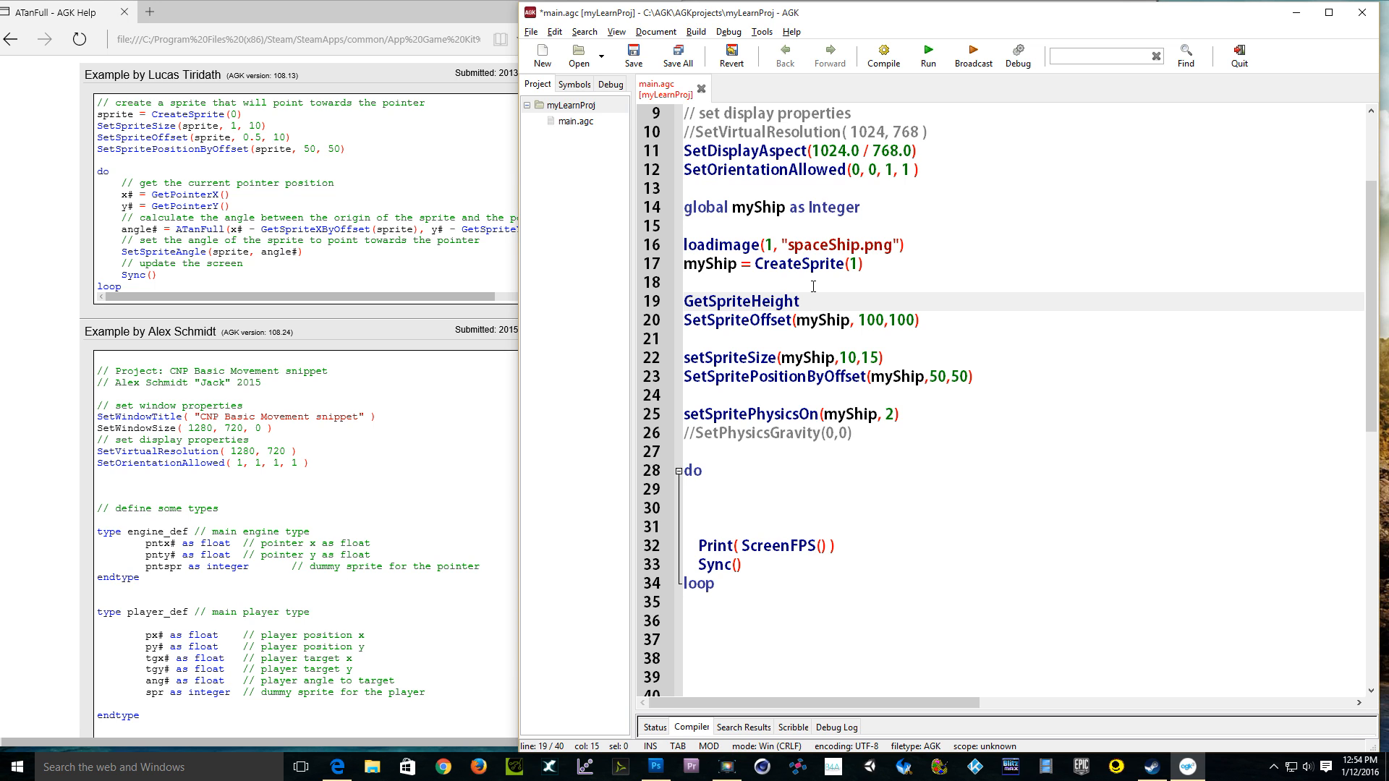
{"action": "left_click", "coordinate": [799, 301]}
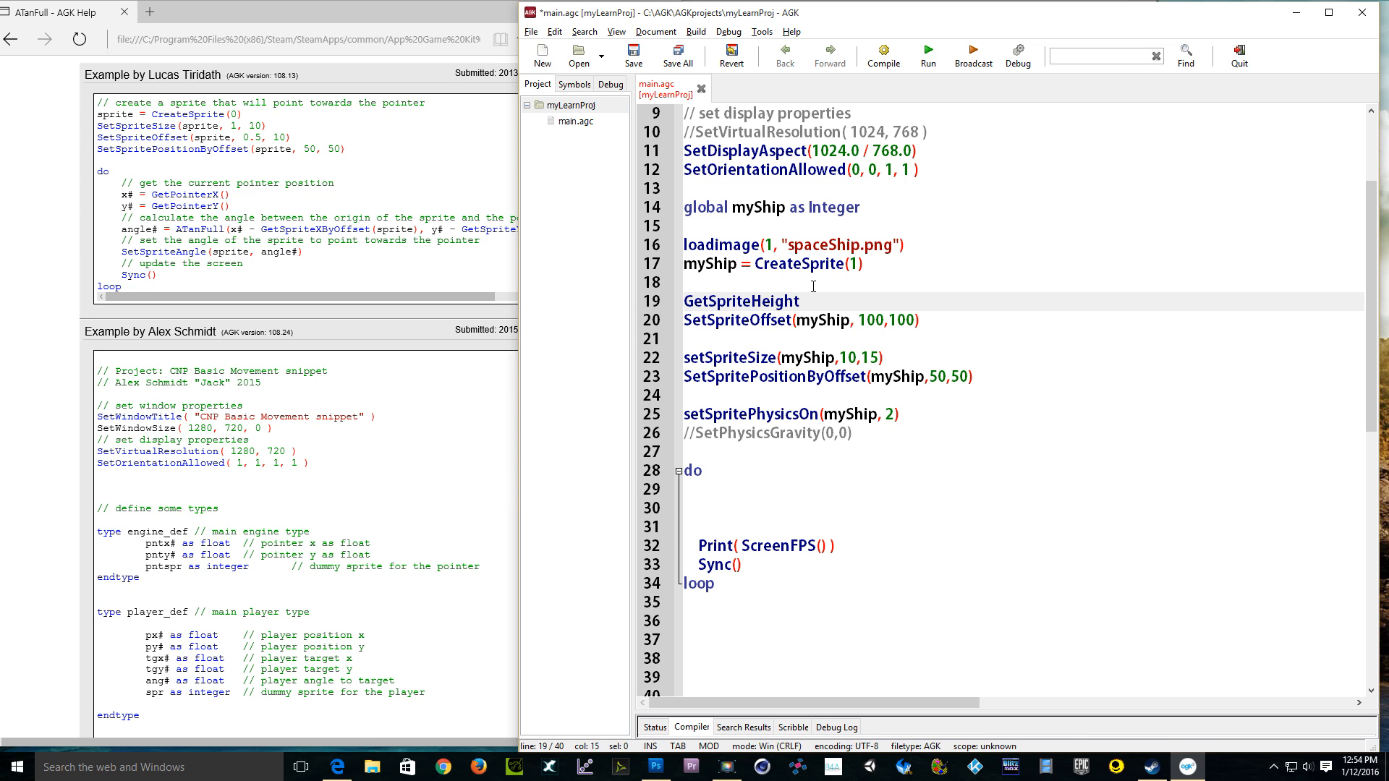
{"action": "left_click", "coordinate": [797, 301]}
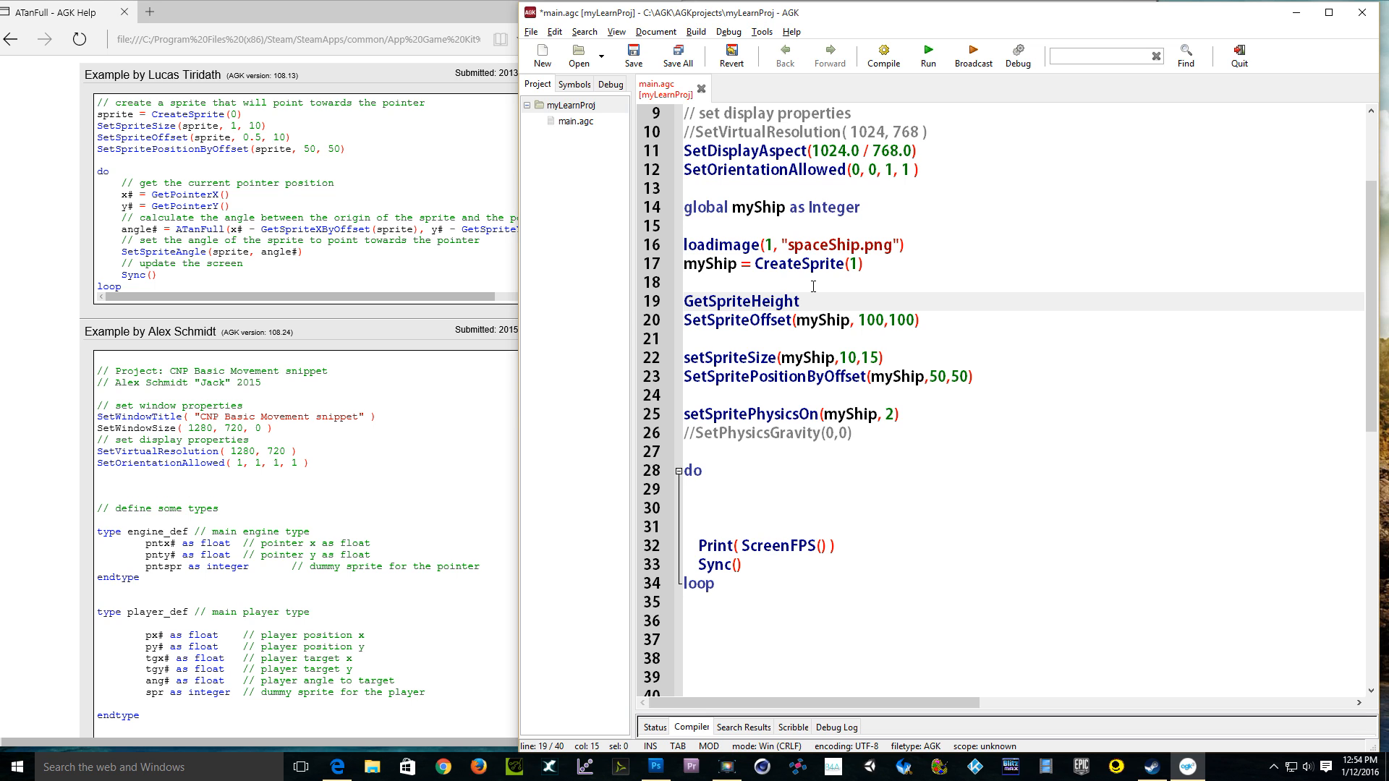
{"action": "left_click", "coordinate": [798, 301]}
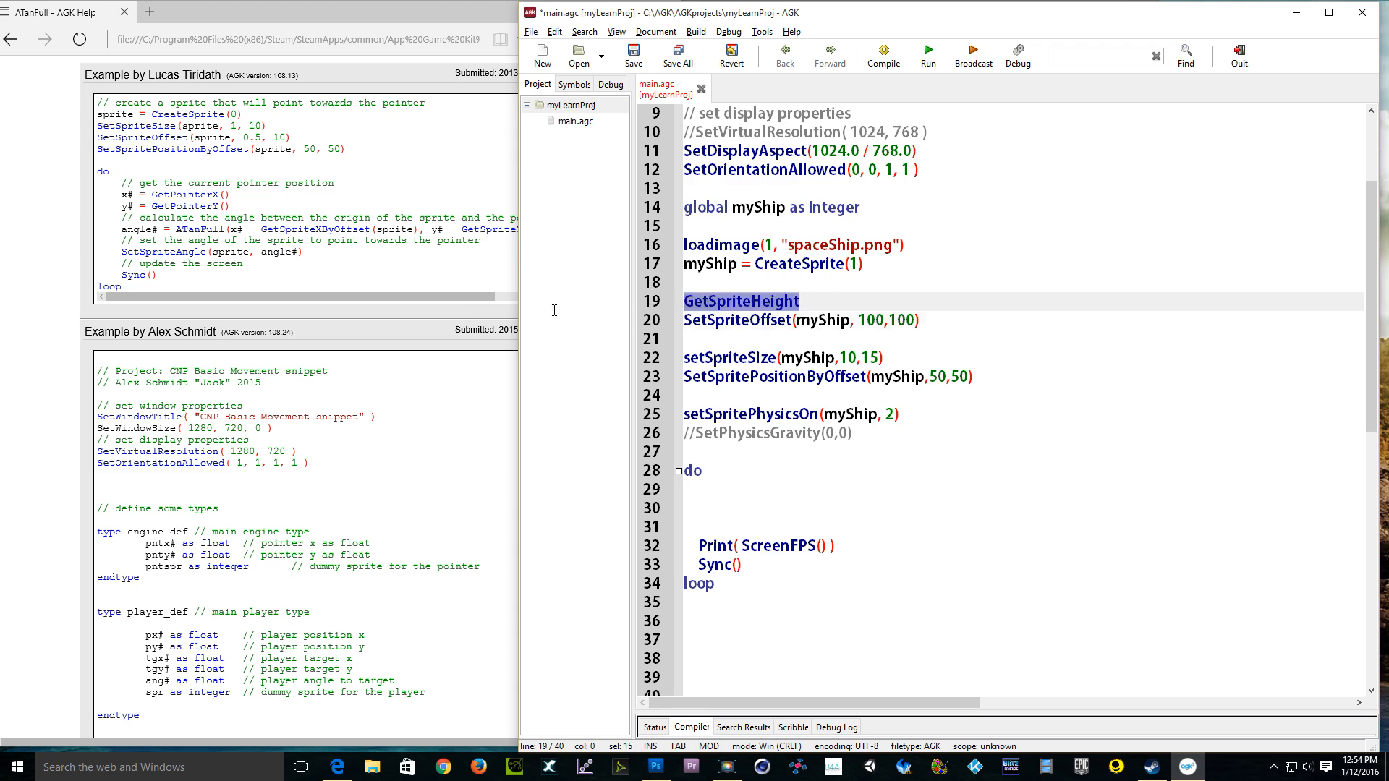
{"action": "left_click", "coordinate": [798, 301]}
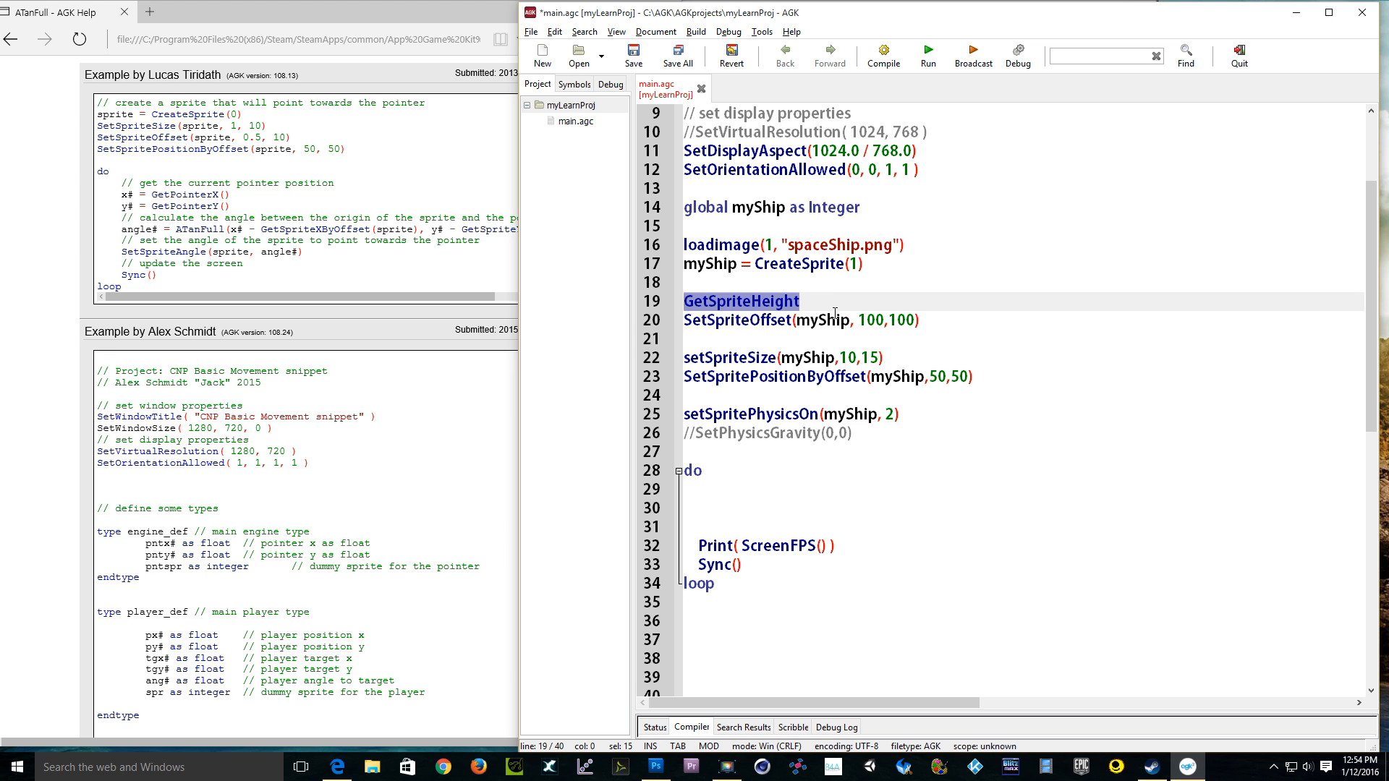
Step: Delete the GetSpriteHeight call, leaving line 18 empty before SetSpriteOffset
{"action": "key", "text": "Delete"}
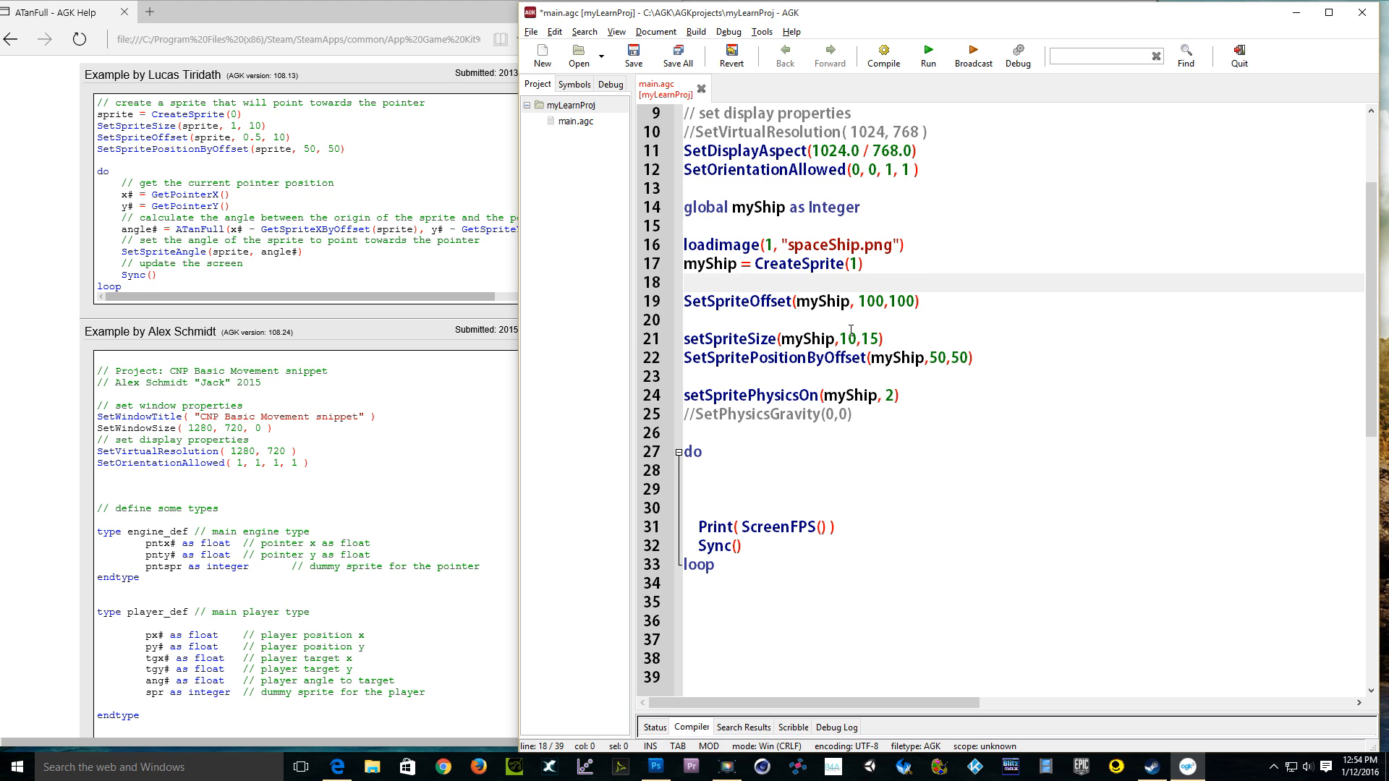
{"action": "left_click", "coordinate": [684, 281]}
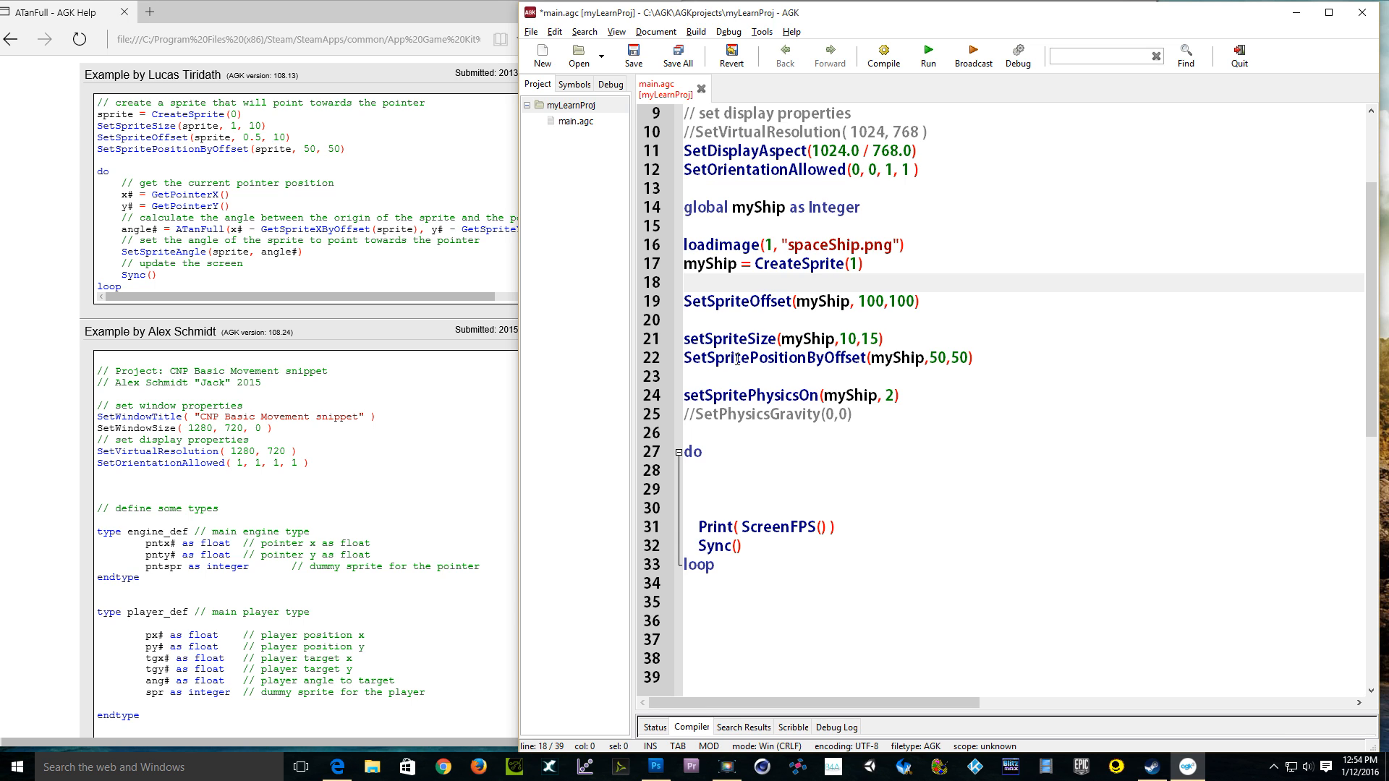
{"action": "left_click", "coordinate": [684, 281]}
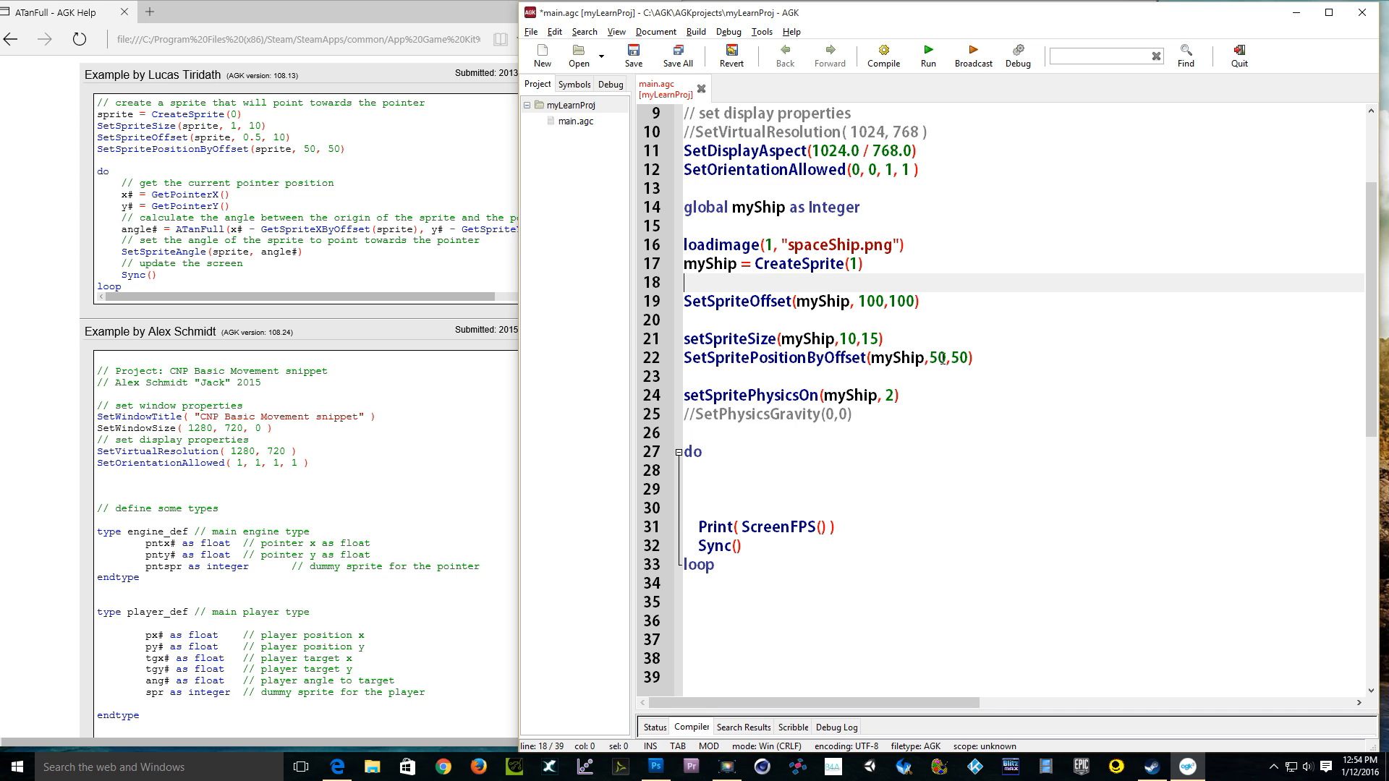
{"action": "mouse_move", "coordinate": [916, 525]}
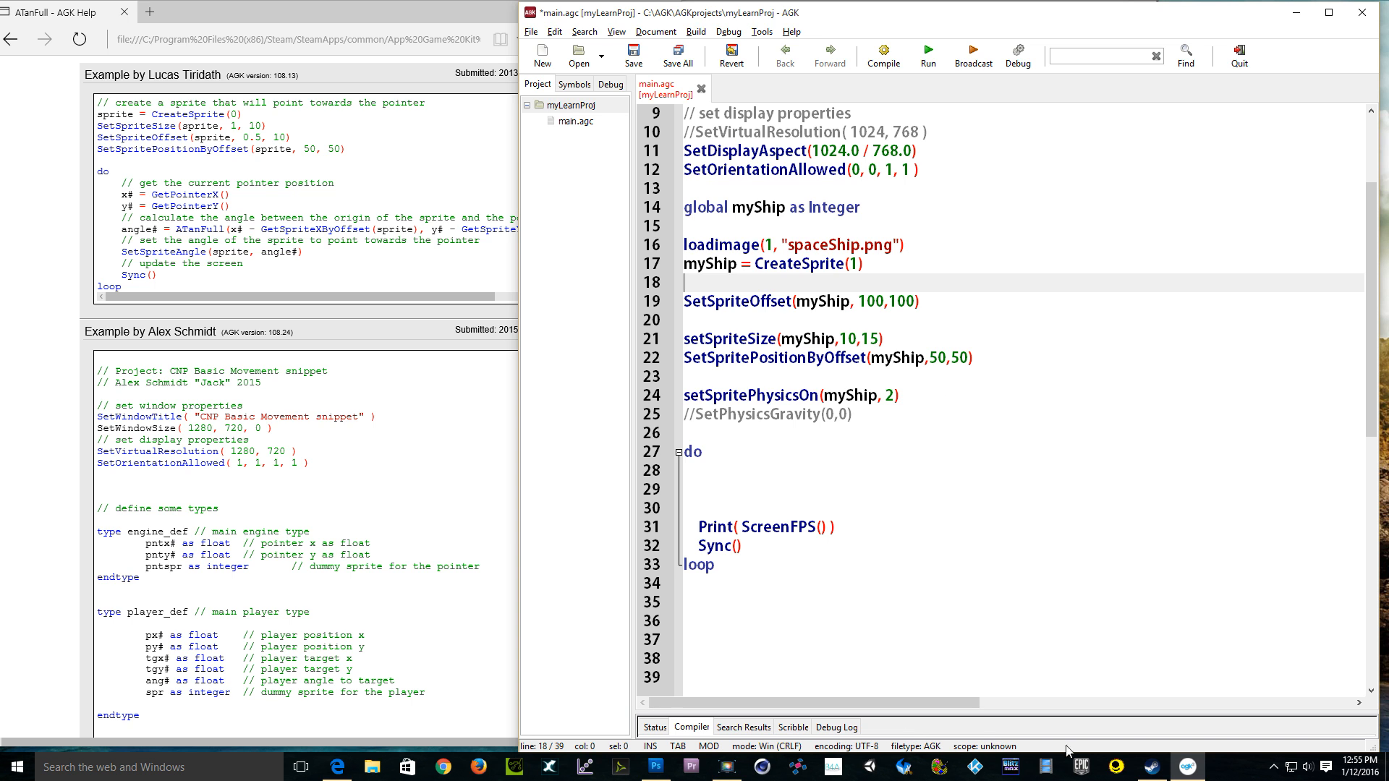
Step: Bring spaceShip.png to the front in Photoshop to inspect the ship artwork
{"action": "left_click", "coordinate": [653, 767]}
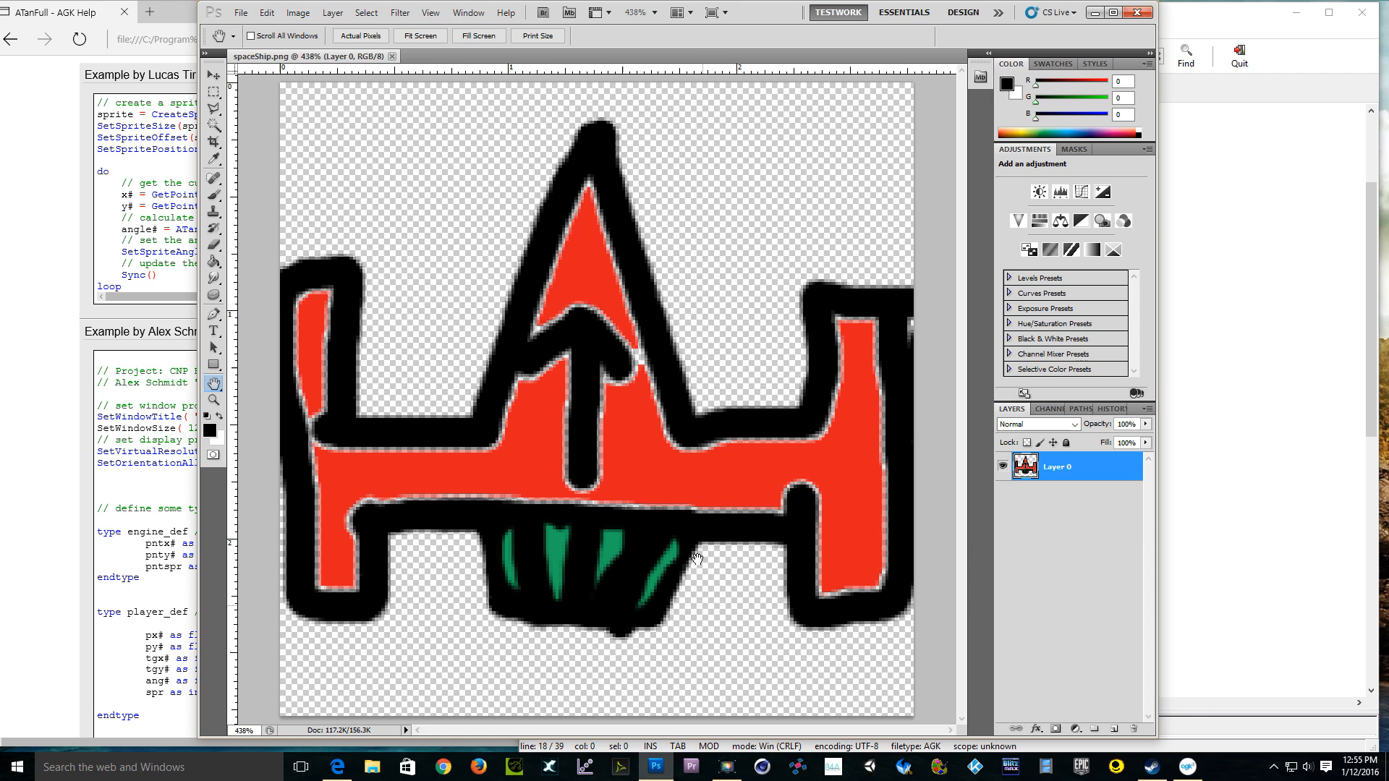
{"action": "mouse_move", "coordinate": [744, 341]}
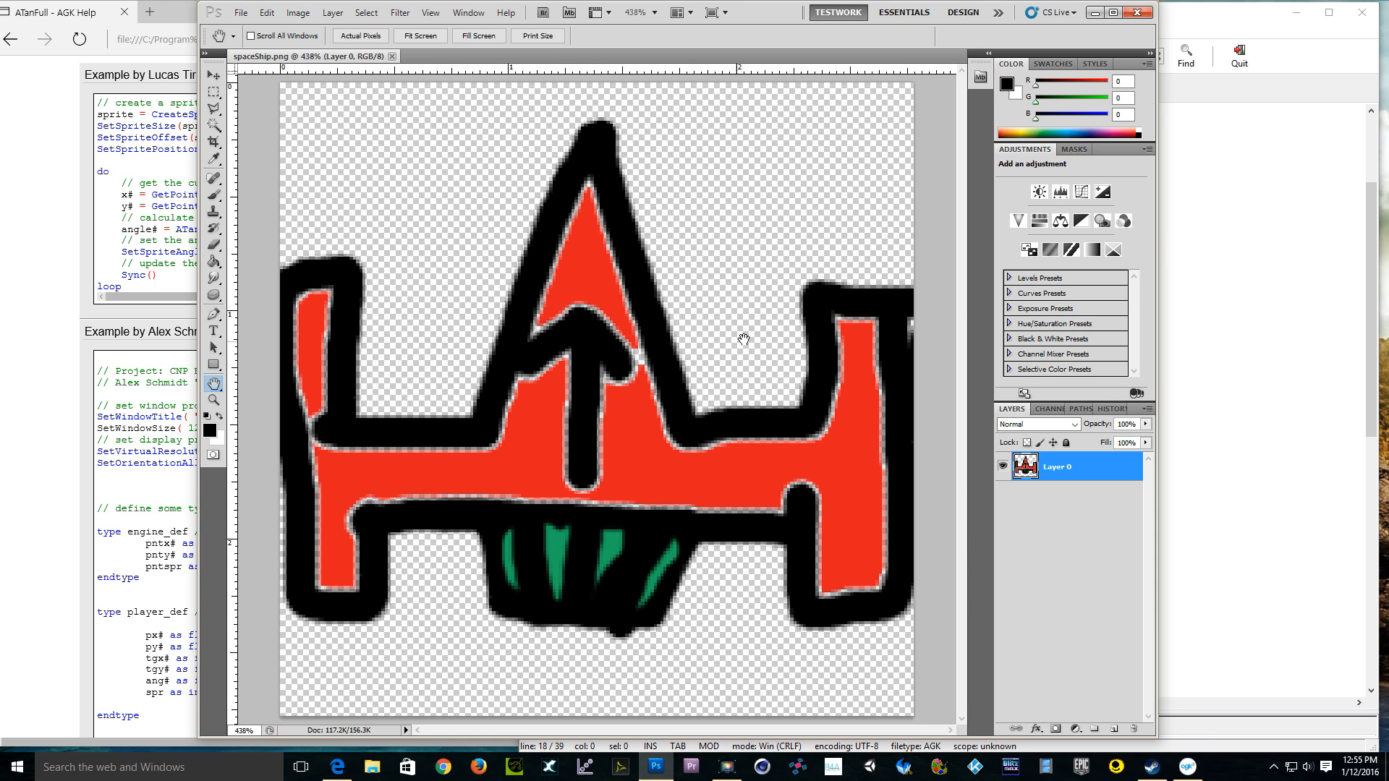
{"action": "mouse_move", "coordinate": [520, 311]}
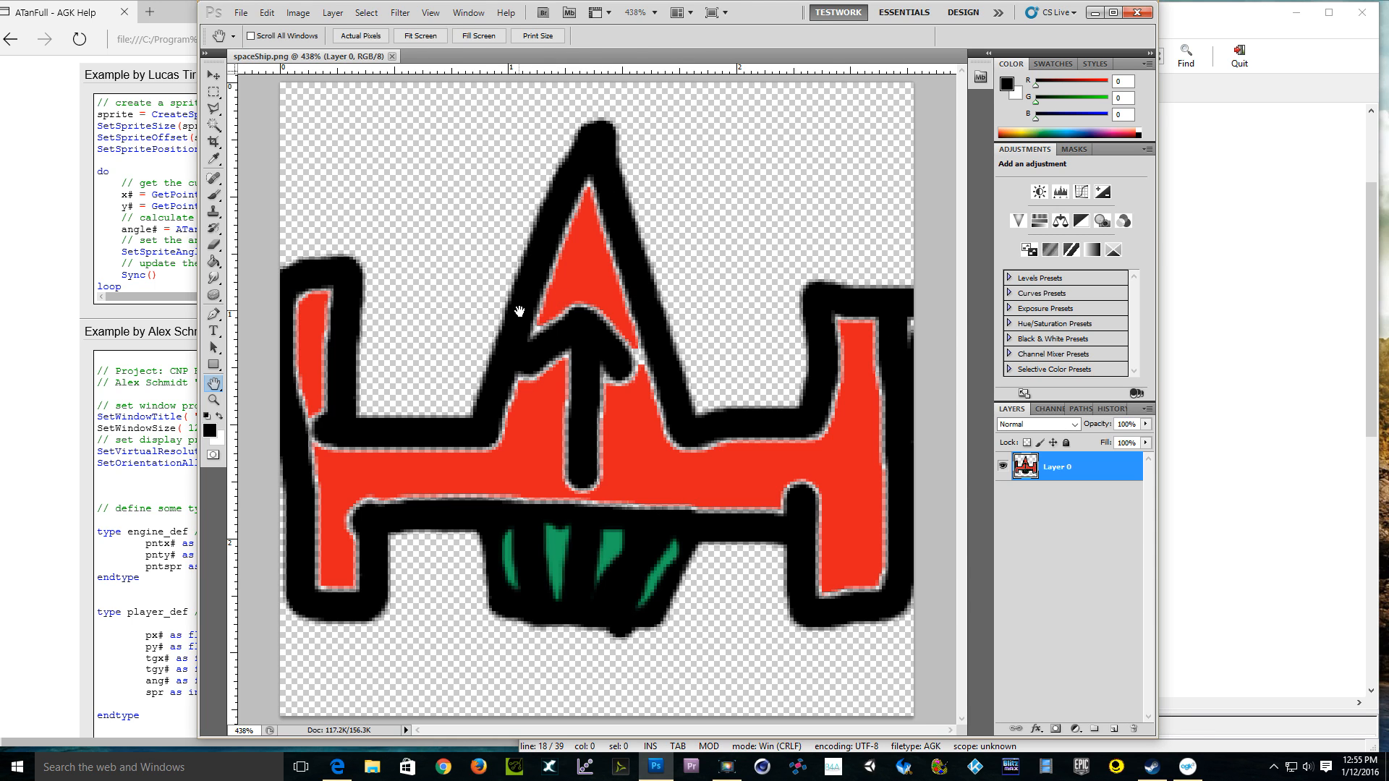
{"action": "mouse_move", "coordinate": [502, 313]}
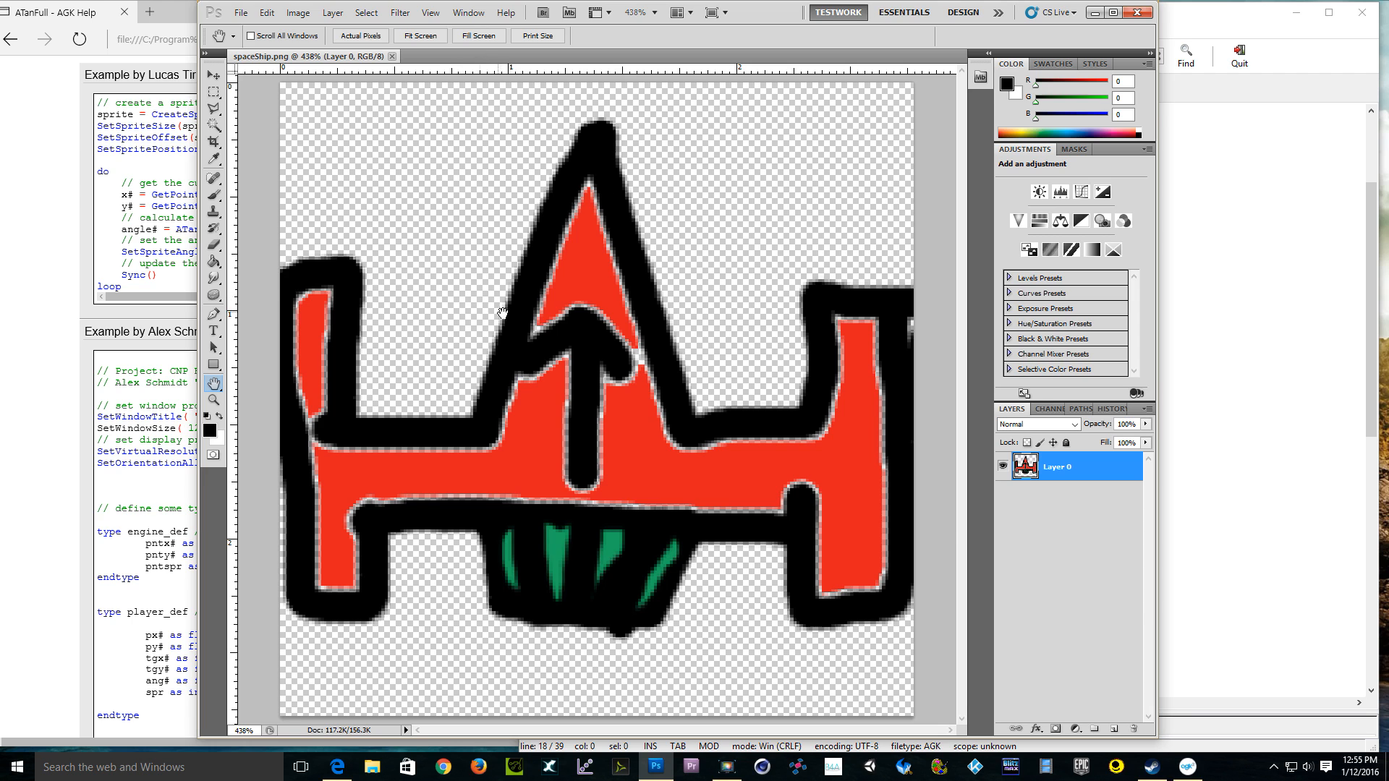
{"action": "mouse_move", "coordinate": [490, 305]}
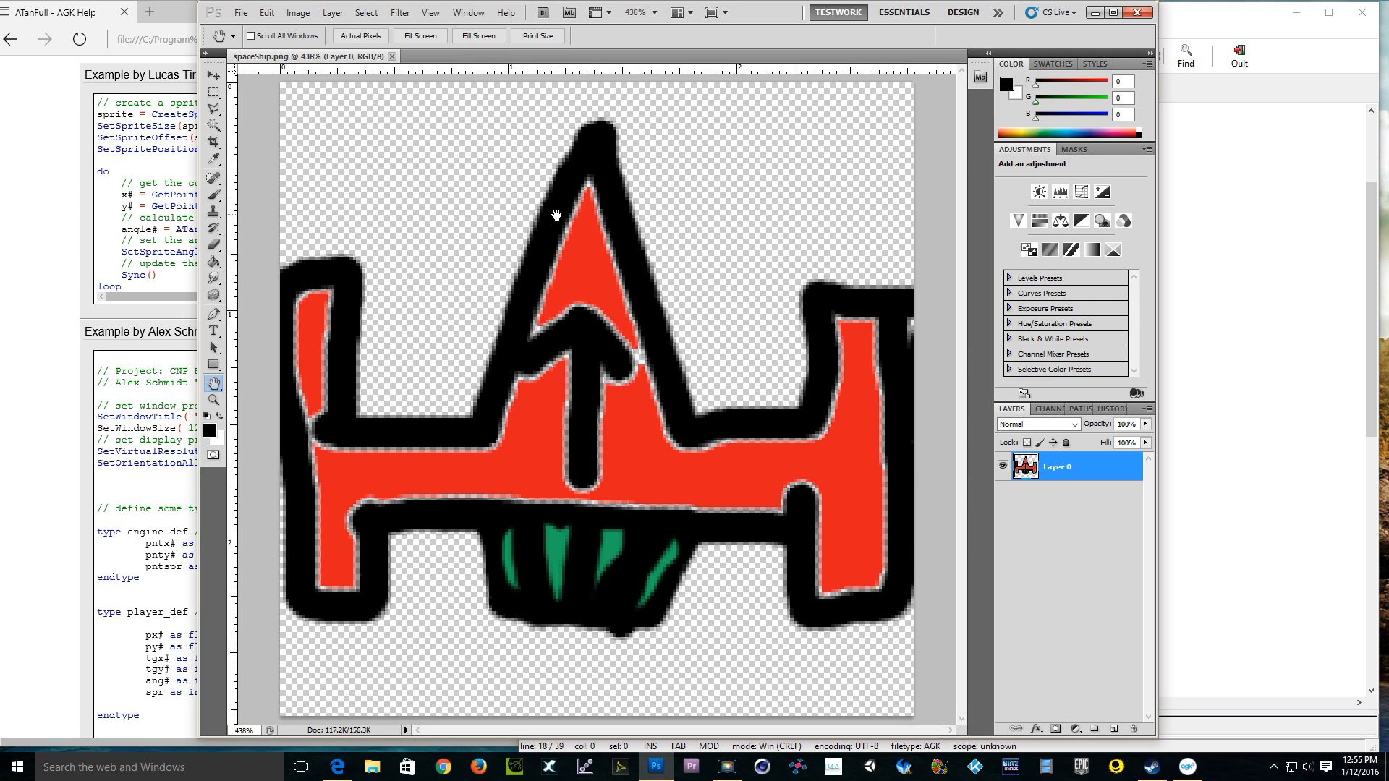
{"action": "mouse_move", "coordinate": [491, 176]}
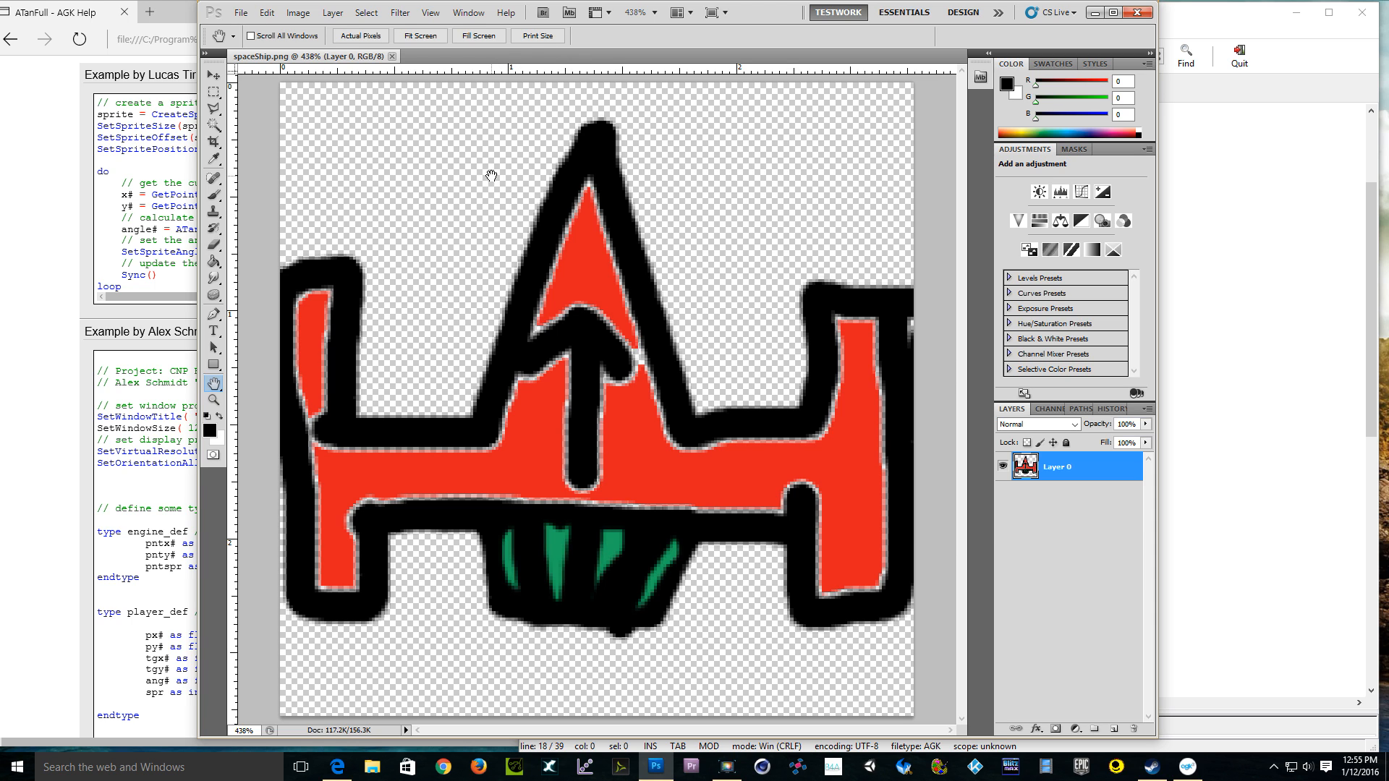
{"action": "mouse_move", "coordinate": [481, 178]}
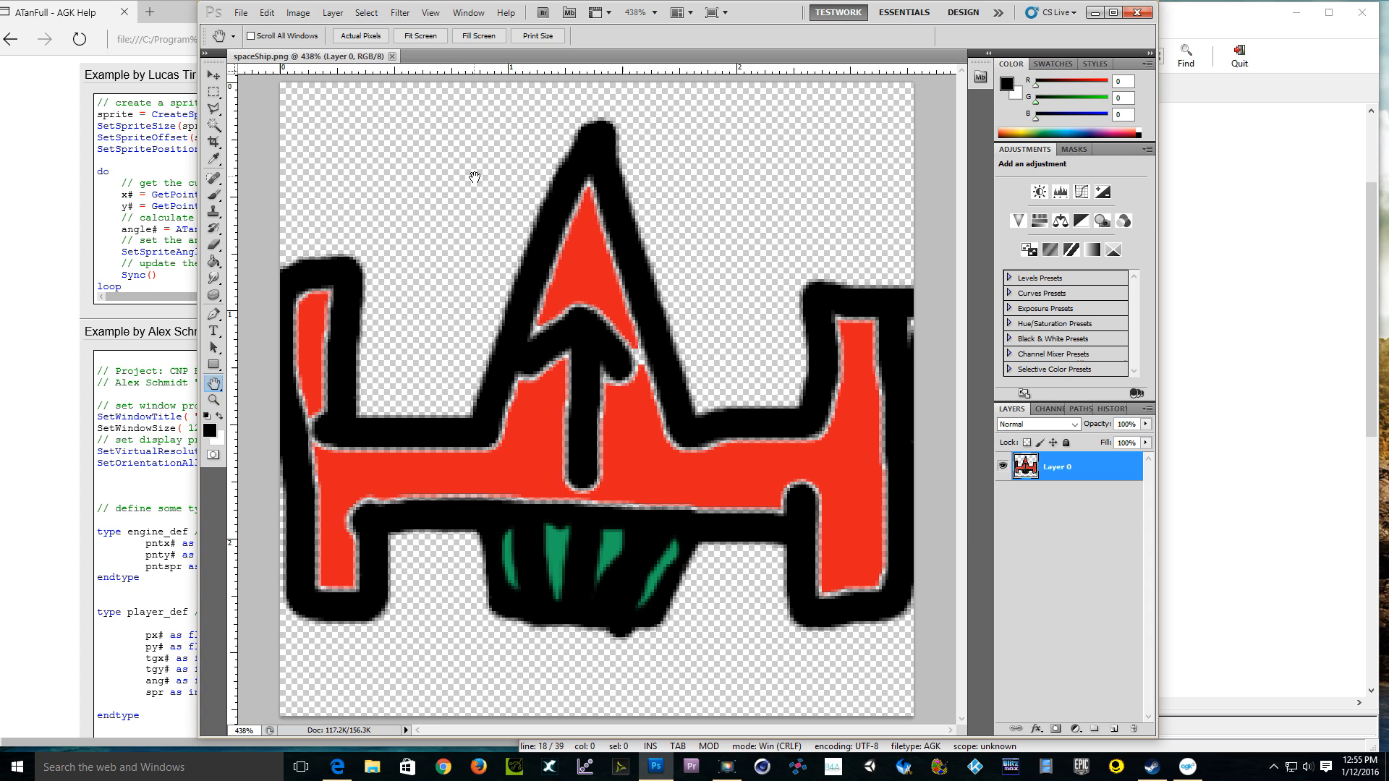
{"action": "mouse_move", "coordinate": [282, 92]}
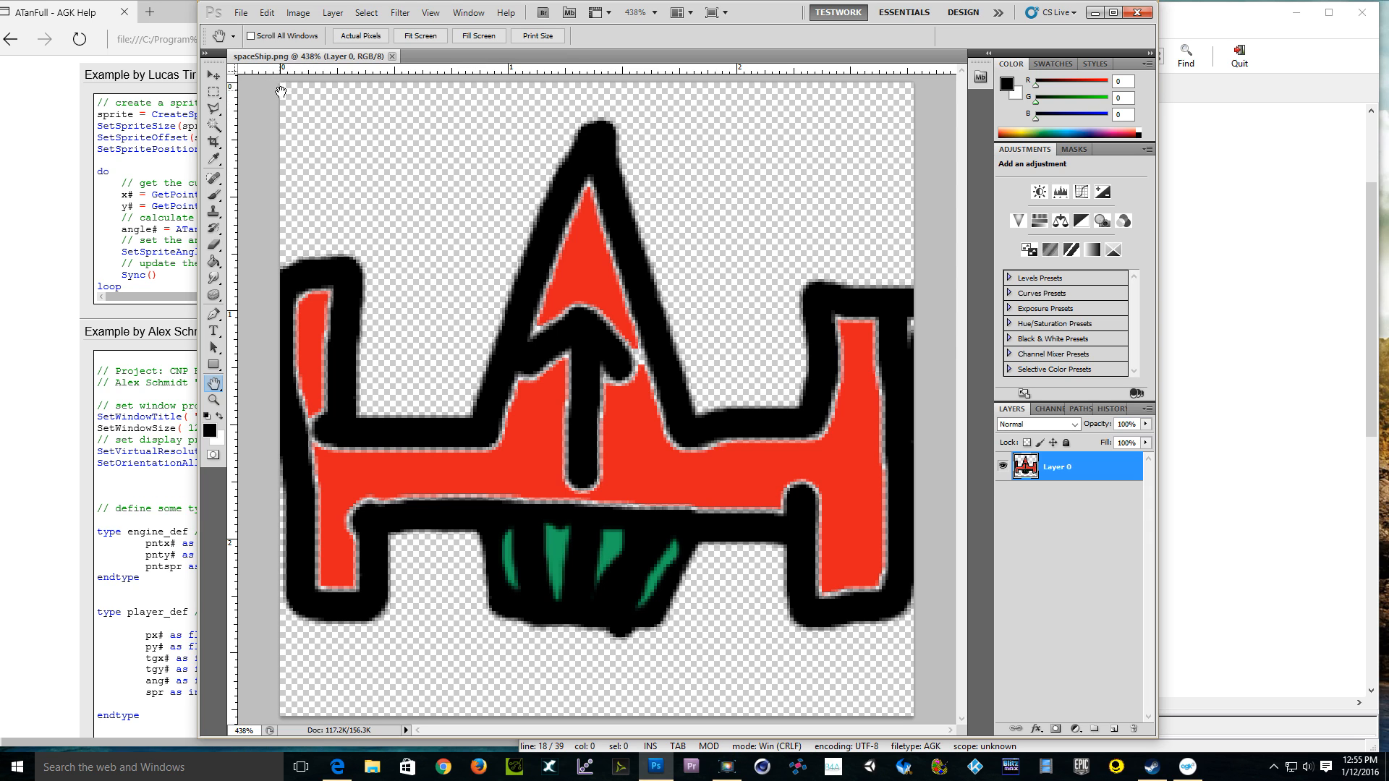
{"action": "mouse_move", "coordinate": [282, 86]}
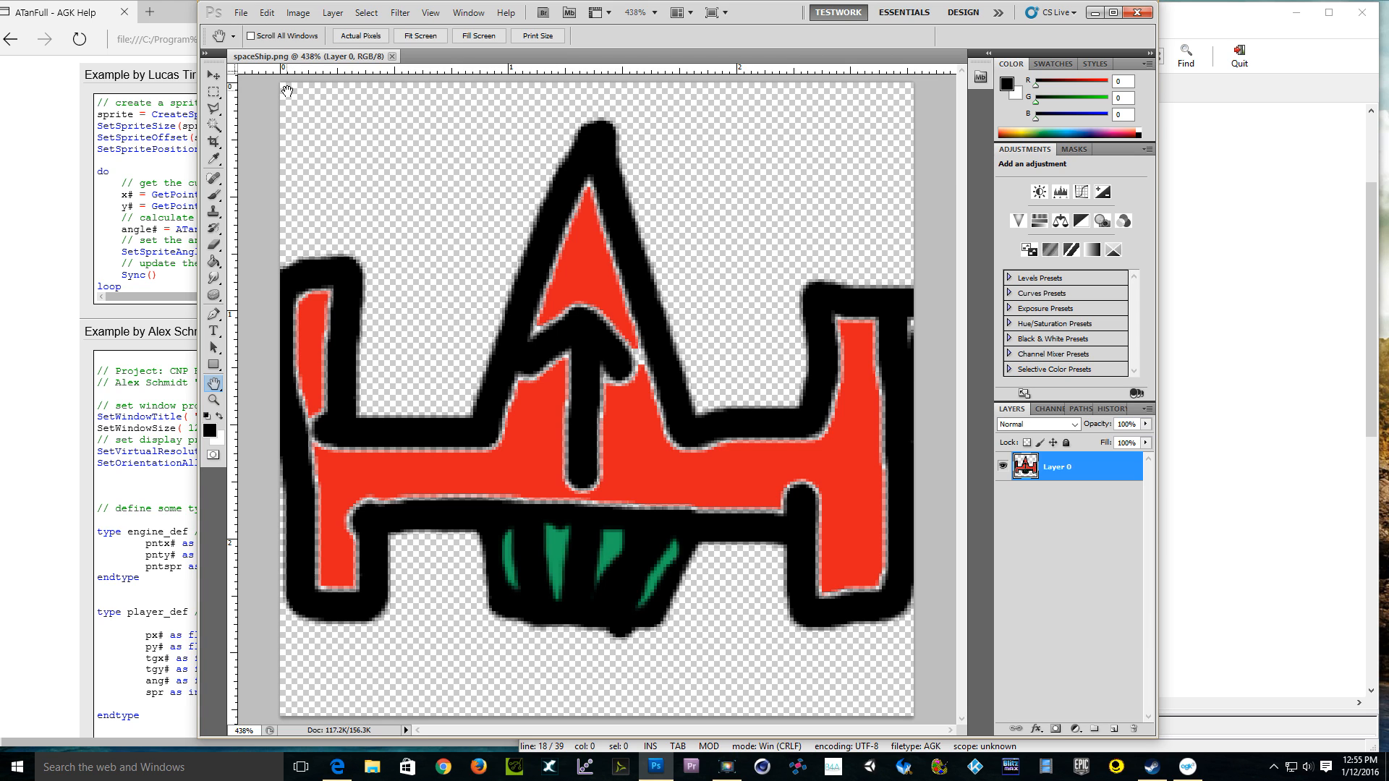
{"action": "mouse_move", "coordinate": [285, 83]}
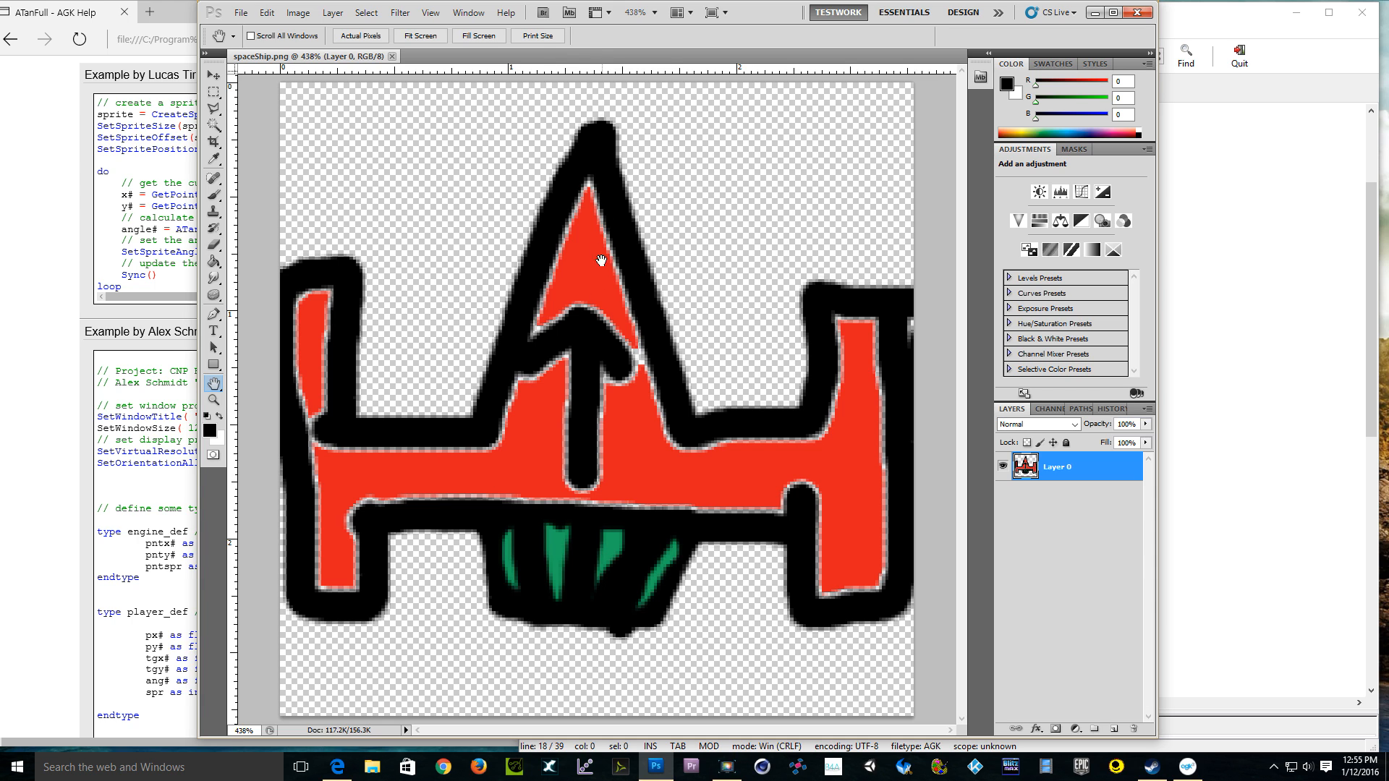
{"action": "mouse_move", "coordinate": [599, 413]}
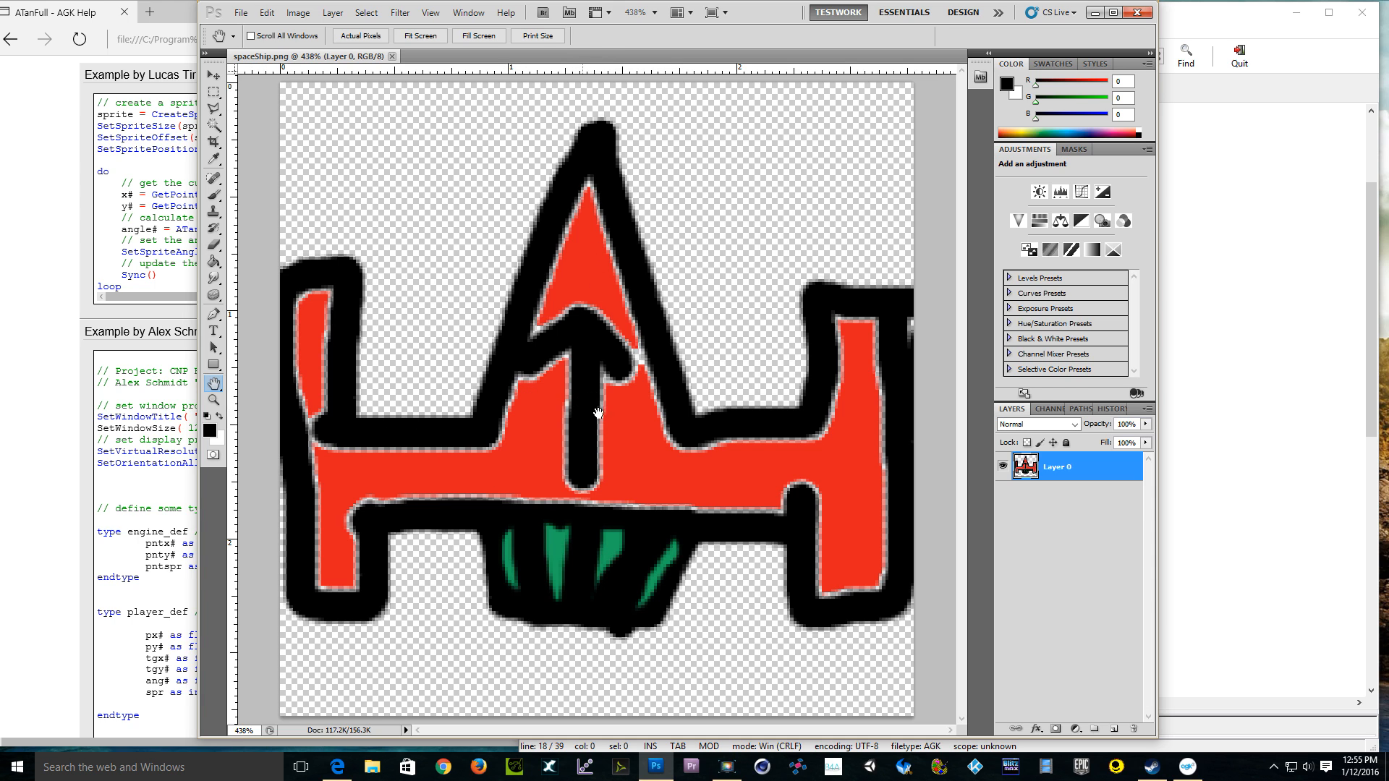
{"action": "mouse_move", "coordinate": [328, 29]}
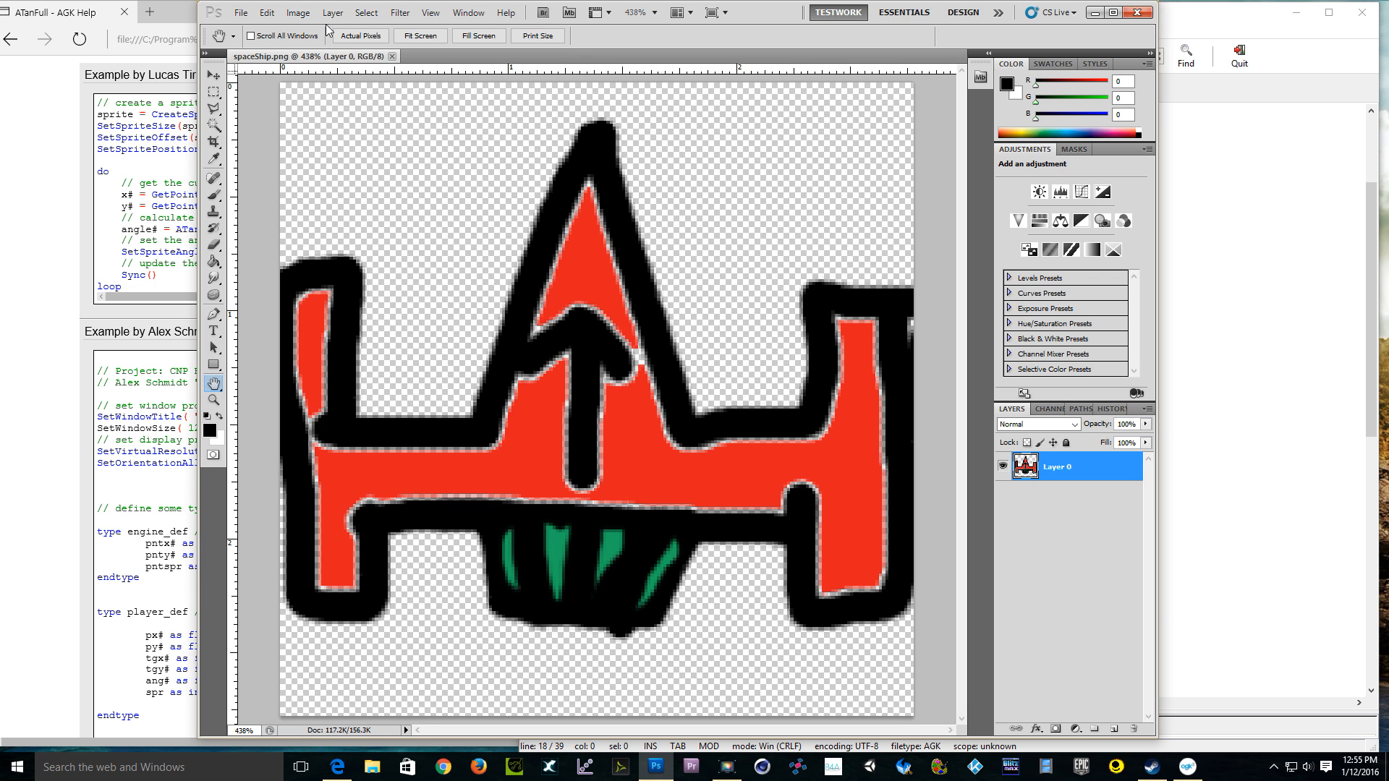
Step: Check spaceShip.png's Image Size (200 by 200 pixels) and close the dialog unchanged
{"action": "left_click", "coordinate": [298, 12]}
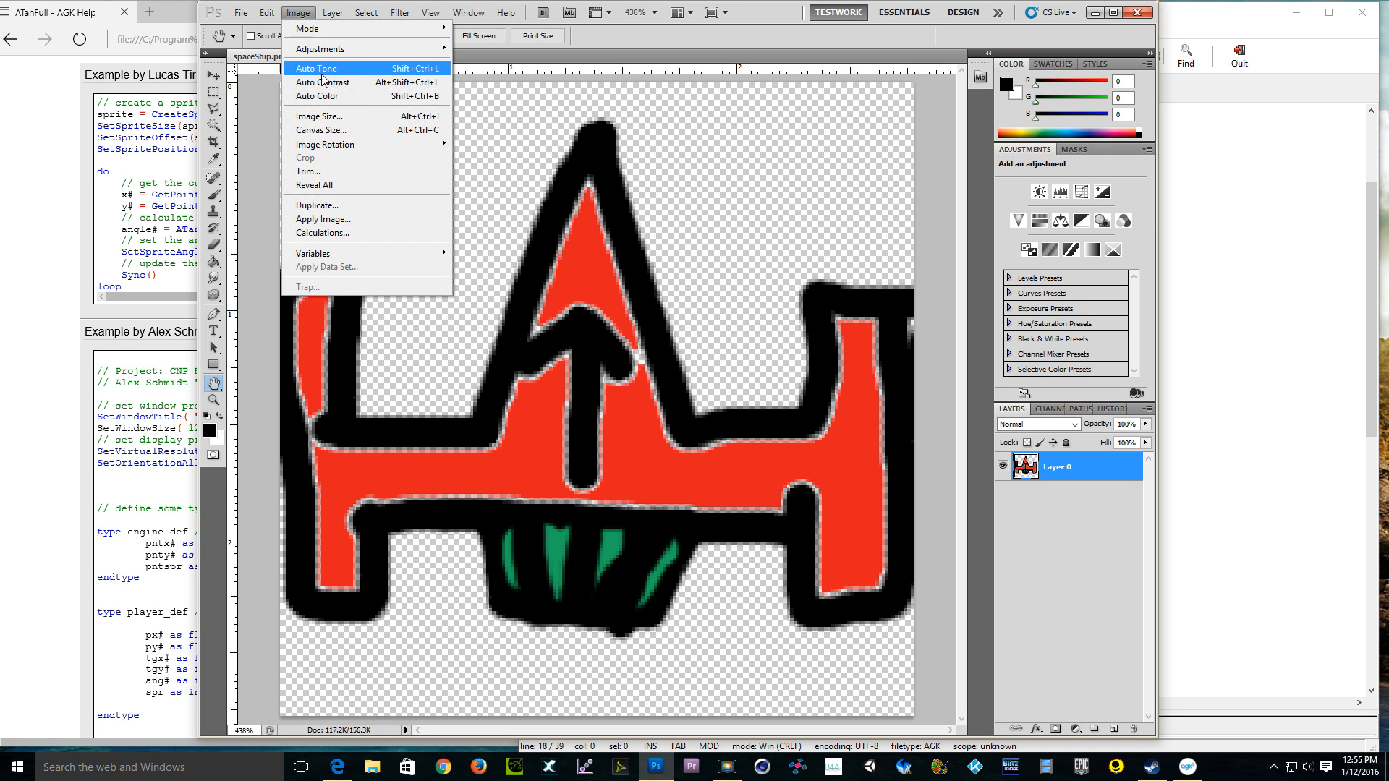
{"action": "left_click", "coordinate": [320, 115]}
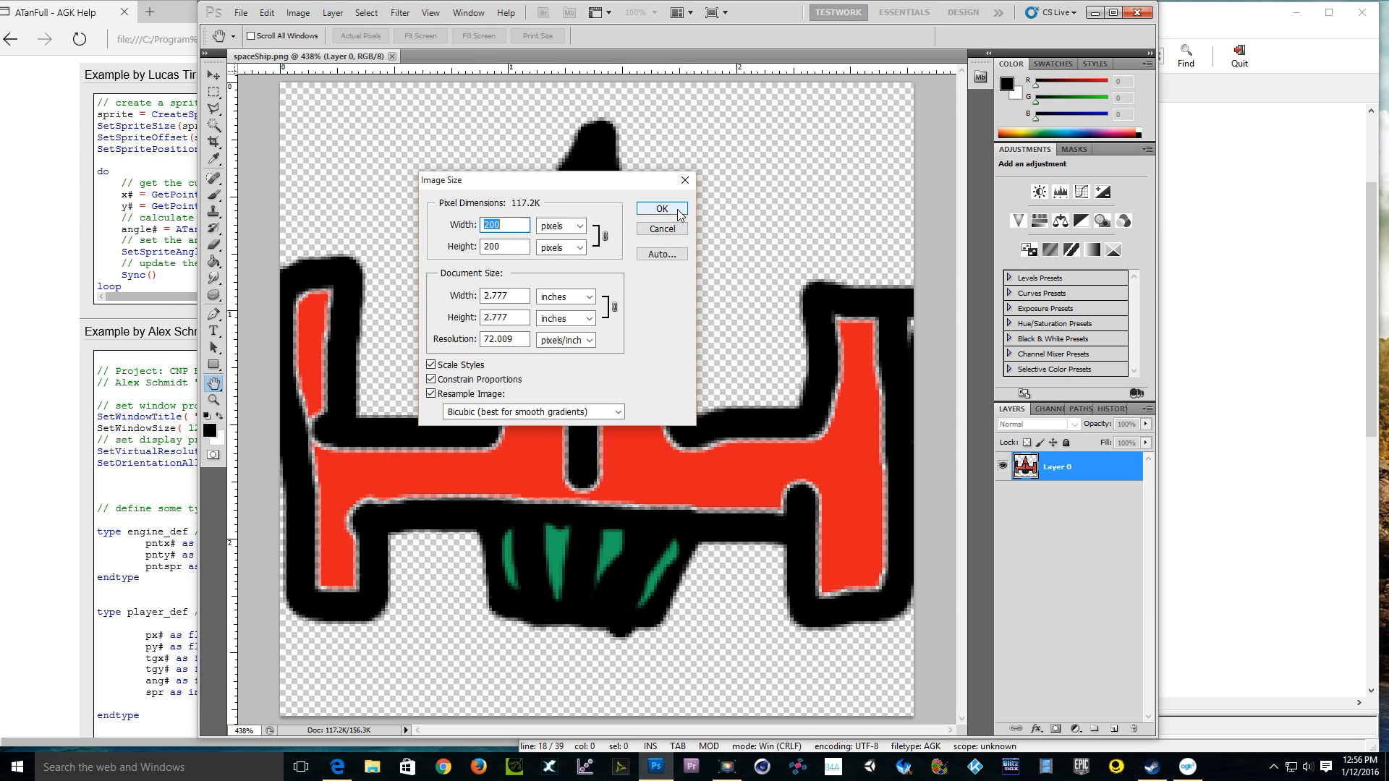
{"action": "mouse_move", "coordinate": [683, 180]}
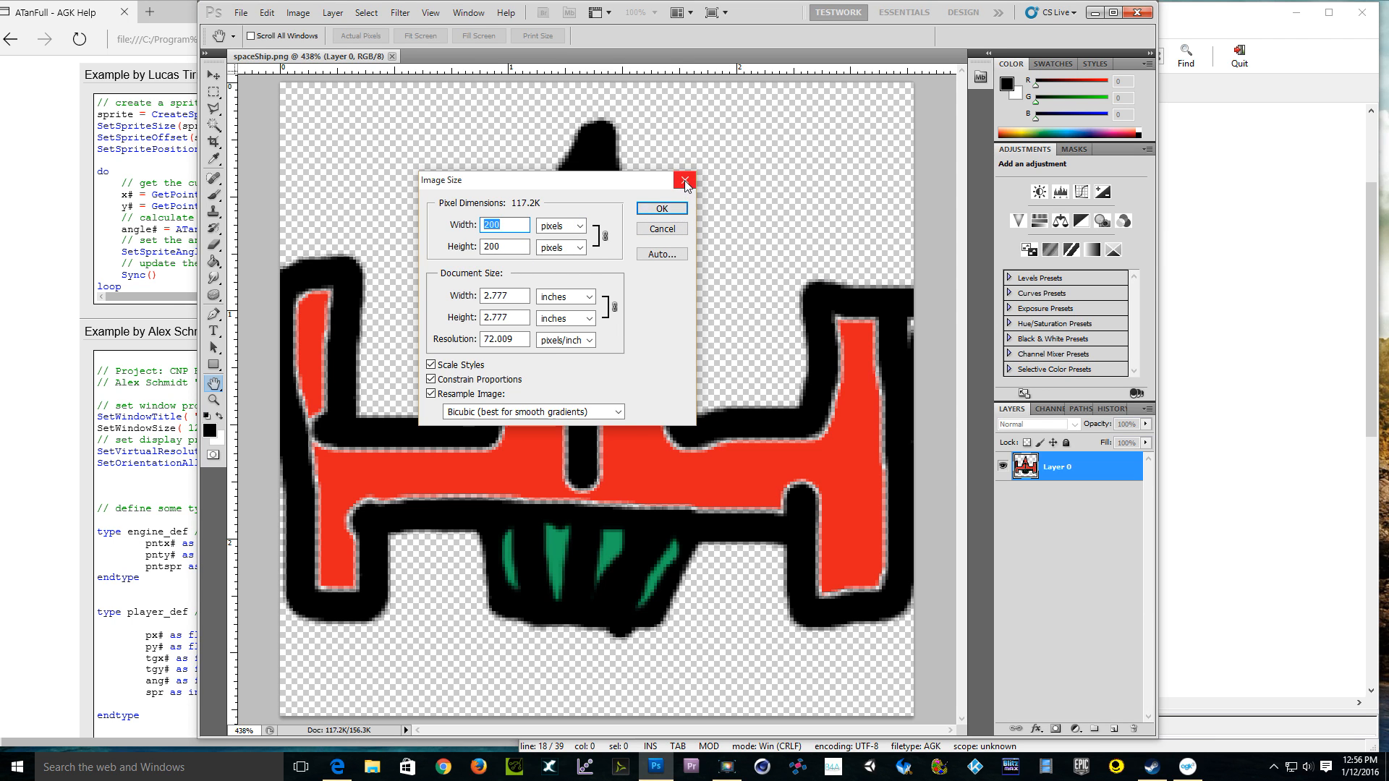
{"action": "left_click", "coordinate": [684, 181]}
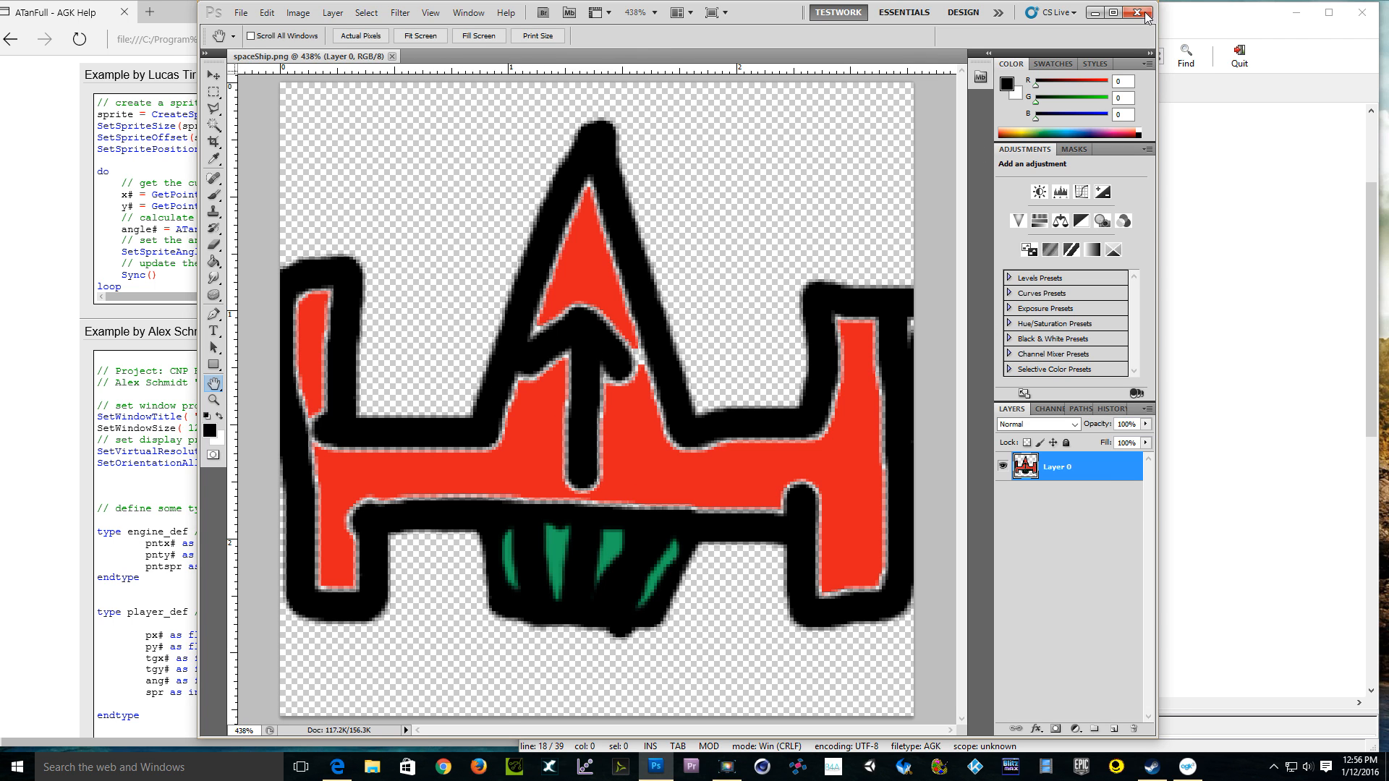
Step: Quit Photoshop, then save main.agc and run the project in AGK
{"action": "left_click", "coordinate": [1146, 12]}
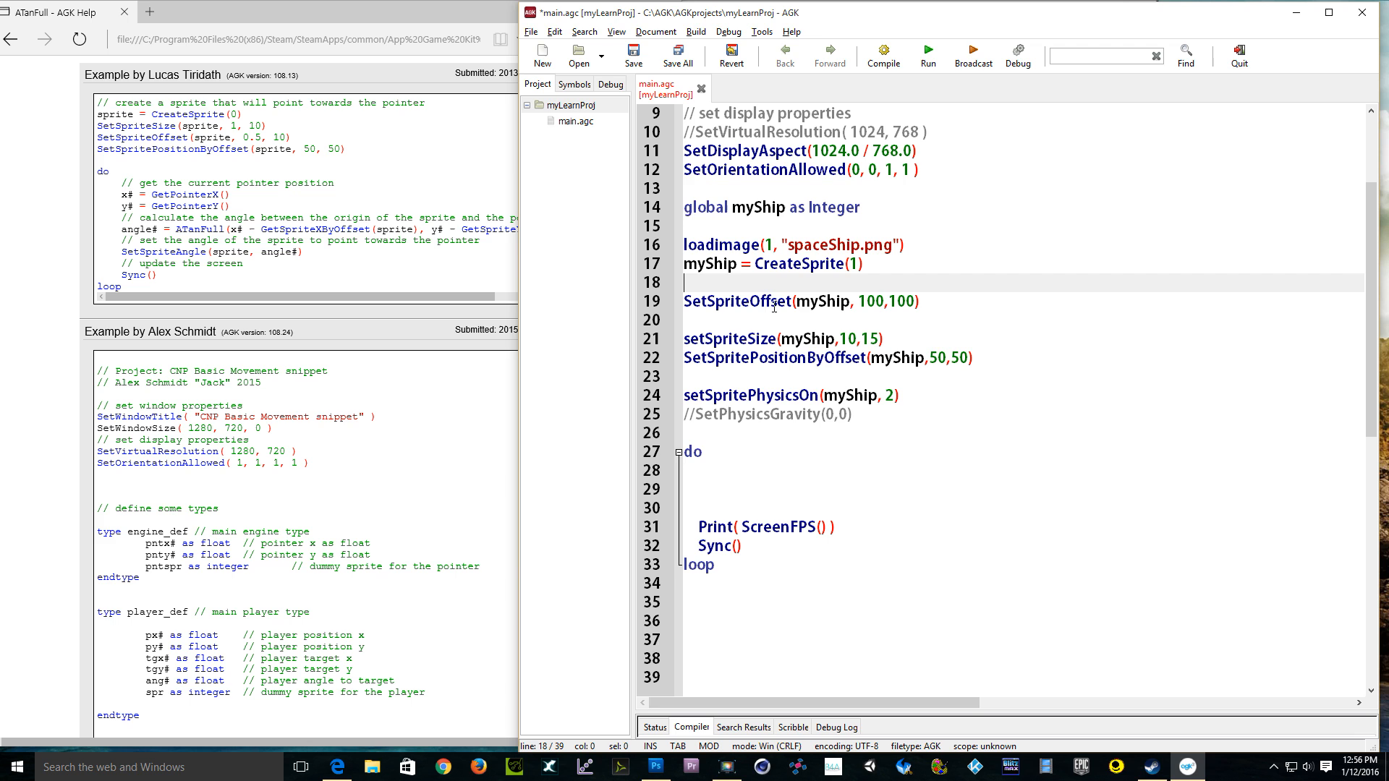
{"action": "left_click", "coordinate": [678, 55]}
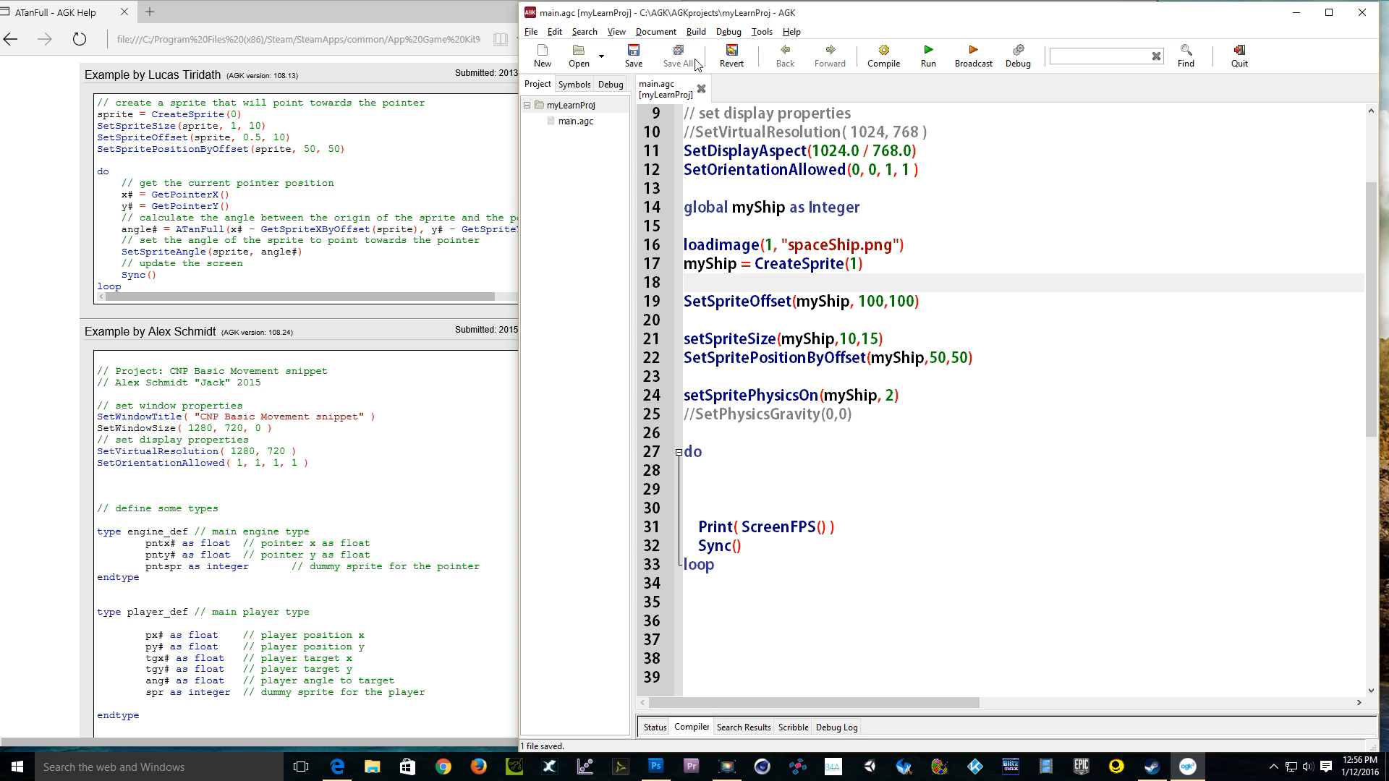
{"action": "left_click", "coordinate": [928, 55]}
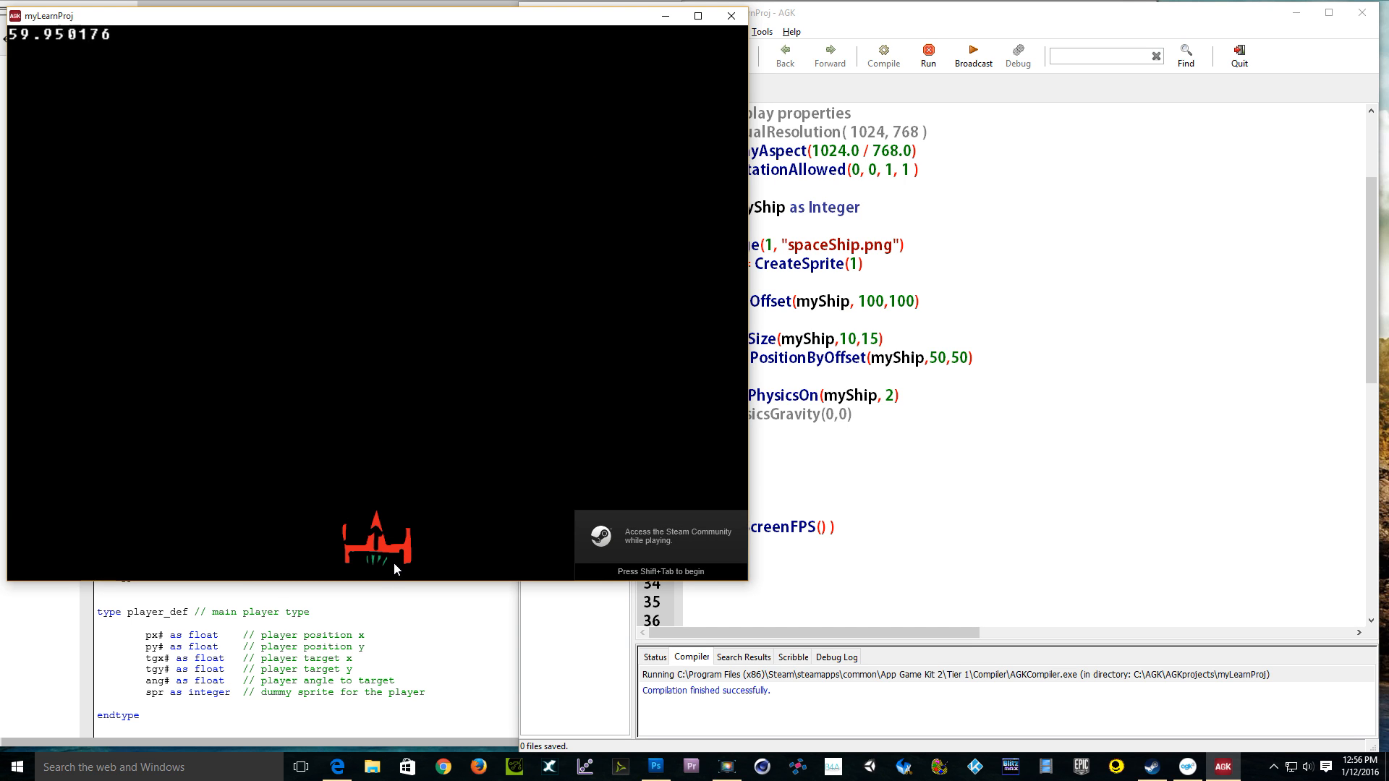
{"action": "mouse_move", "coordinate": [408, 574]}
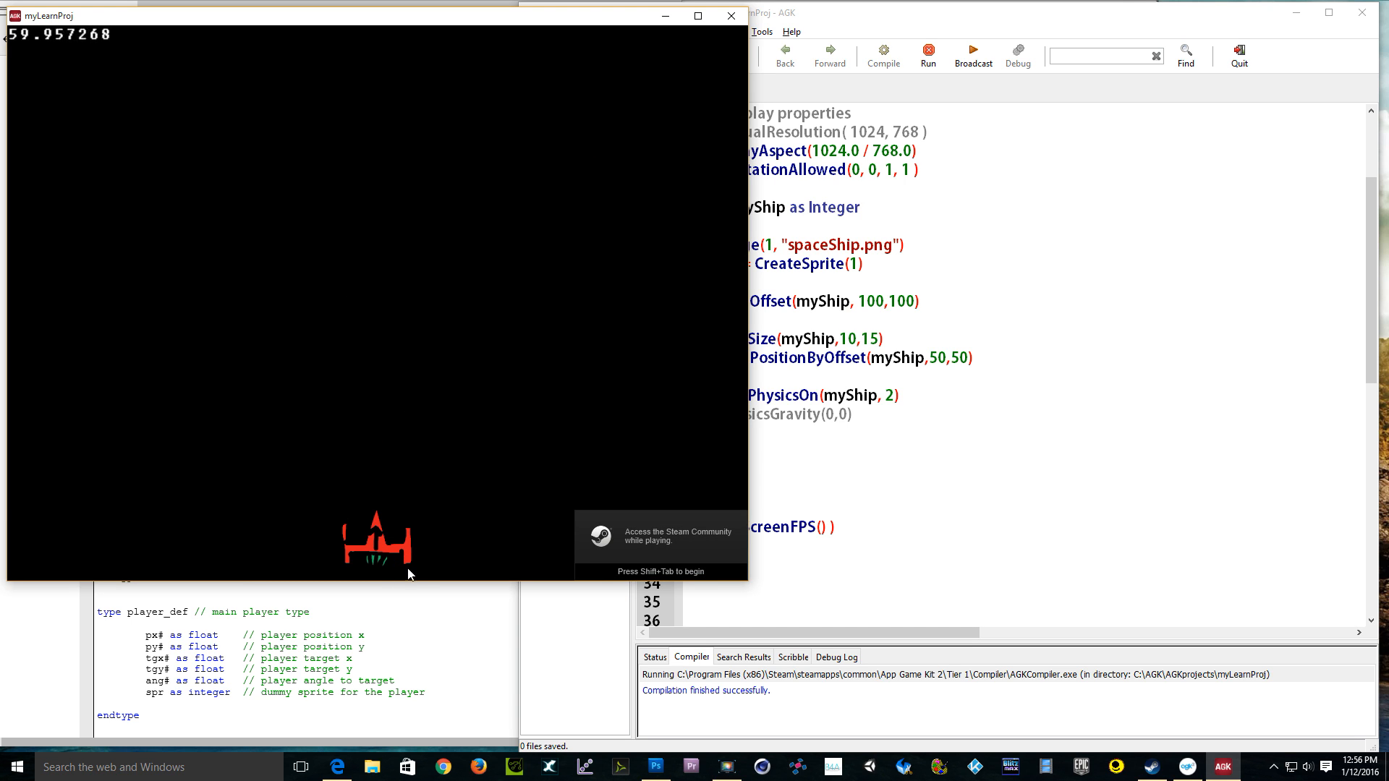
{"action": "mouse_move", "coordinate": [301, 582]}
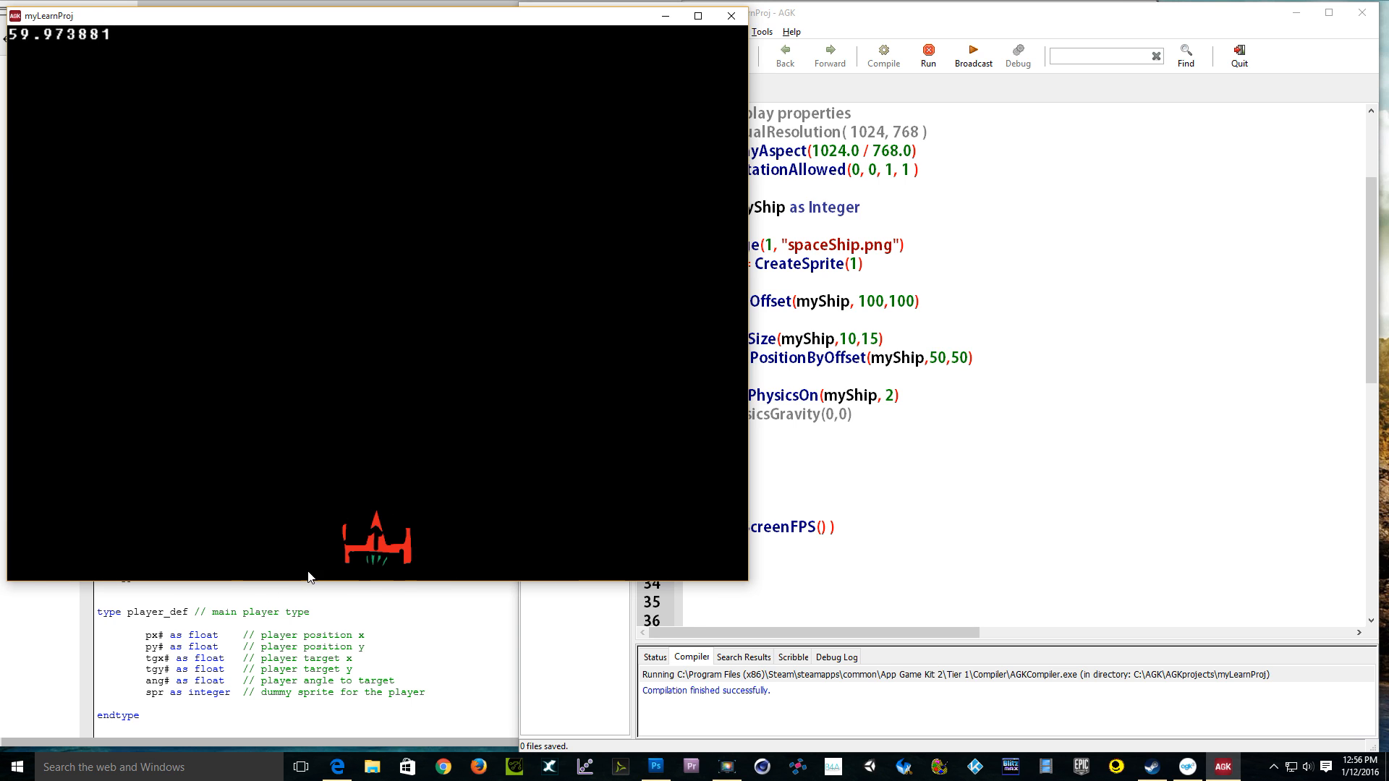
{"action": "mouse_move", "coordinate": [549, 565]}
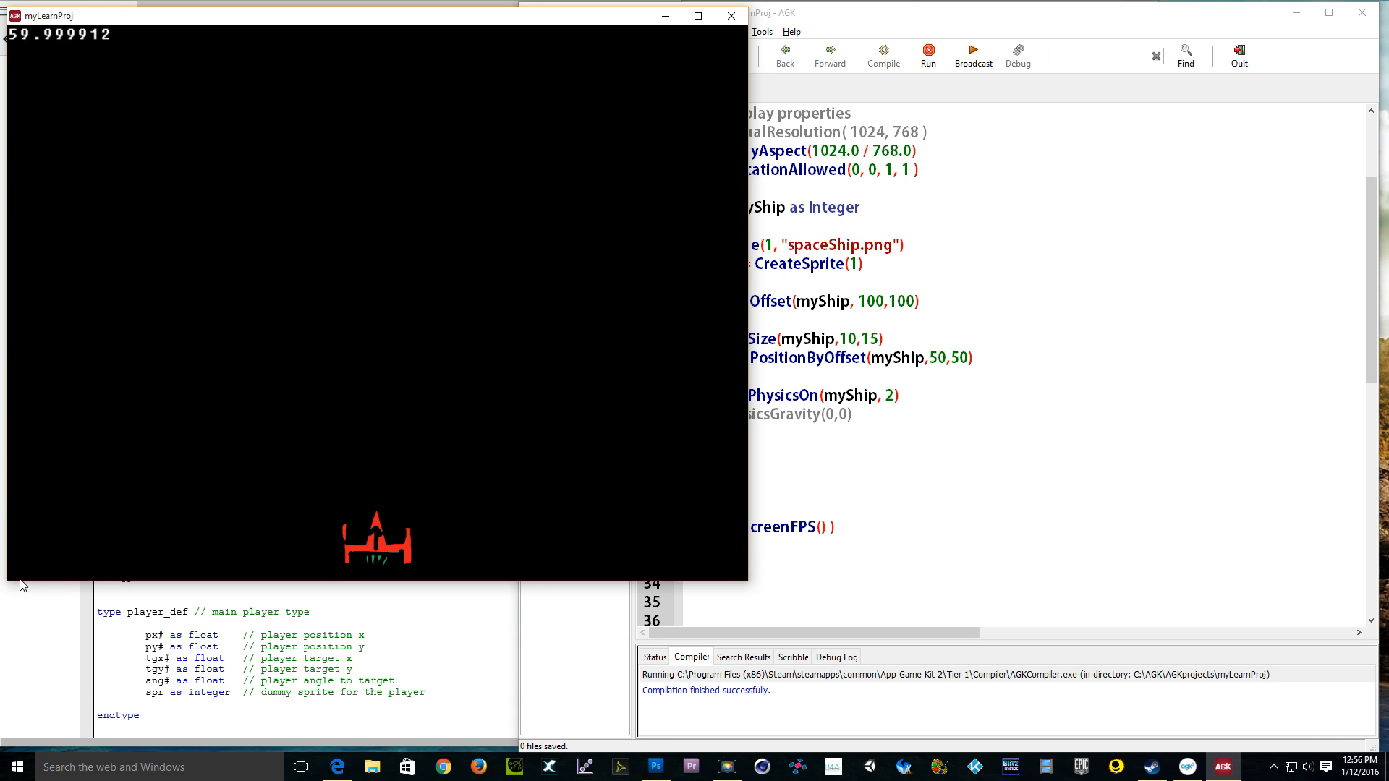
{"action": "mouse_move", "coordinate": [202, 451]}
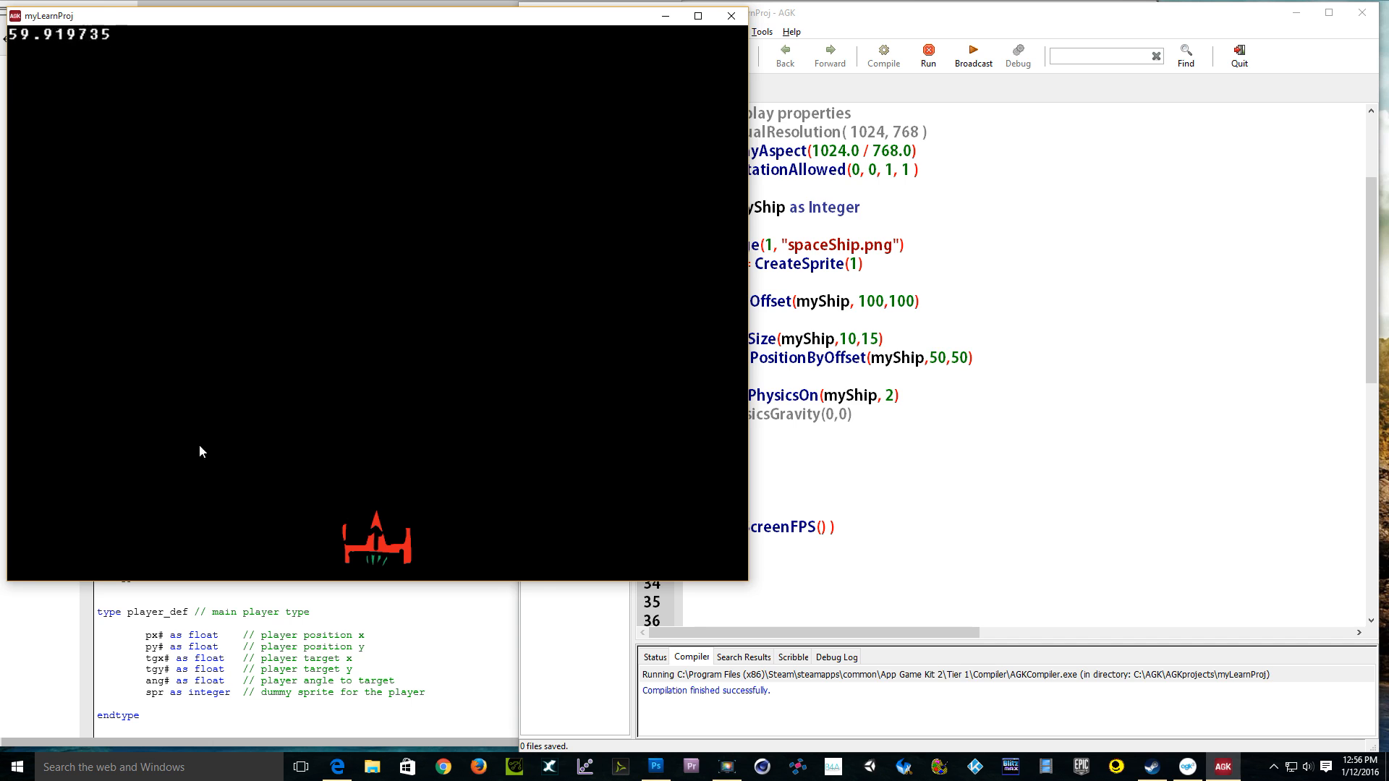
{"action": "mouse_move", "coordinate": [568, 504]}
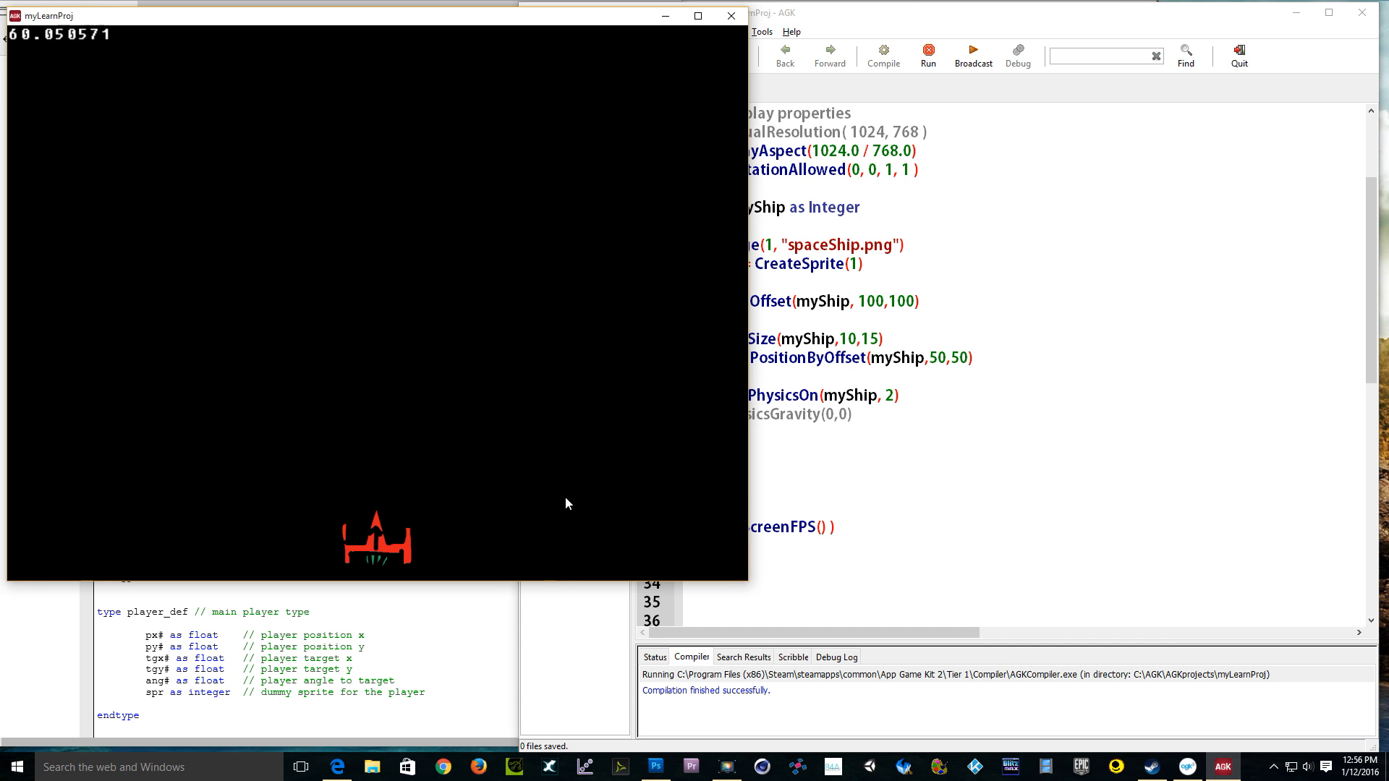
{"action": "mouse_move", "coordinate": [731, 16]}
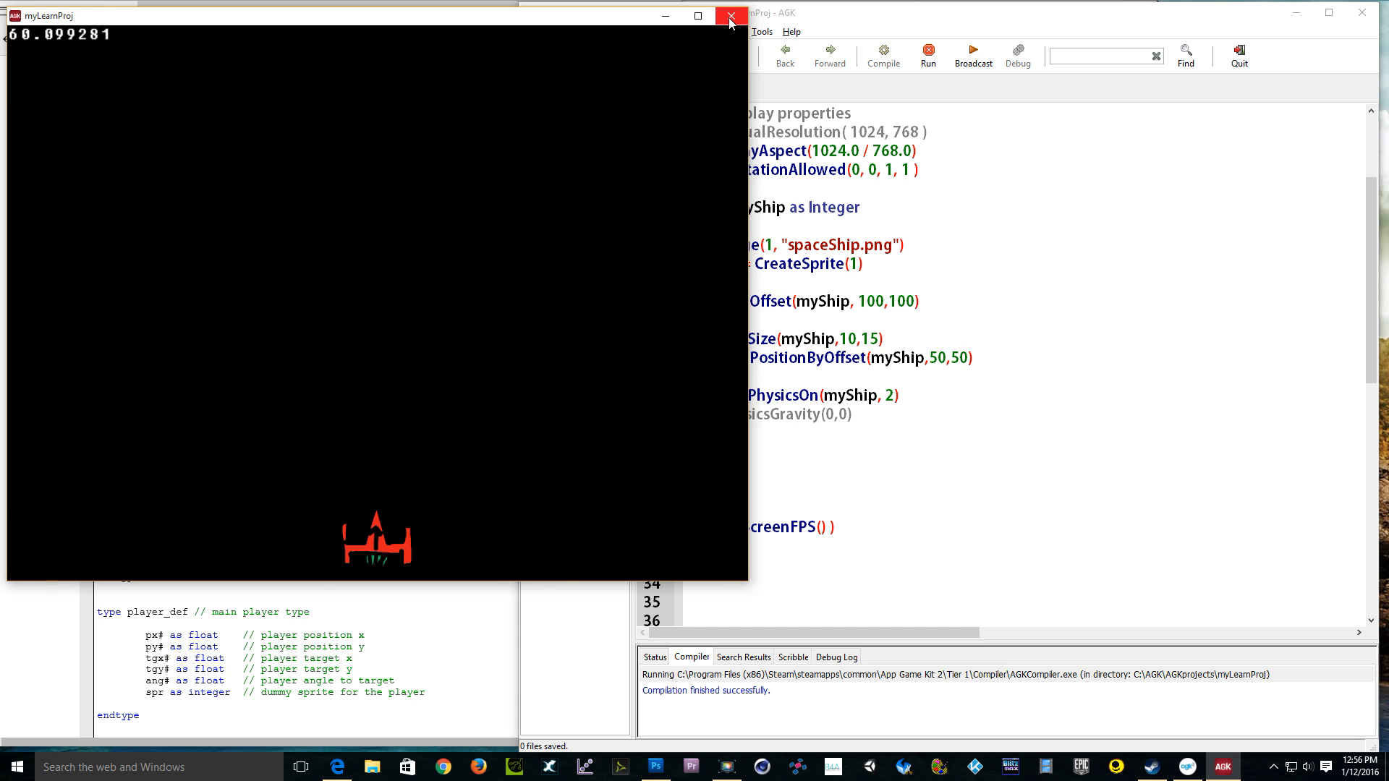
{"action": "mouse_move", "coordinate": [730, 15]}
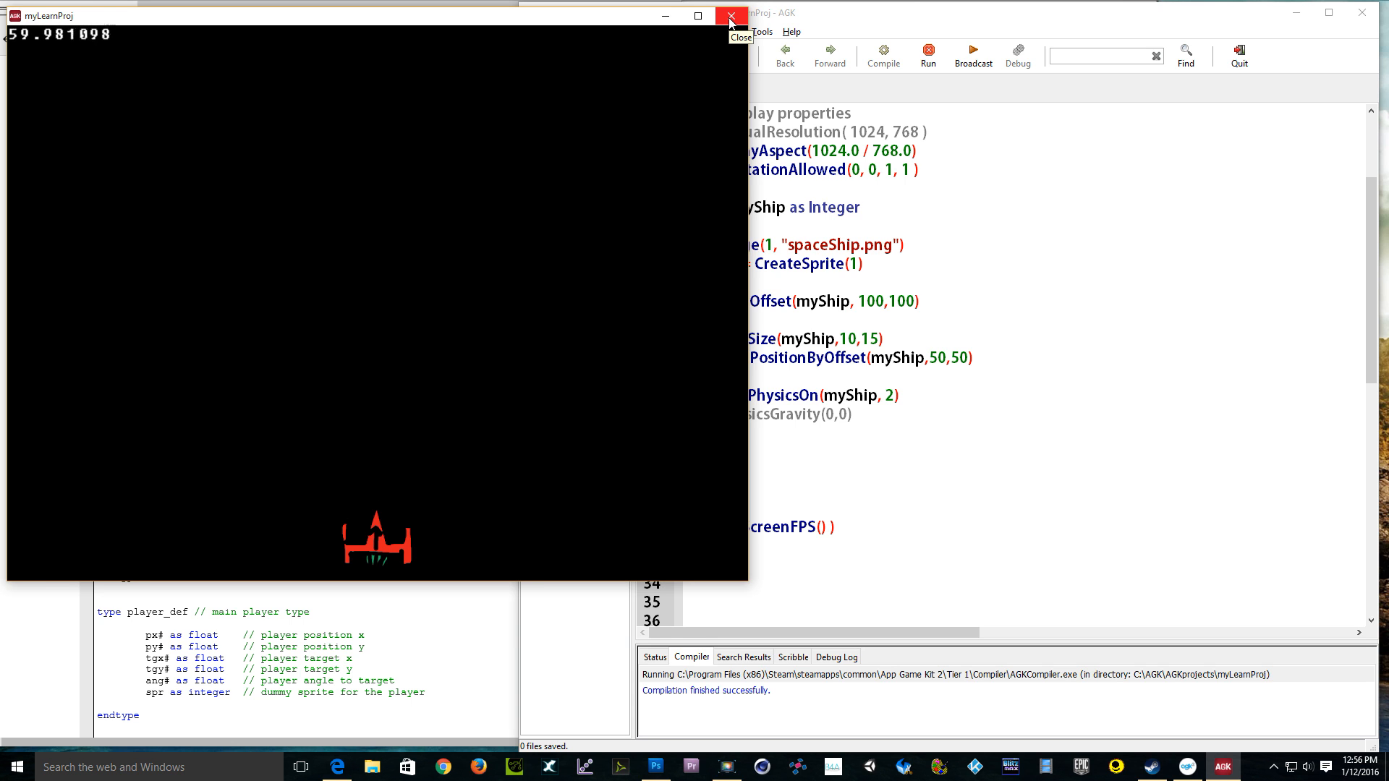
Step: Close the myLearnProj test window after the ship falls under gravity
{"action": "left_click", "coordinate": [729, 16]}
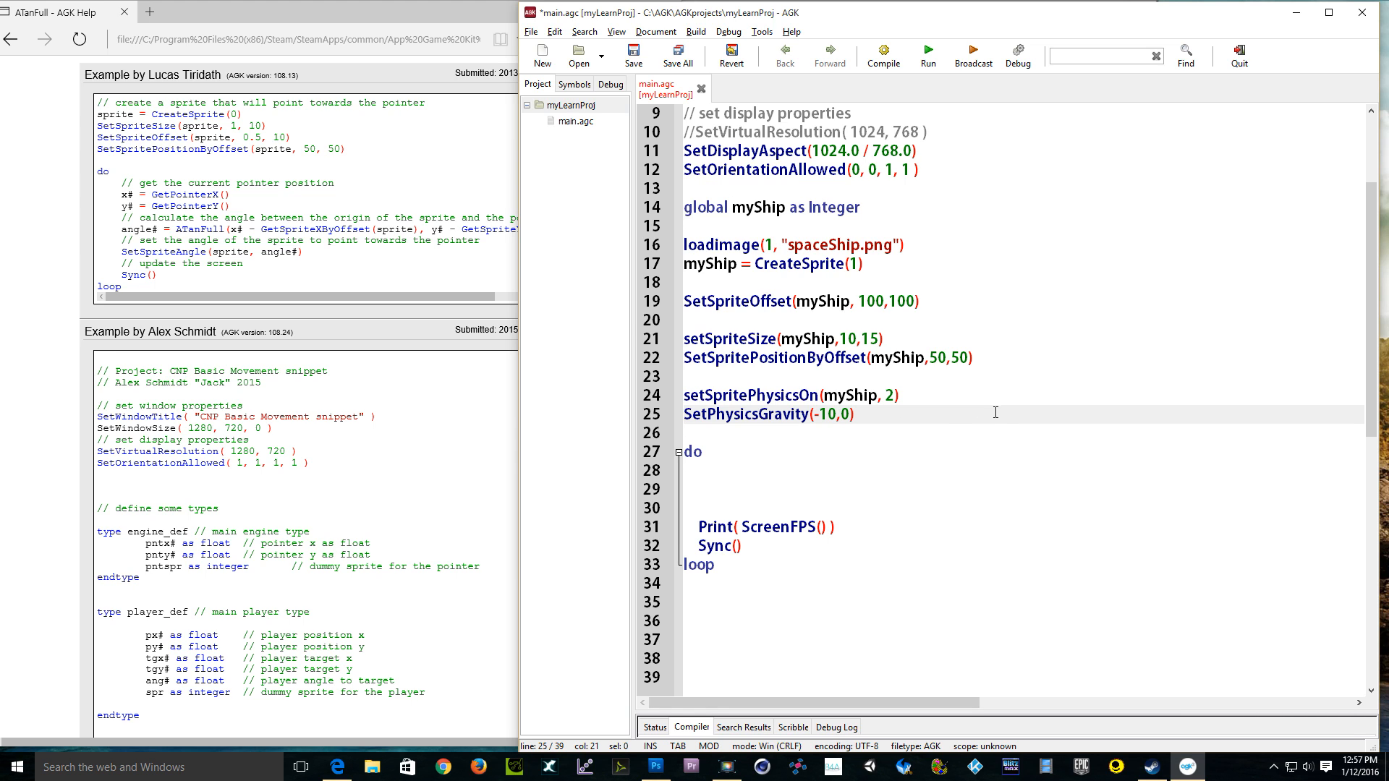
Step: Edit line 25 to SetPhysicsGravity(0,0) and save main.agc
{"action": "left_click", "coordinate": [828, 414]}
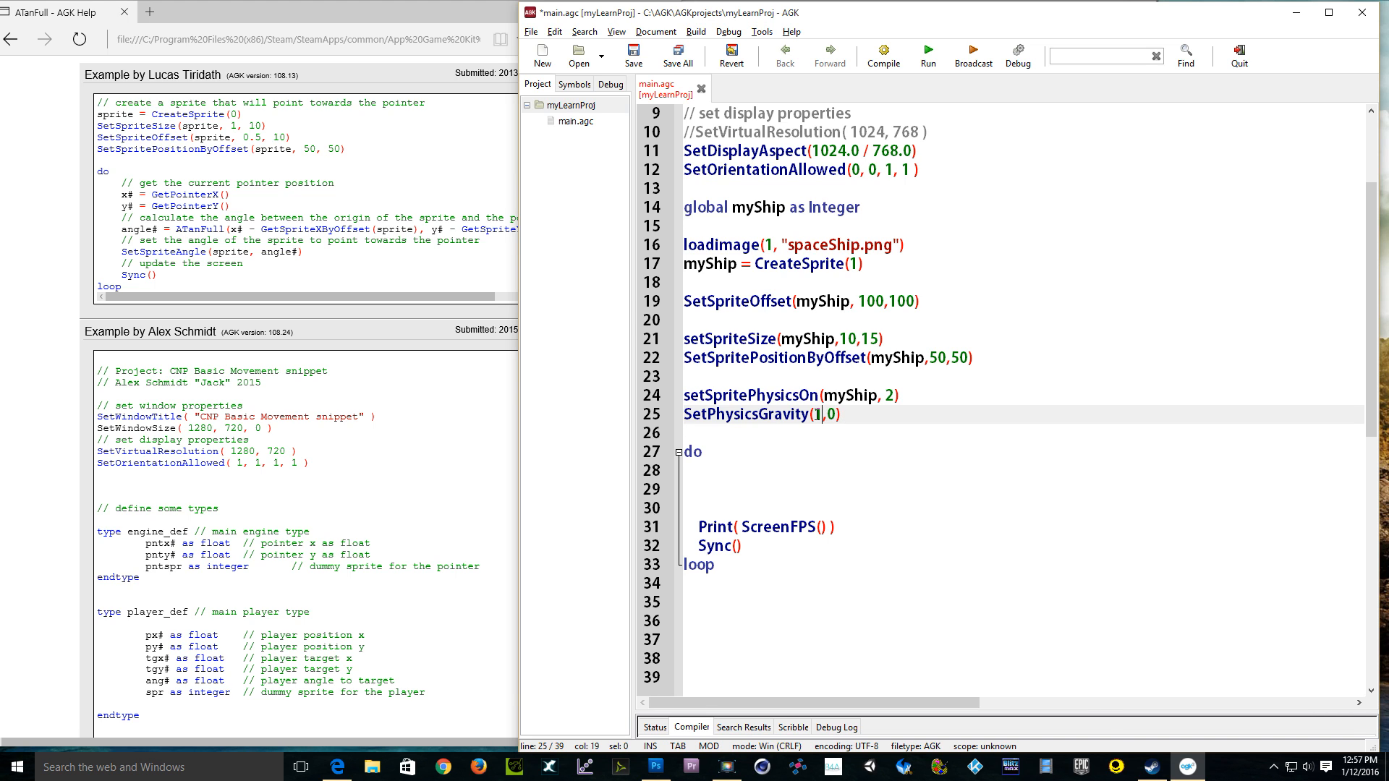
{"action": "type", "text": "0"}
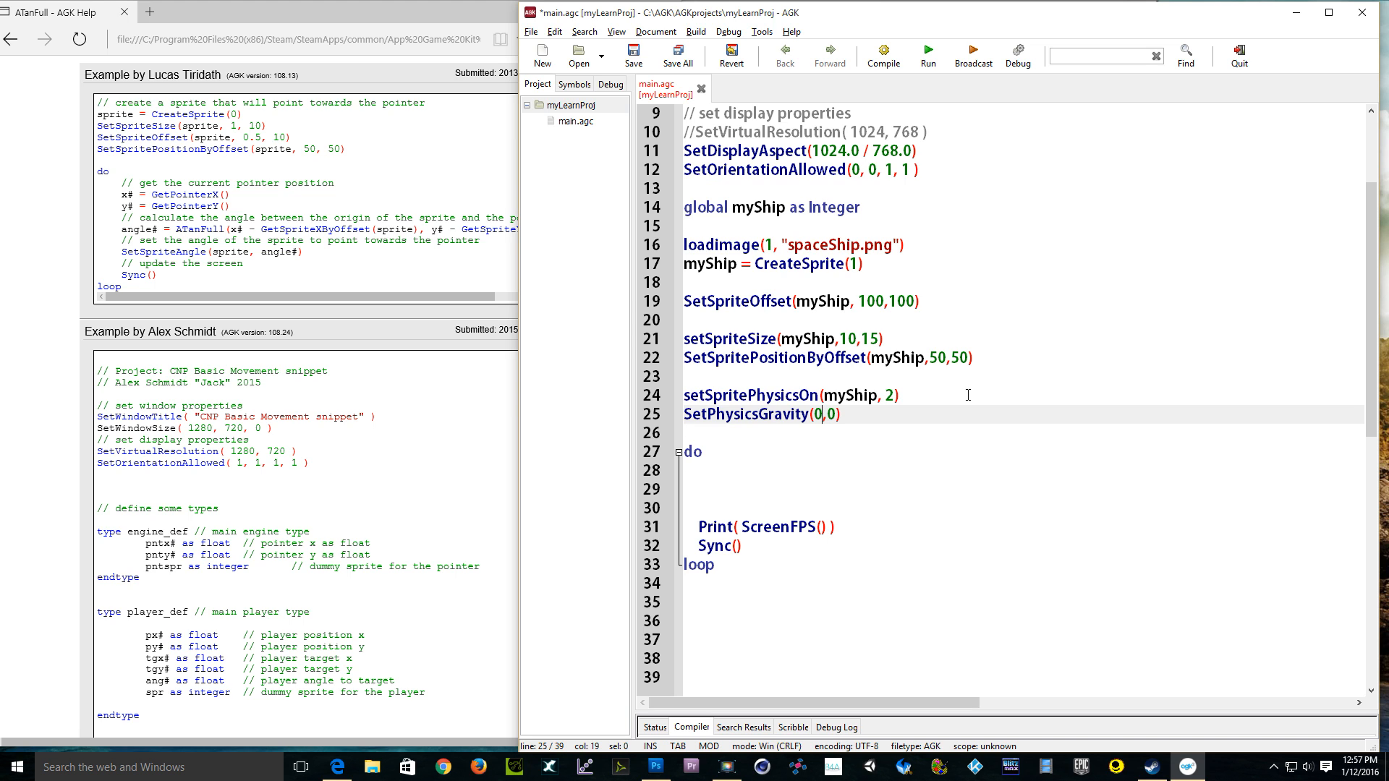
{"action": "mouse_move", "coordinate": [890, 431]}
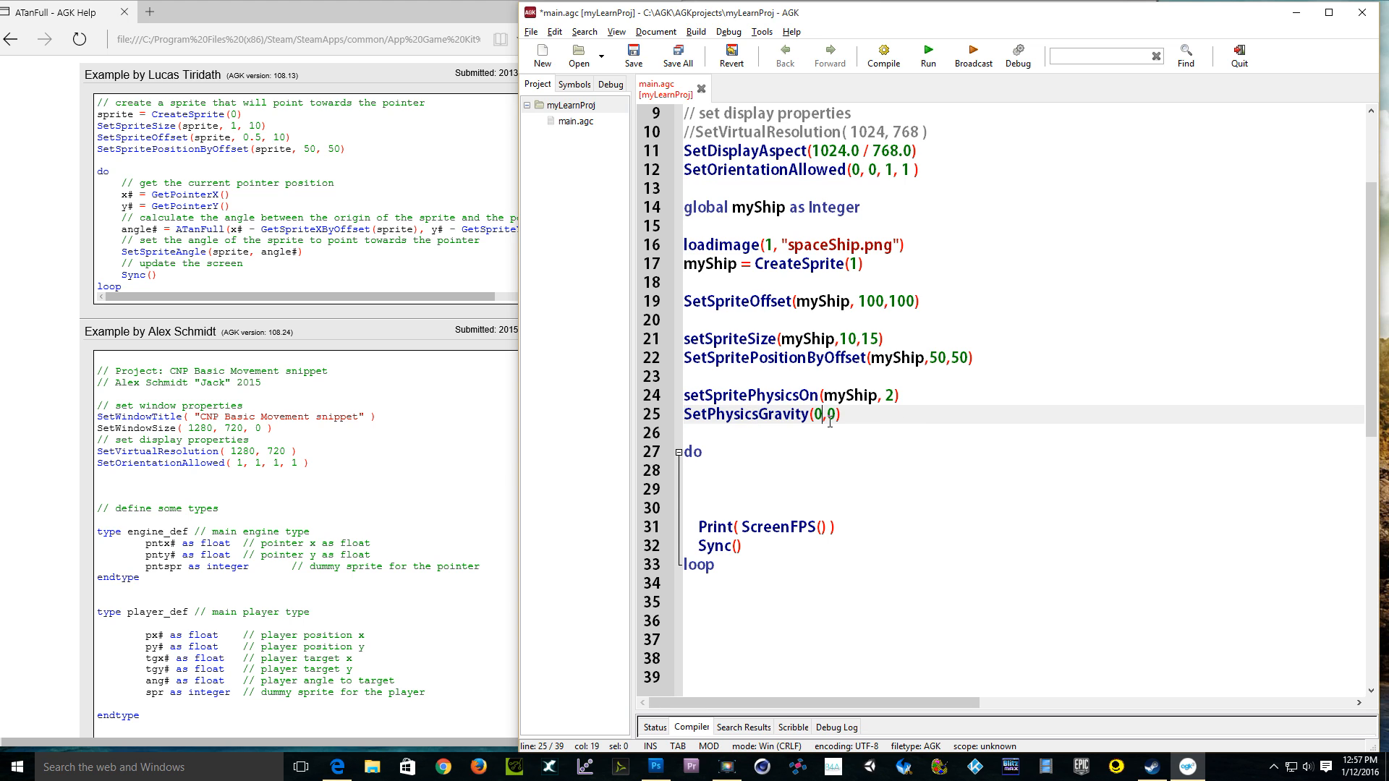
{"action": "left_click", "coordinate": [632, 55]}
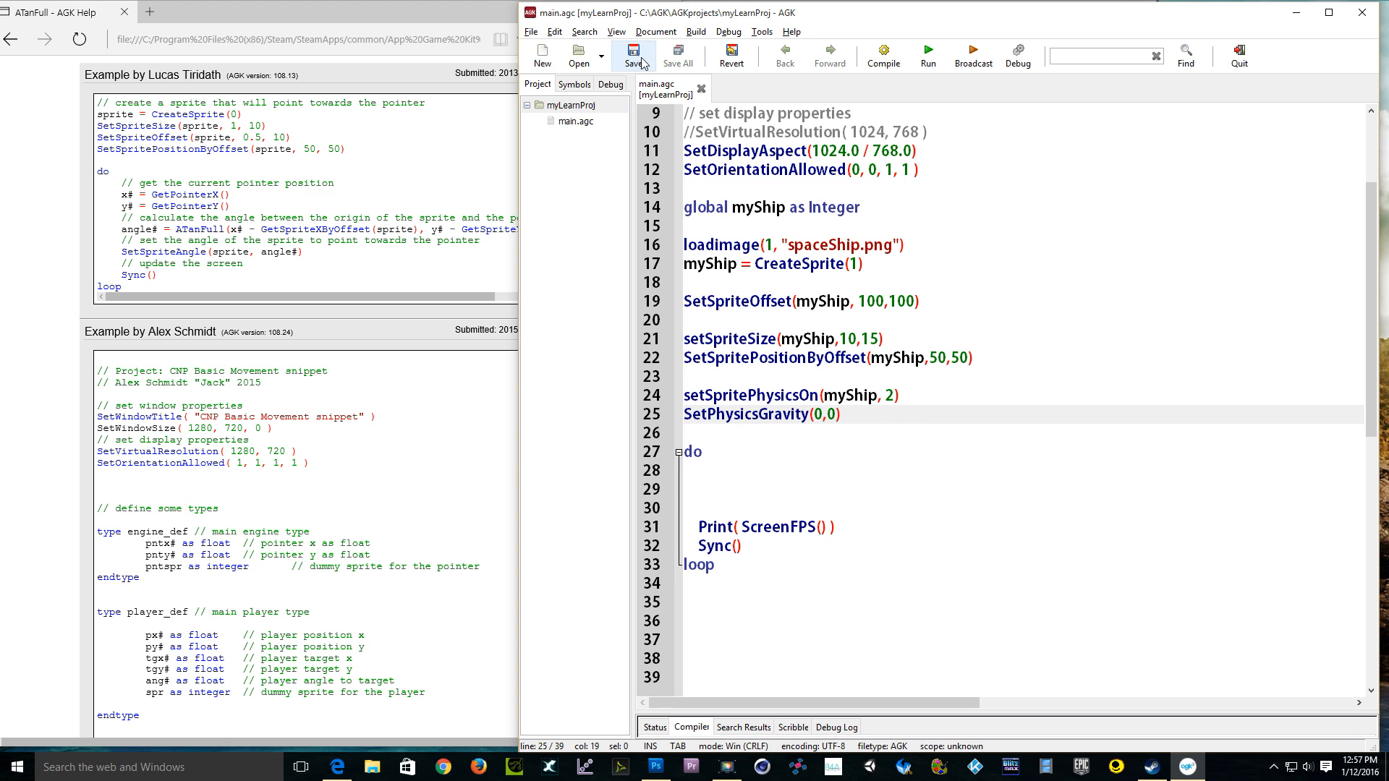
Step: Run the zero-gravity build, watch the ship stay centred, then close the window
{"action": "left_click", "coordinate": [928, 55]}
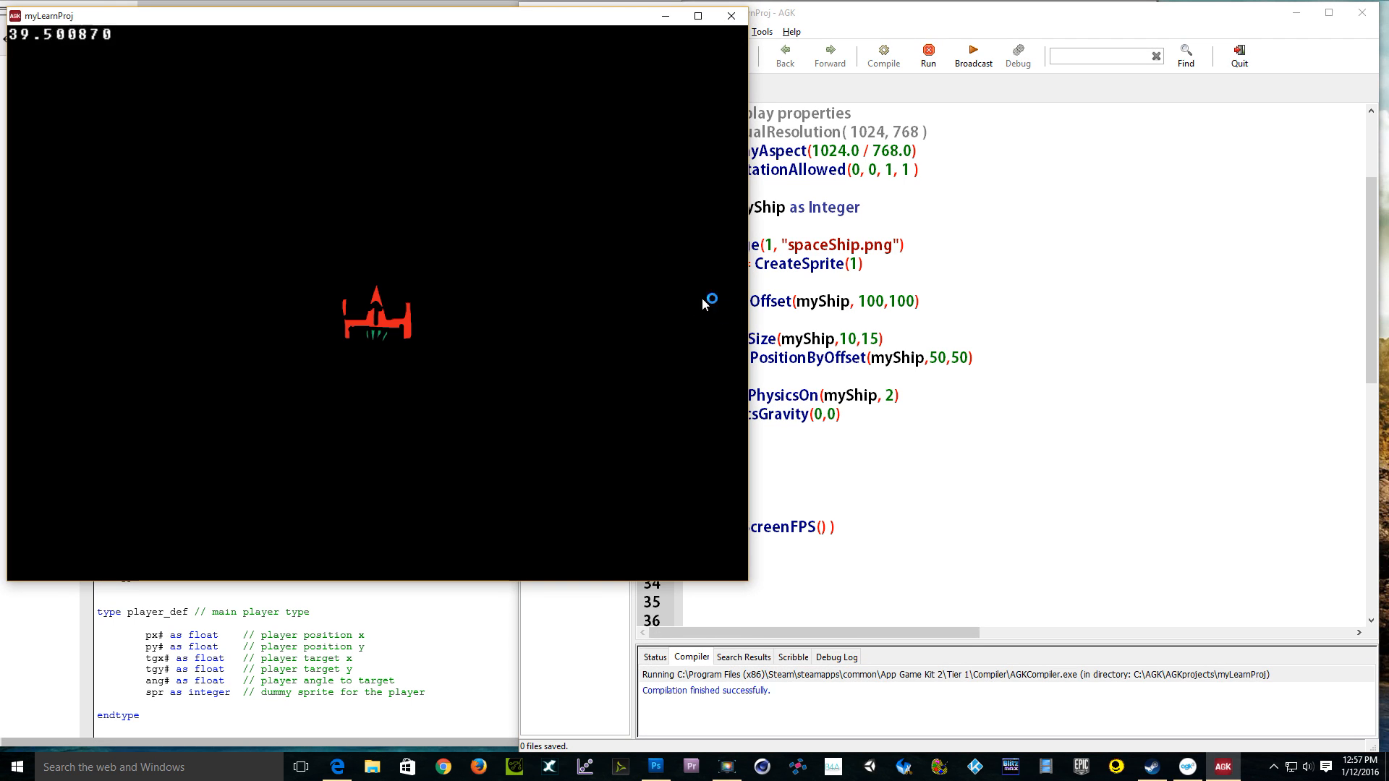
{"action": "mouse_move", "coordinate": [522, 351]}
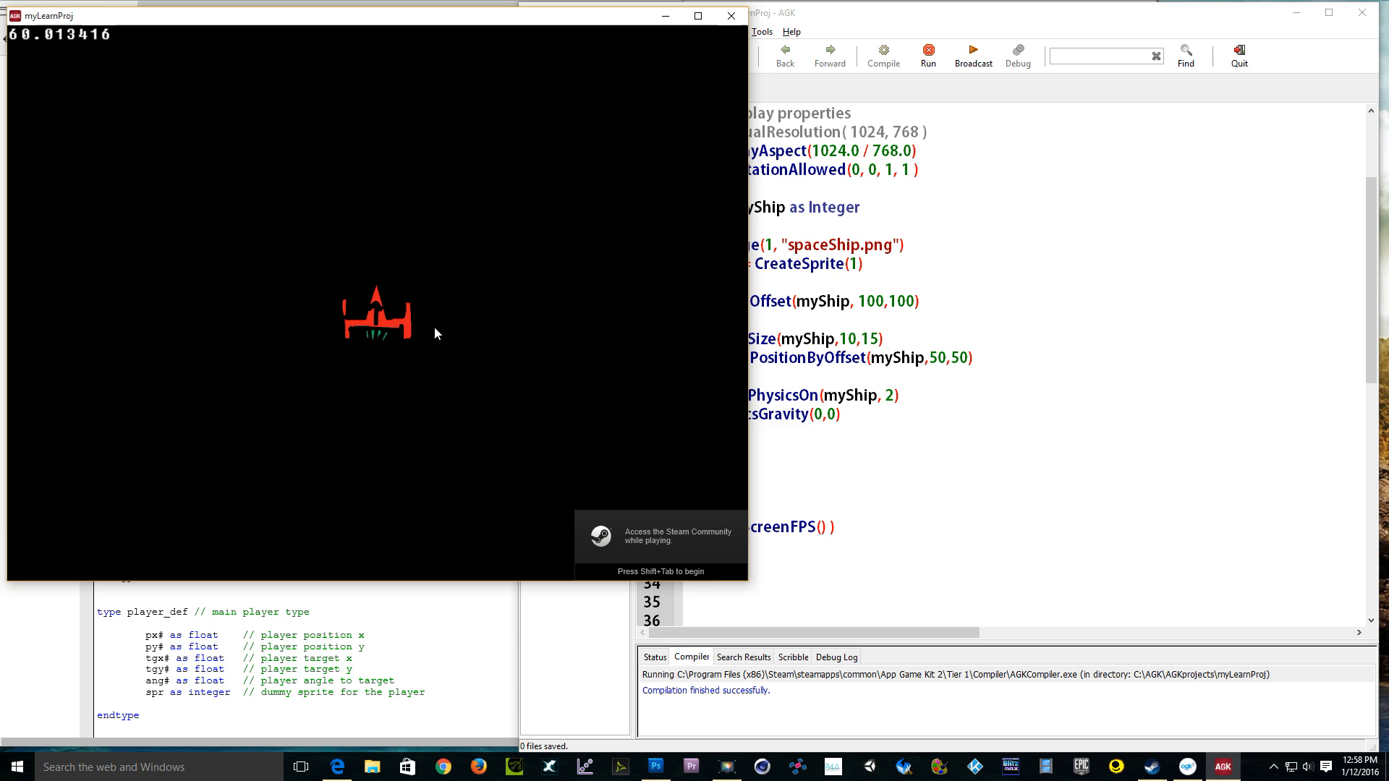
{"action": "mouse_move", "coordinate": [427, 454]}
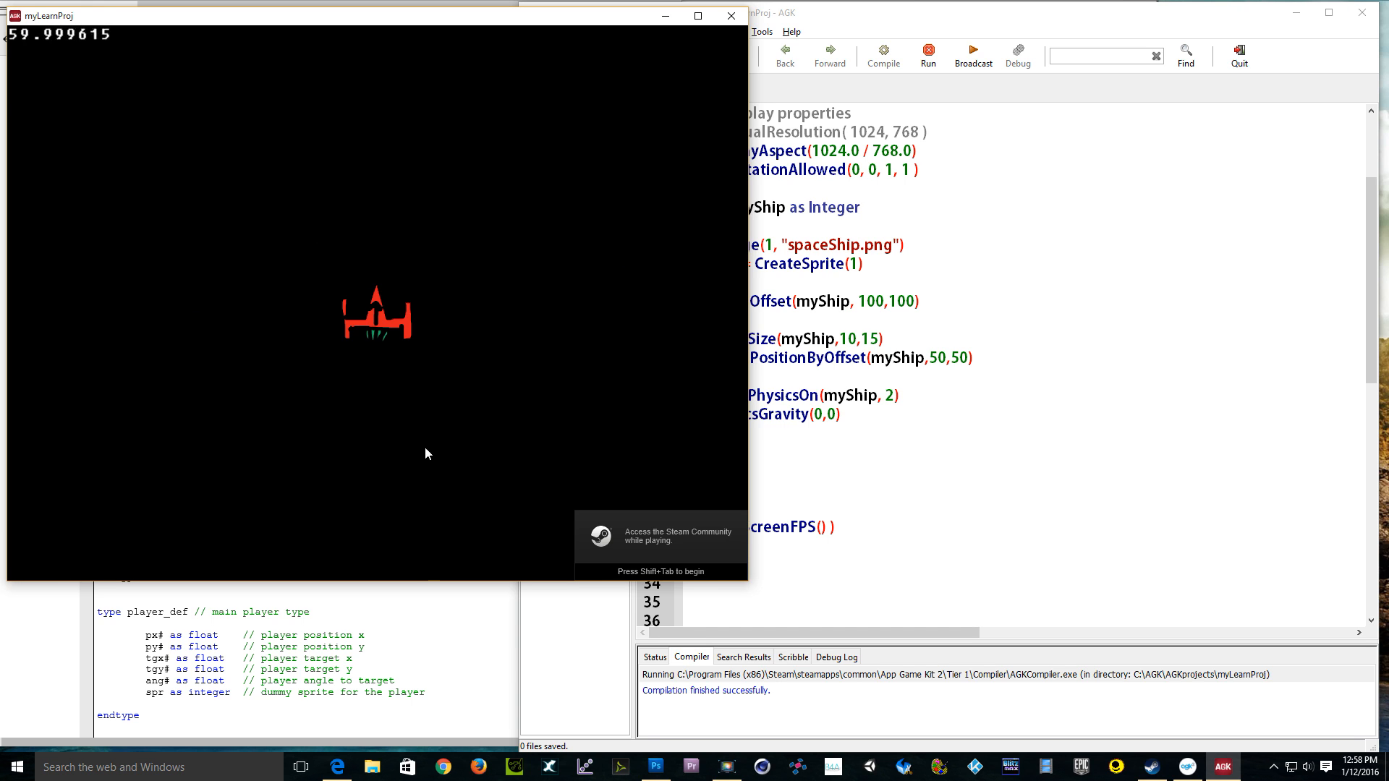
{"action": "mouse_move", "coordinate": [261, 219]}
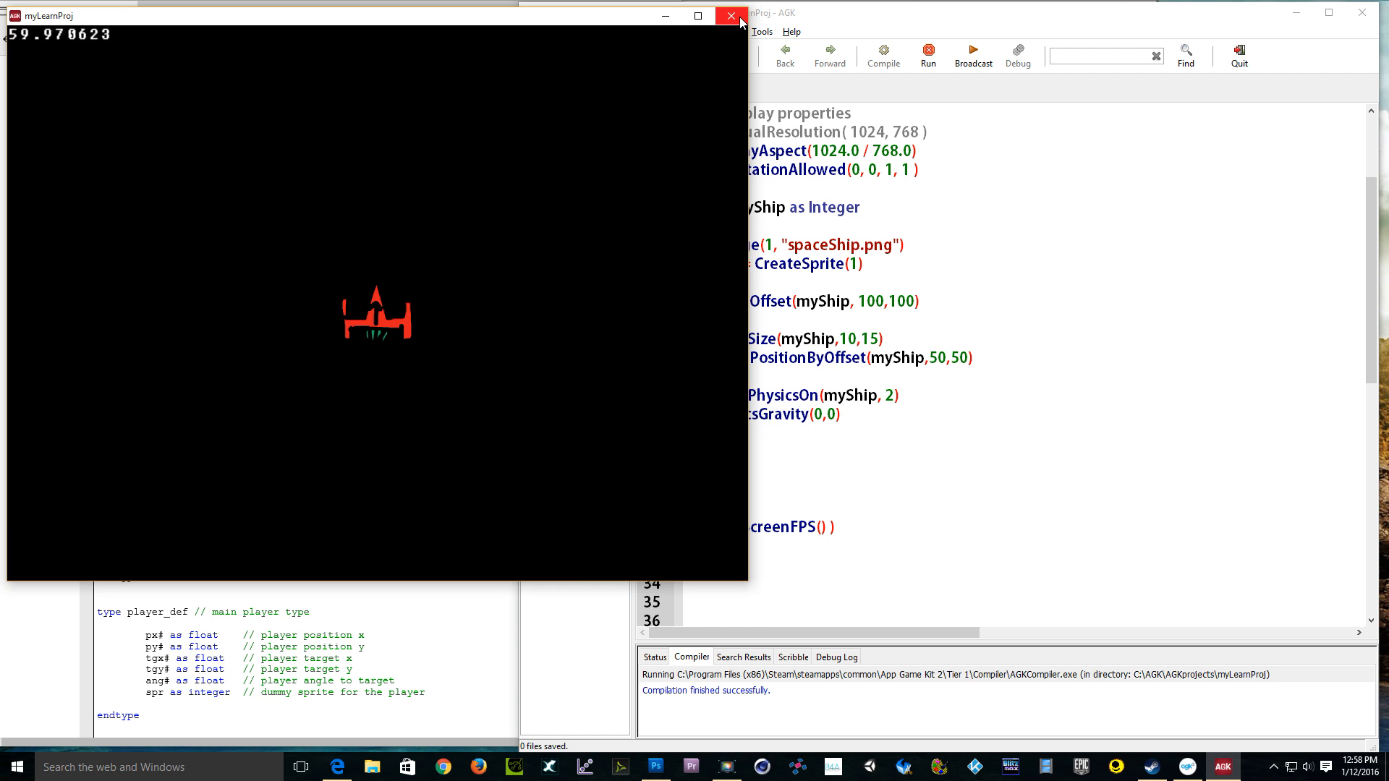
{"action": "left_click", "coordinate": [730, 15]}
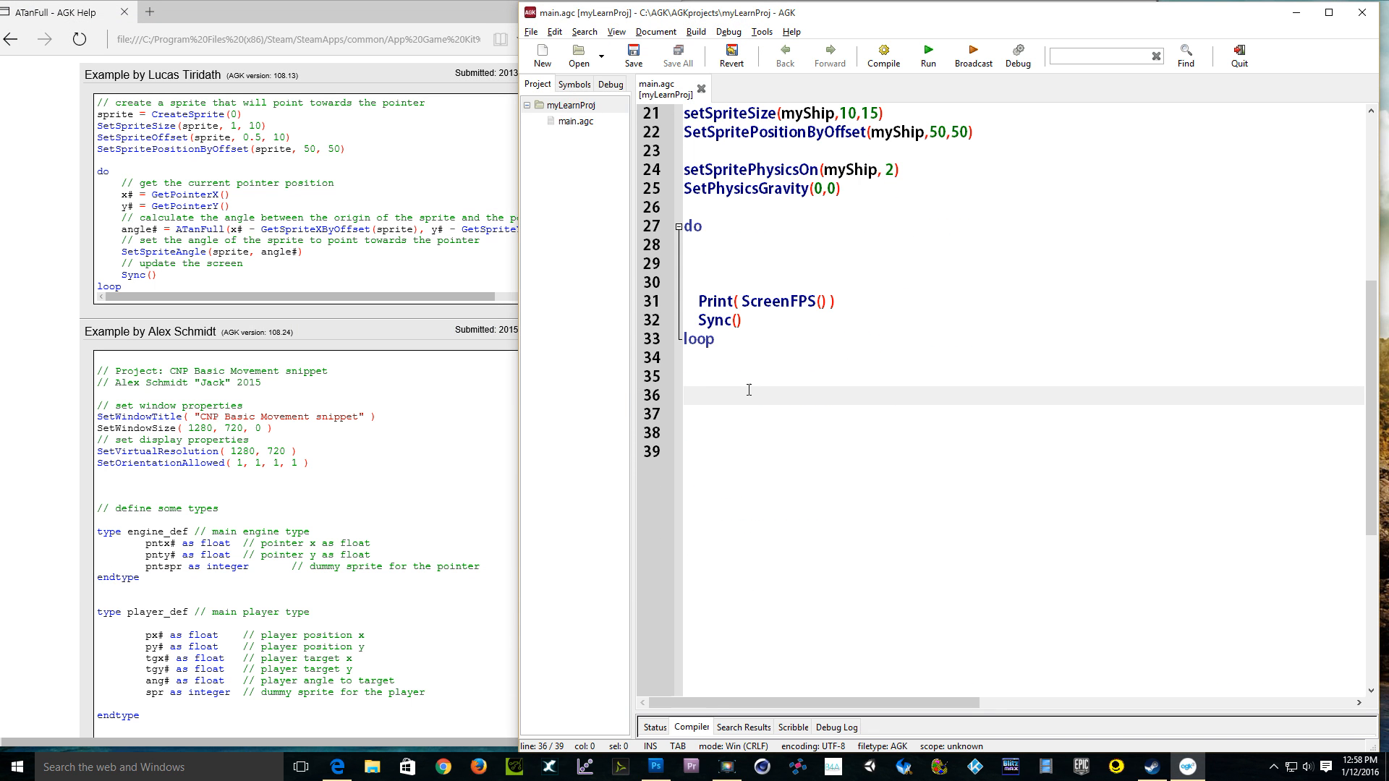
Step: Write function shipRotation() with endfunction below the loop and place the caret inside
{"action": "type", "text": "functio"}
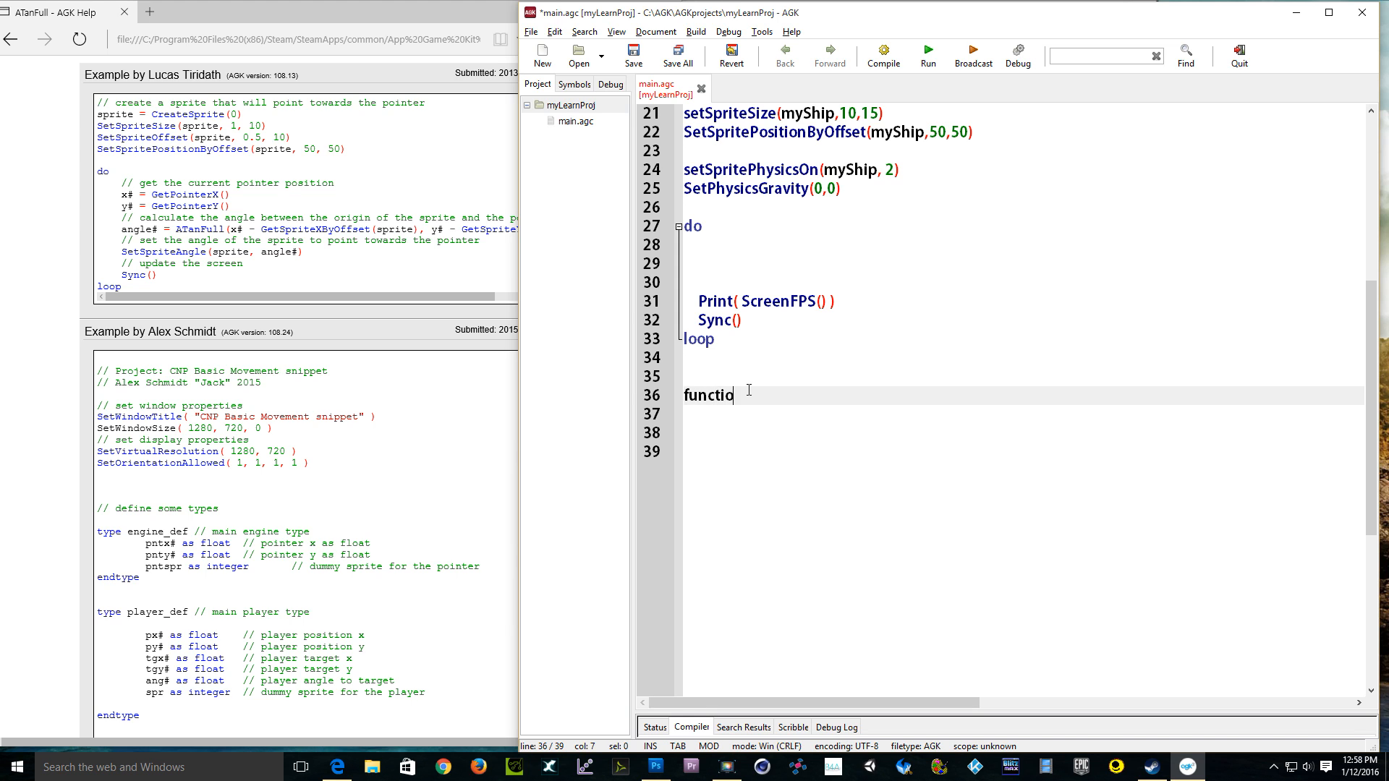
{"action": "type", "text": "n"}
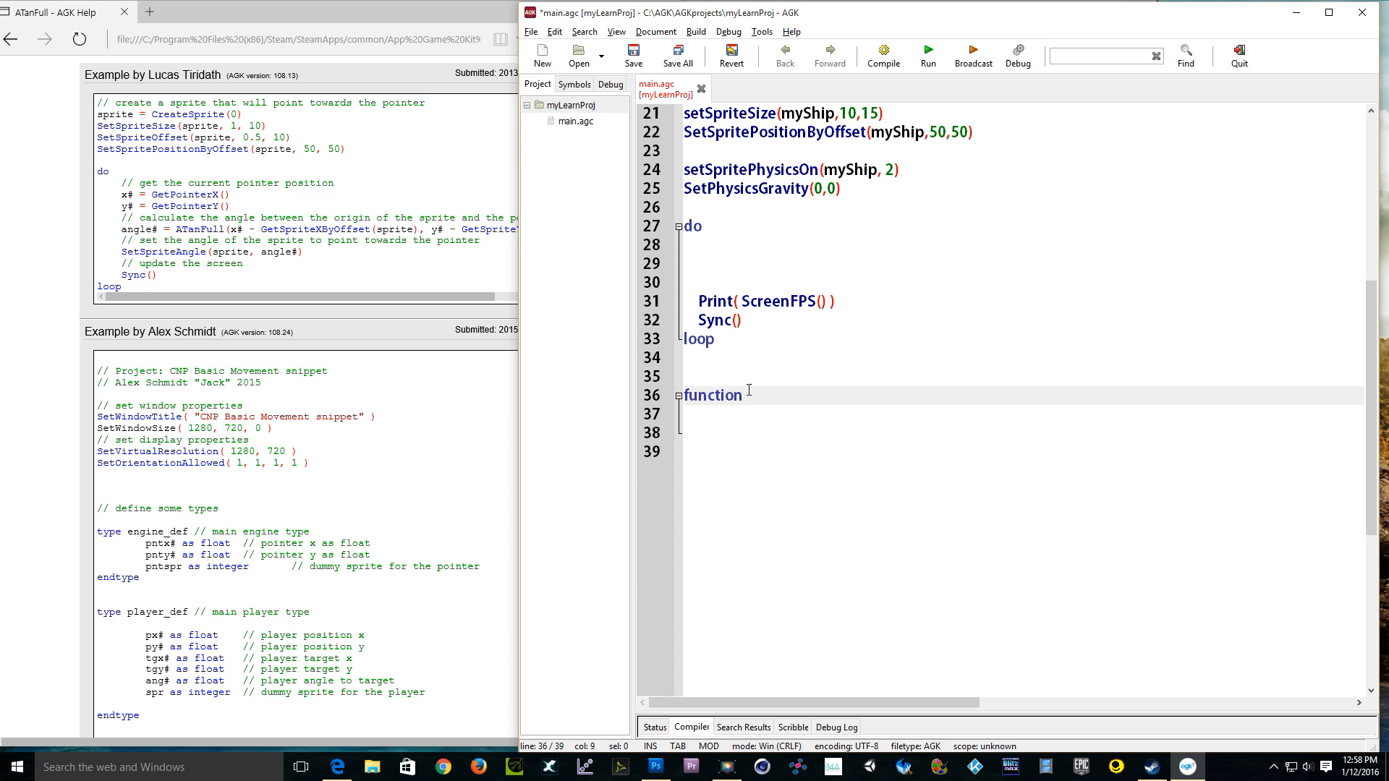
{"action": "type", "text": "shipR"}
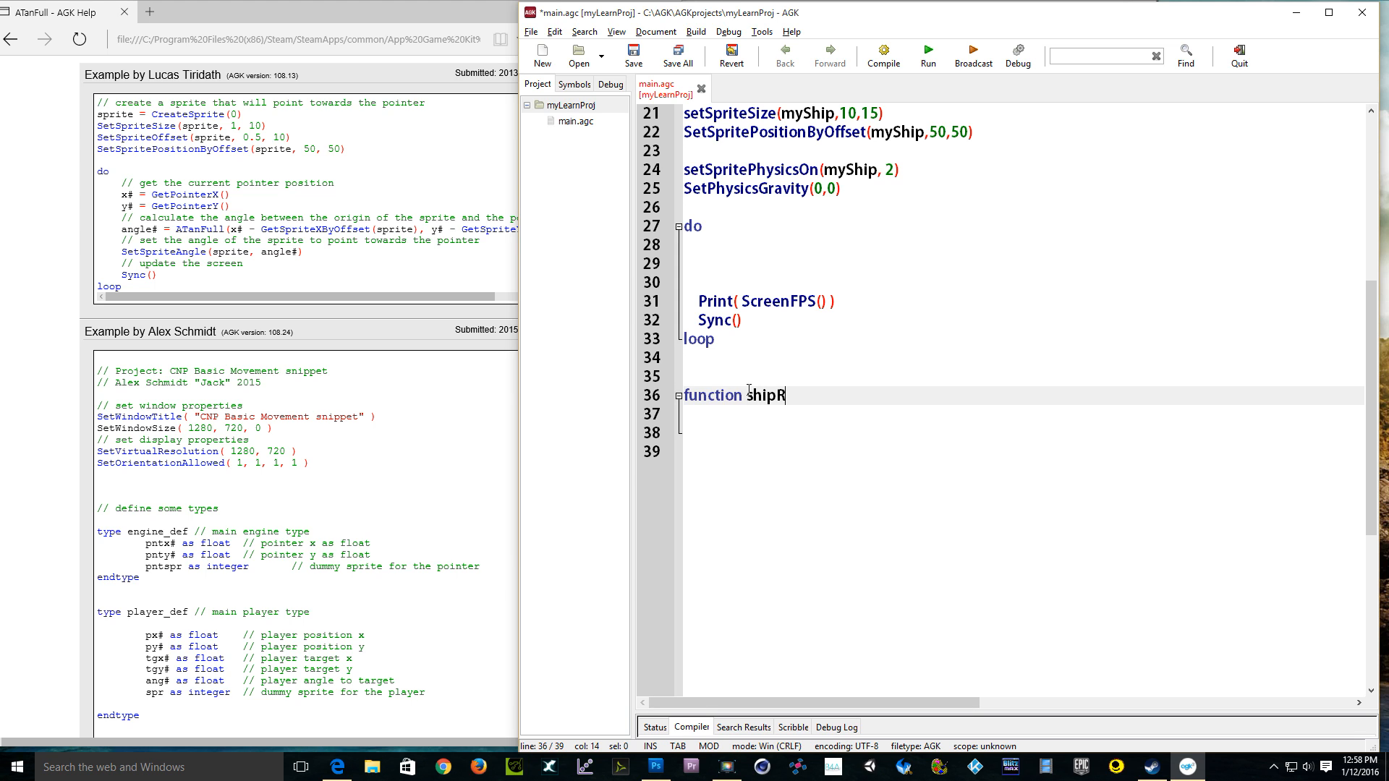
{"action": "type", "text": "otatio"}
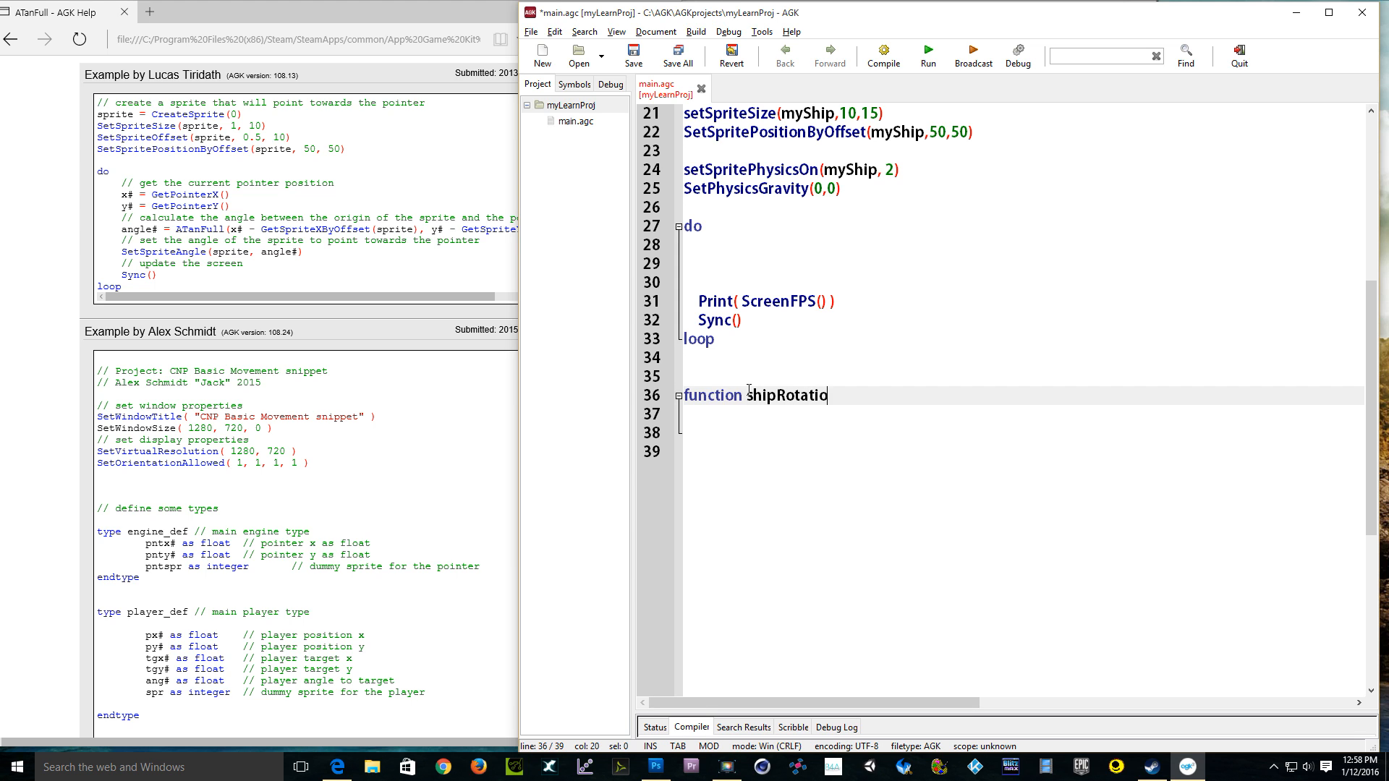
{"action": "type", "text": "n()"}
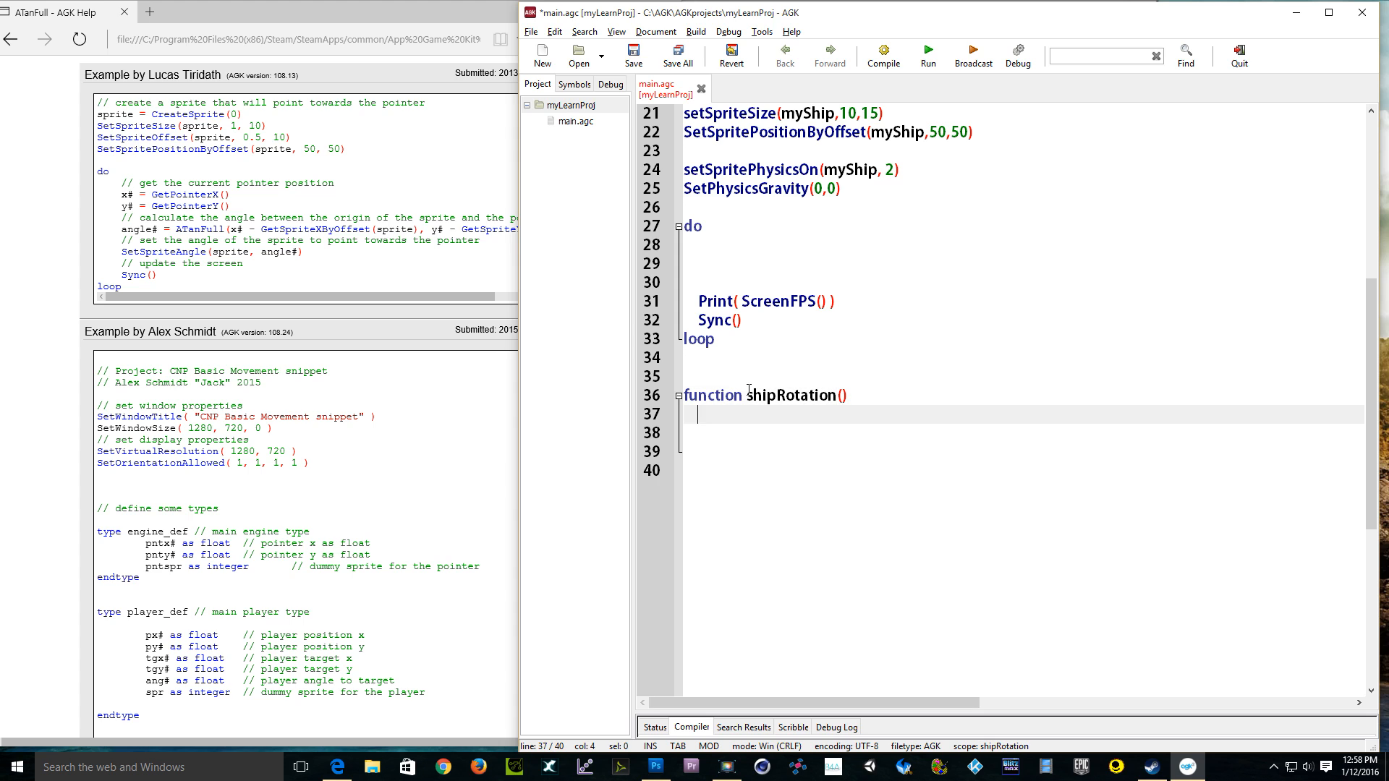
{"action": "type", "text": "e"}
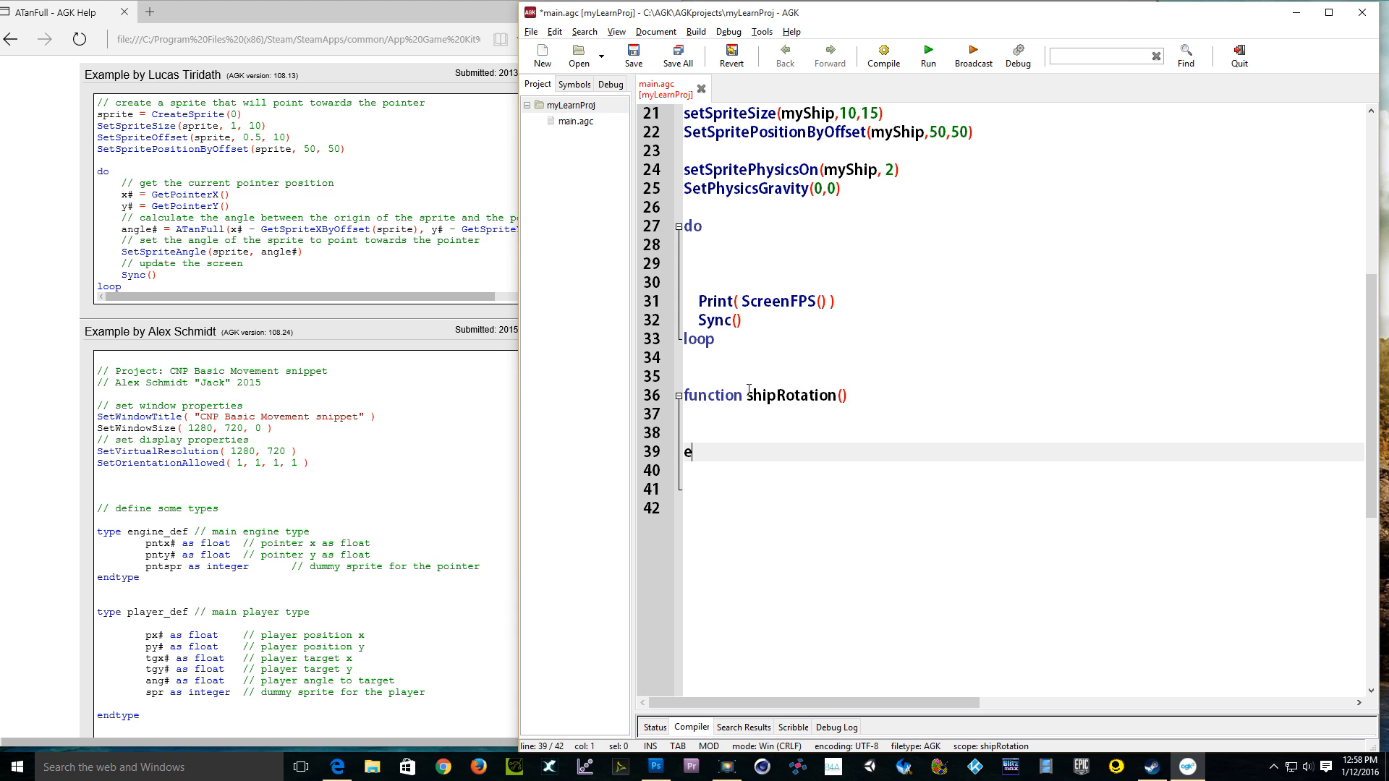
{"action": "type", "text": "ndfunction"}
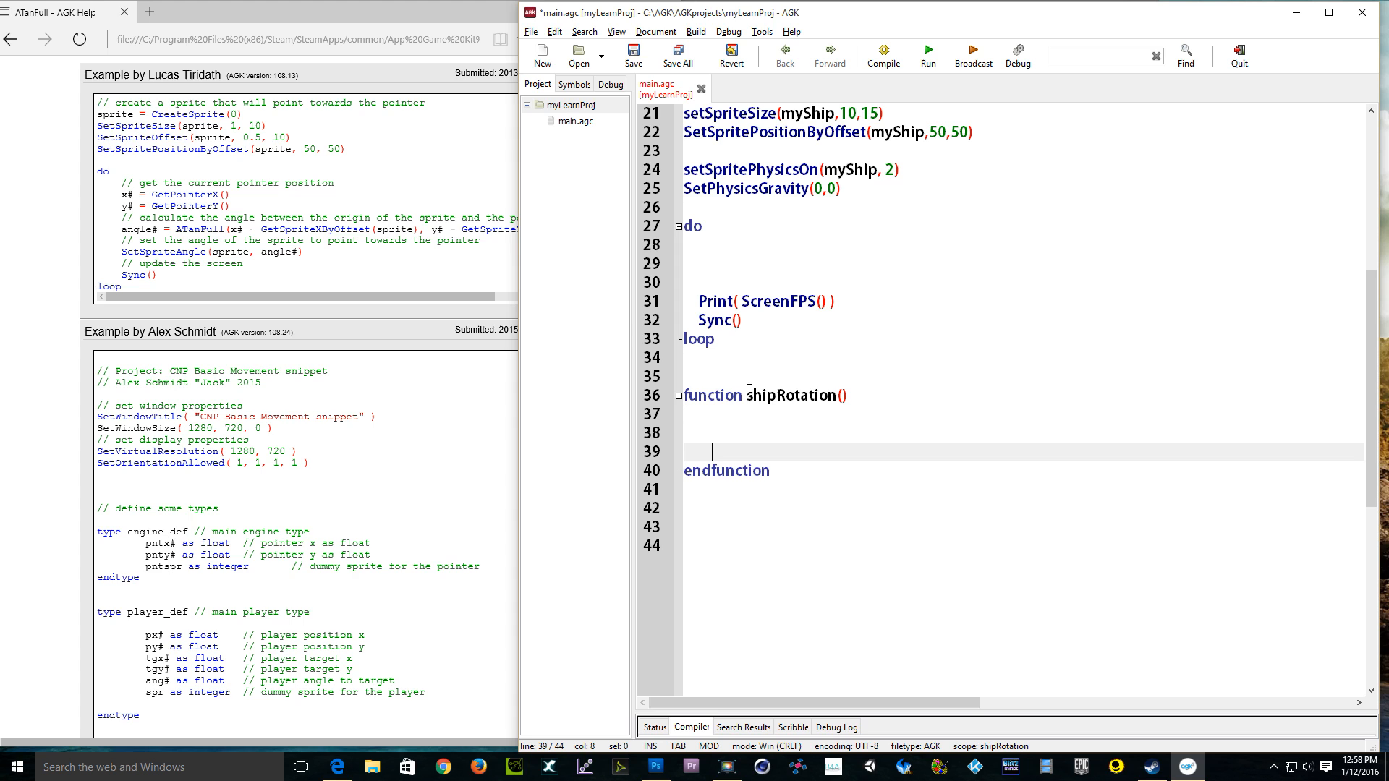
{"action": "left_click", "coordinate": [749, 433]}
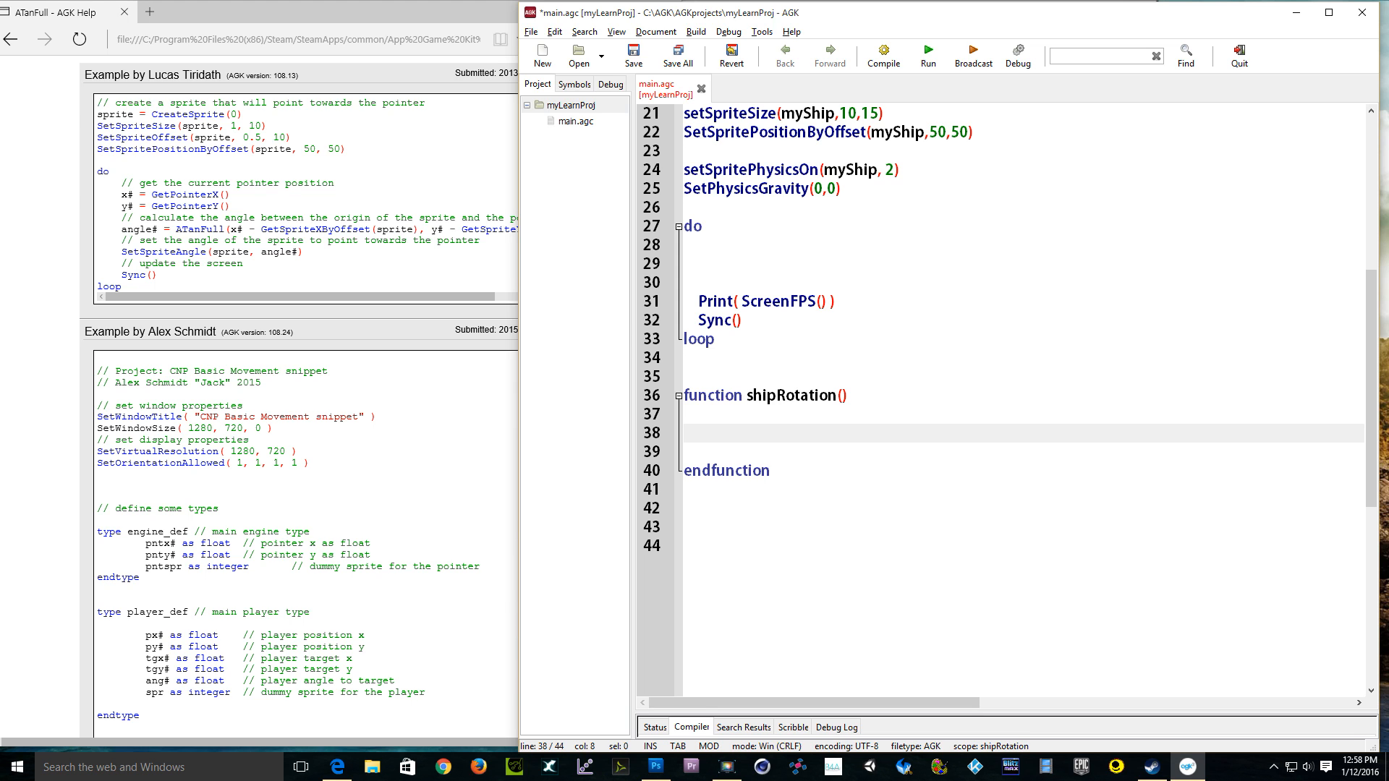
Step: Inside shipRotation, write myX = GetPointerX()
{"action": "left_click", "coordinate": [711, 434]}
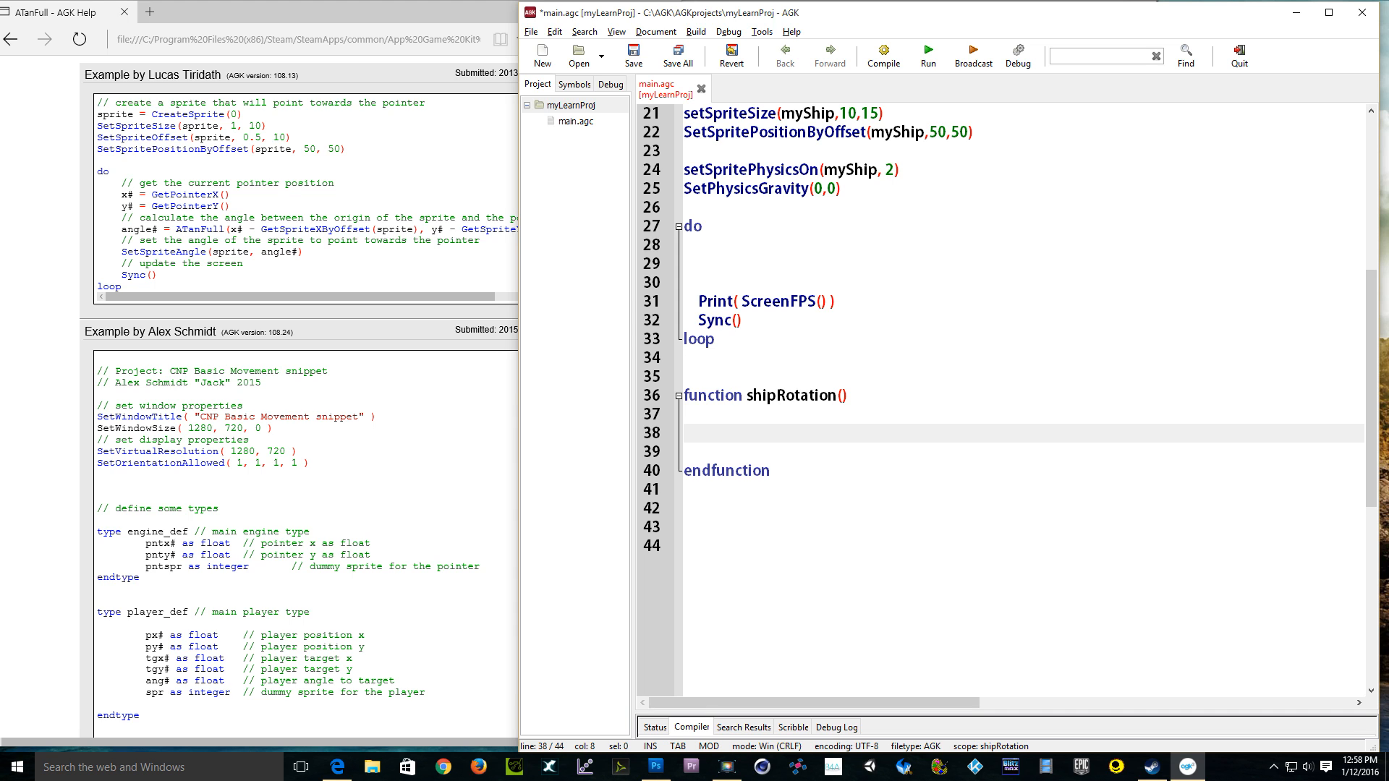
{"action": "type", "text": "my"}
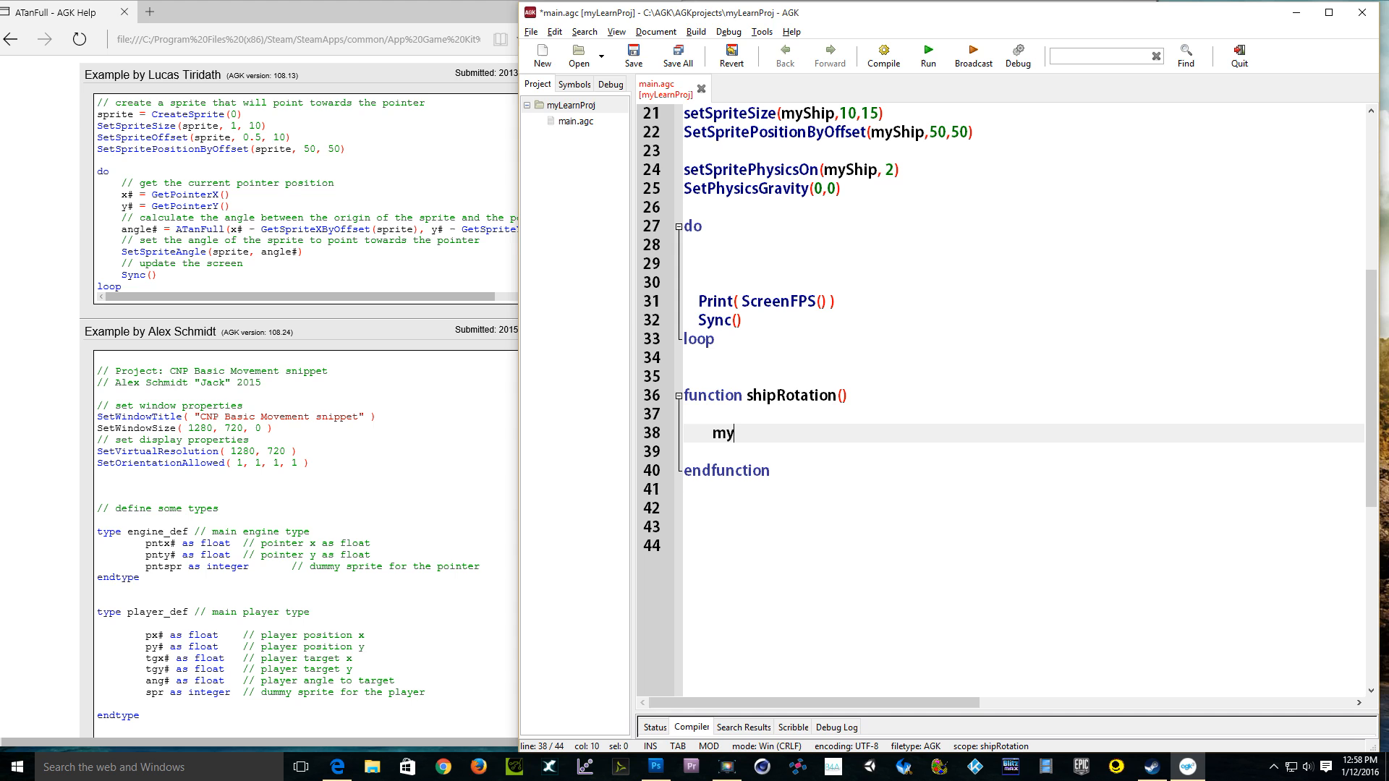
{"action": "type", "text": "X ="}
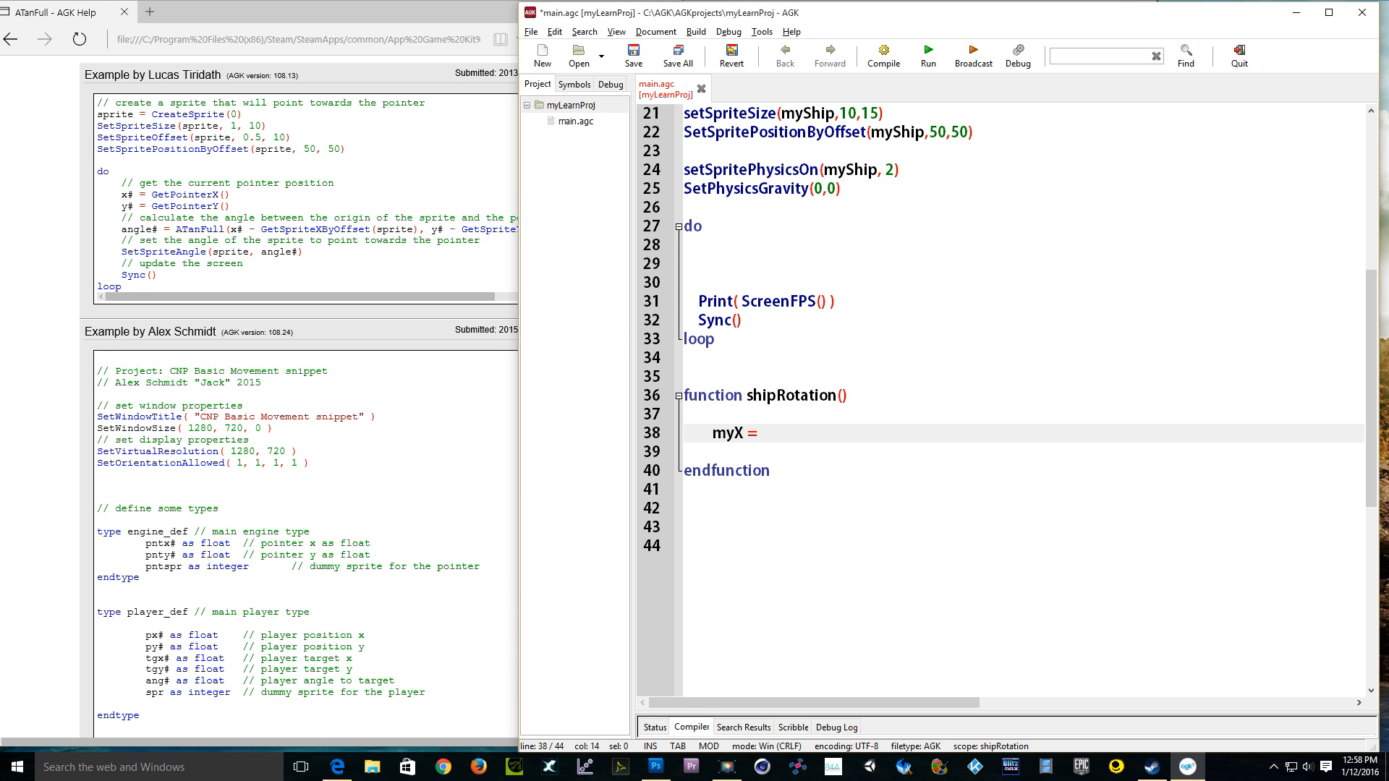
{"action": "type", "text": "Ge"}
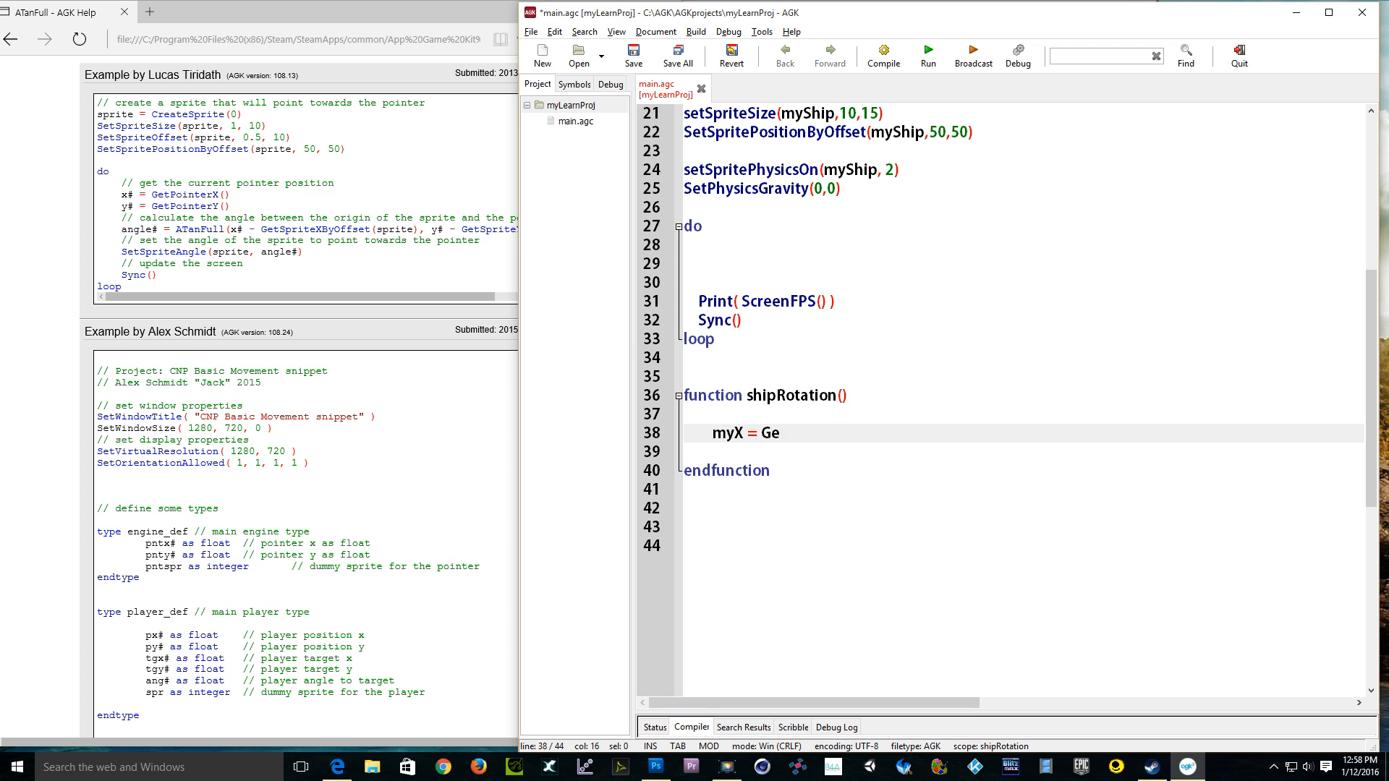
{"action": "type", "text": "P"}
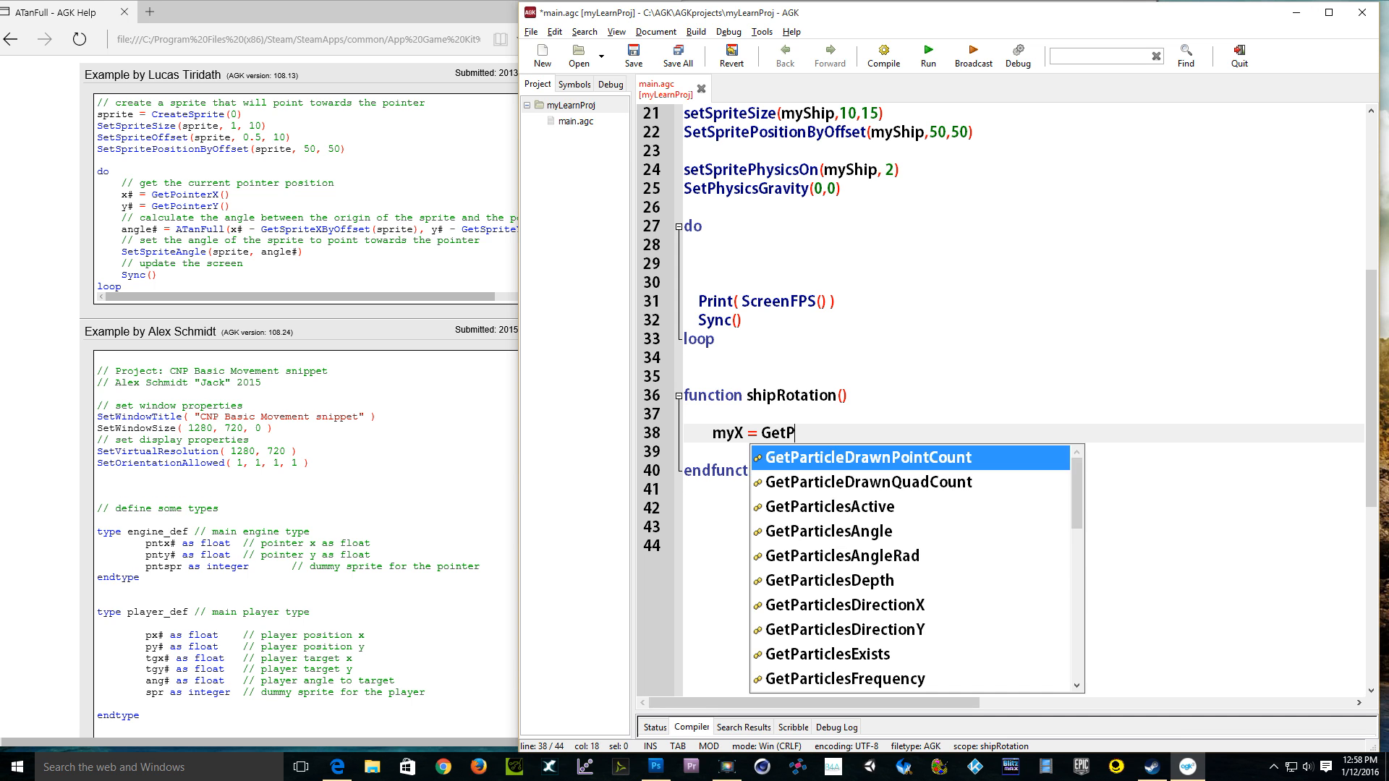
{"action": "type", "text": "ointerX"}
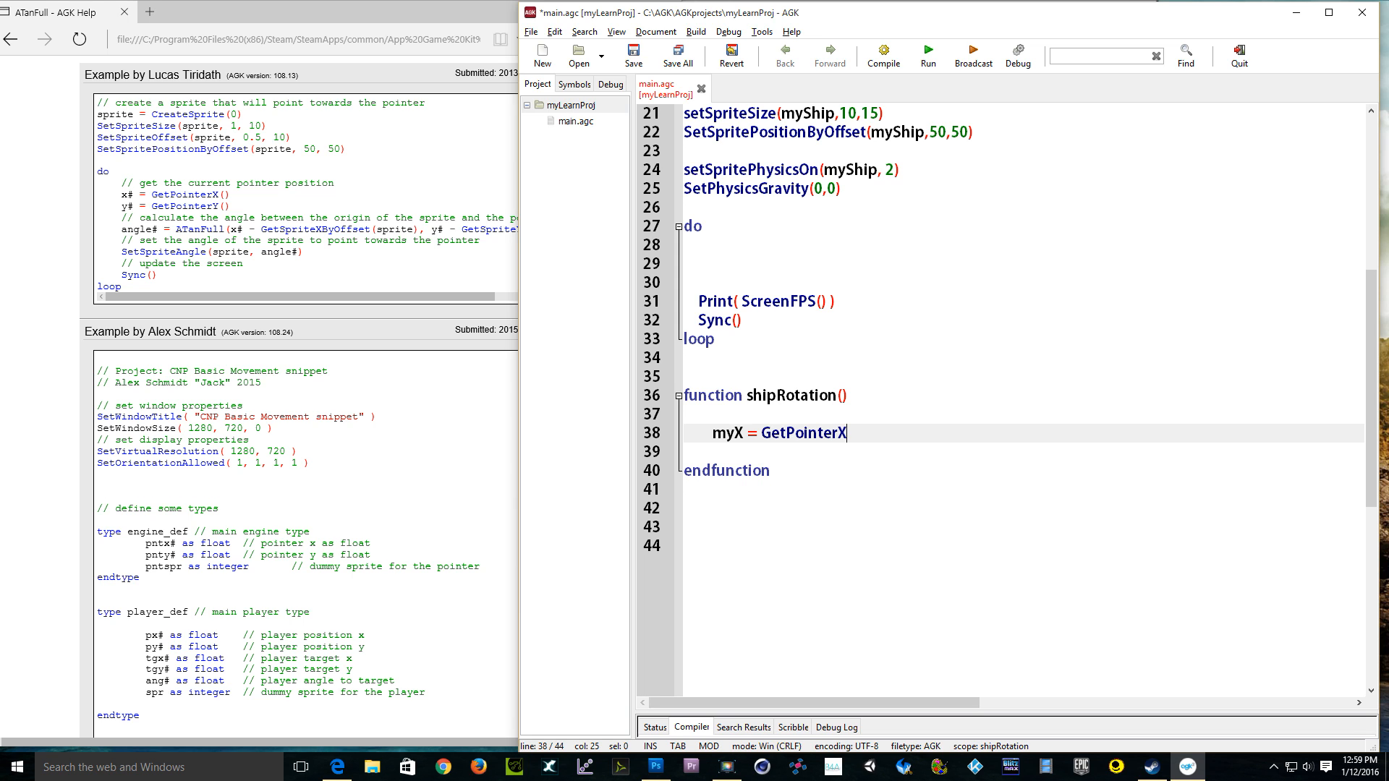
{"action": "type", "text": "("}
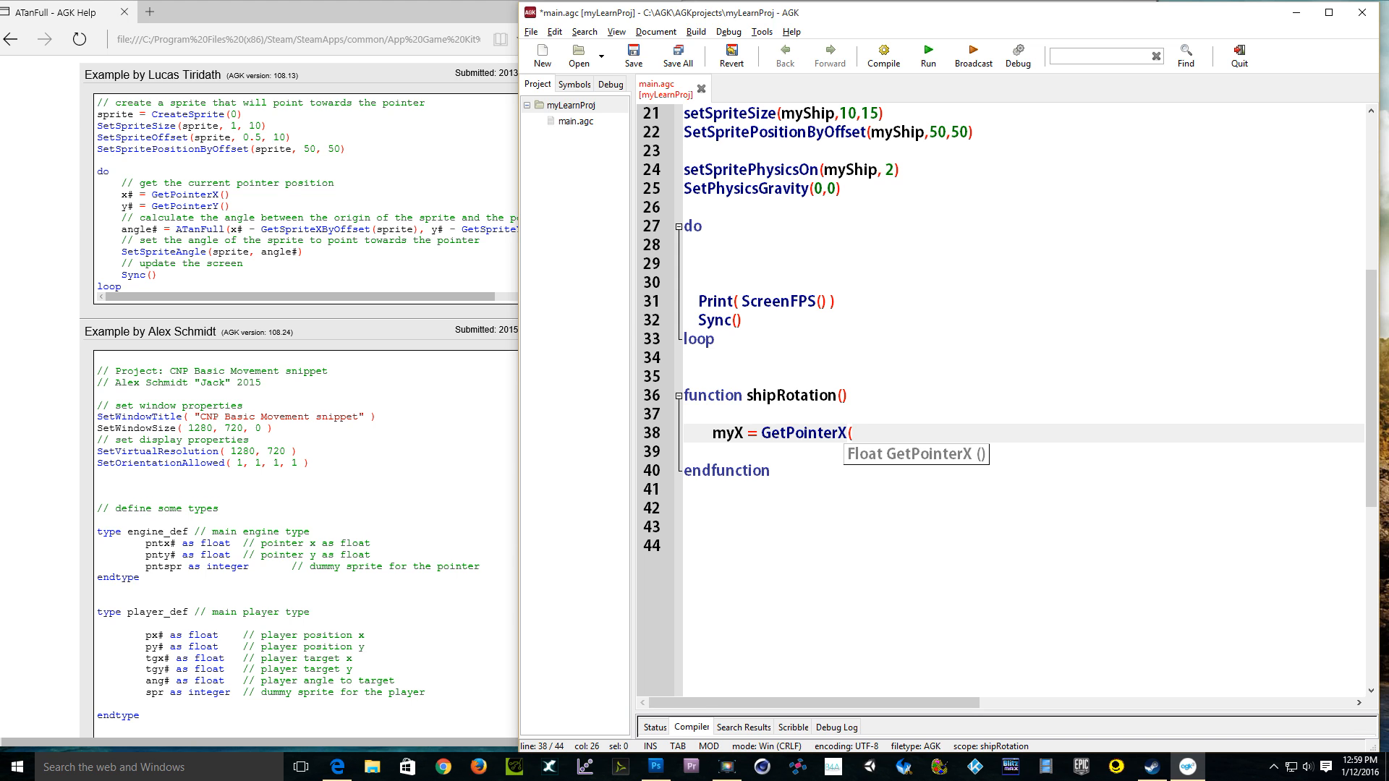
{"action": "type", "text": ")"}
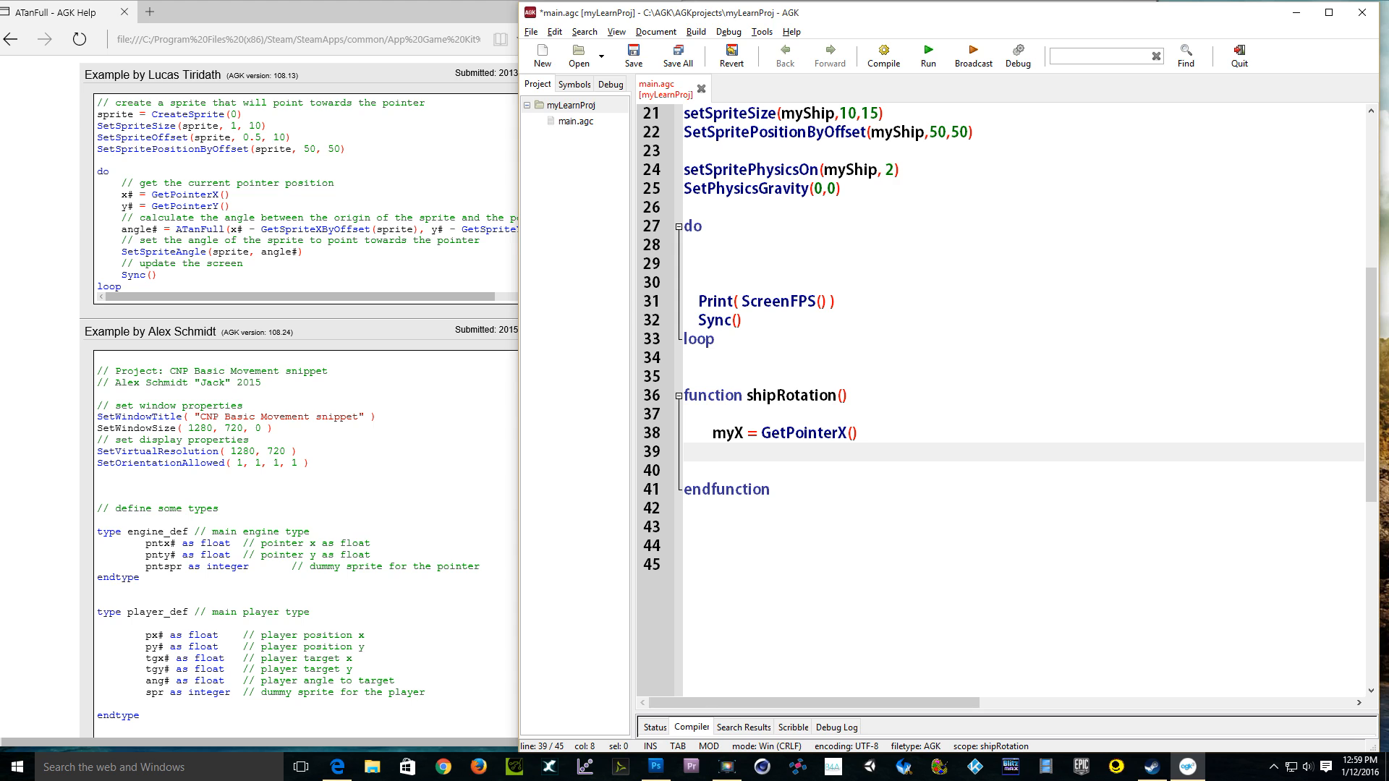
Step: On the next line, write myY = GetPointerY() using autocomplete
{"action": "type", "text": "my"}
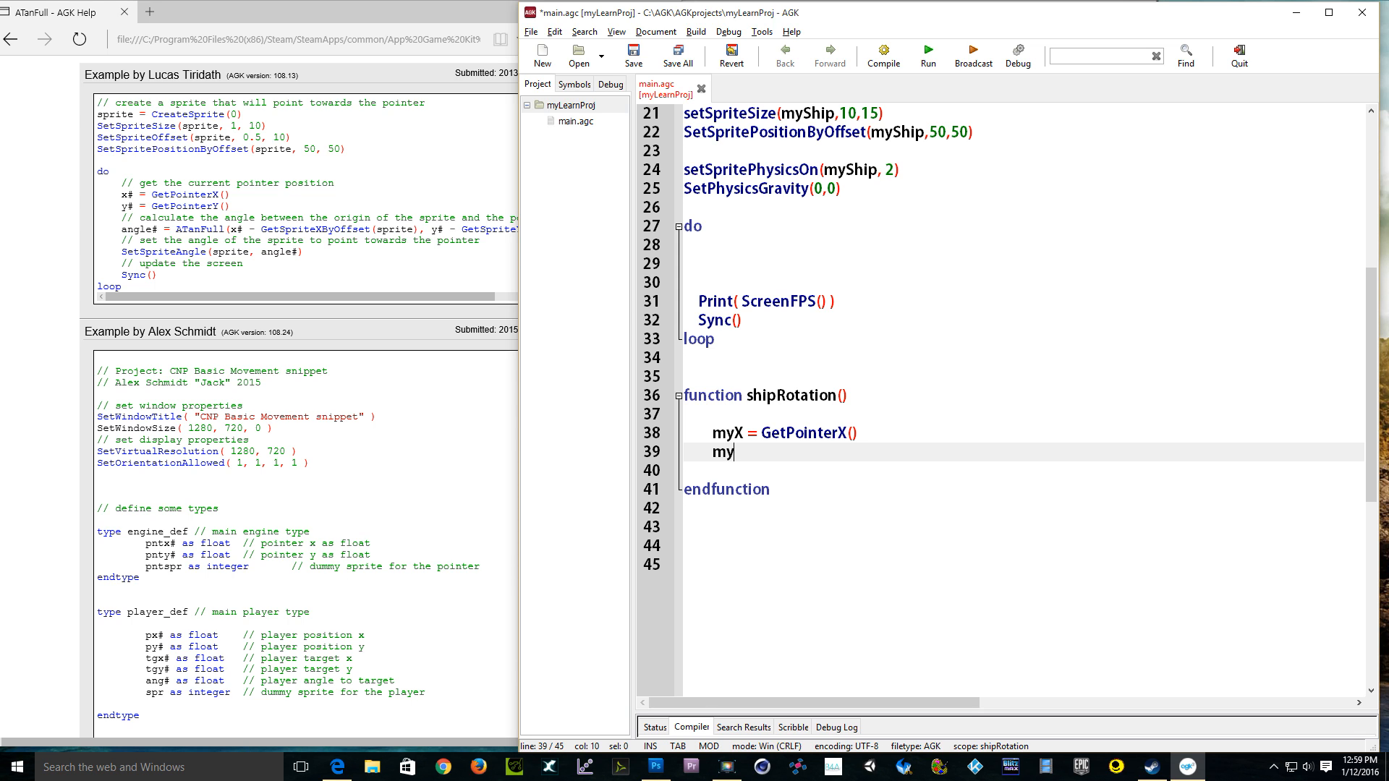
{"action": "type", "text": "Y"}
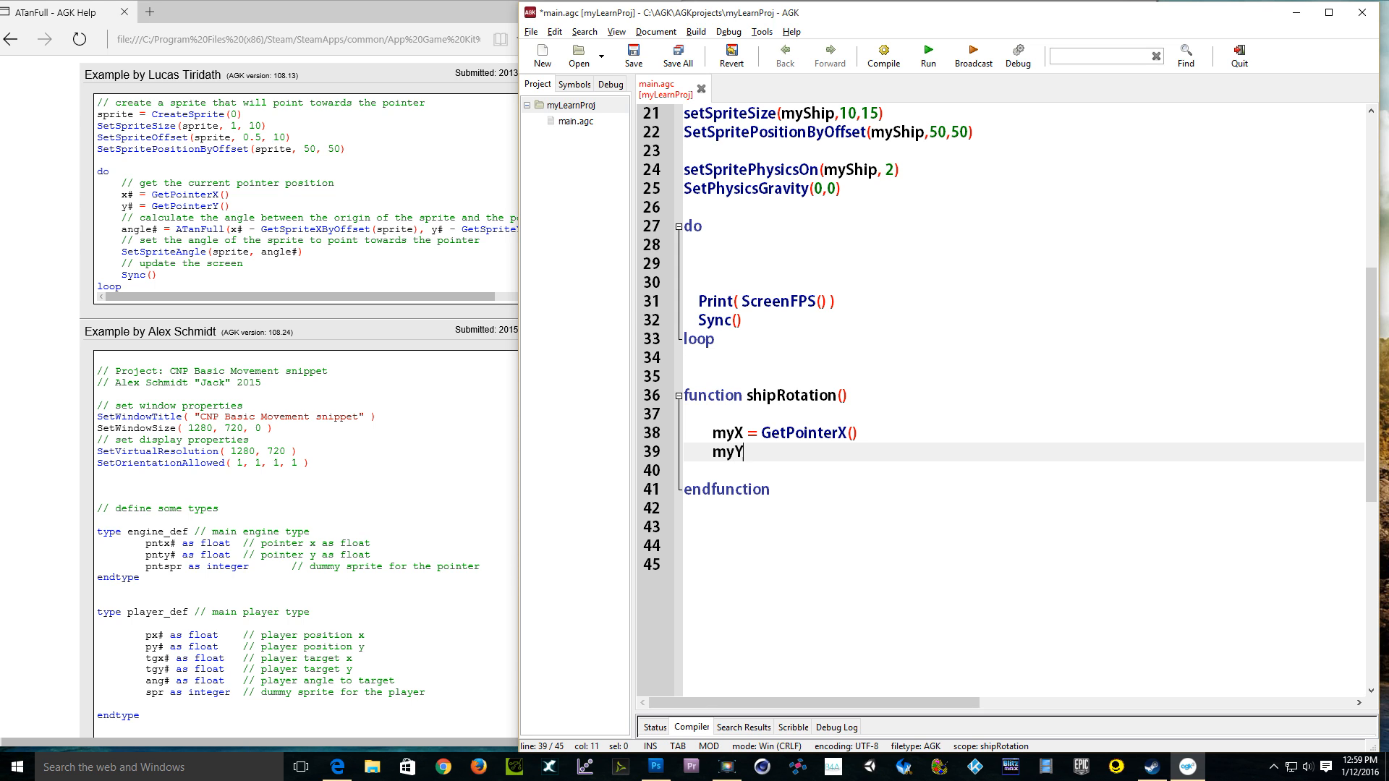
{"action": "type", "text": "="}
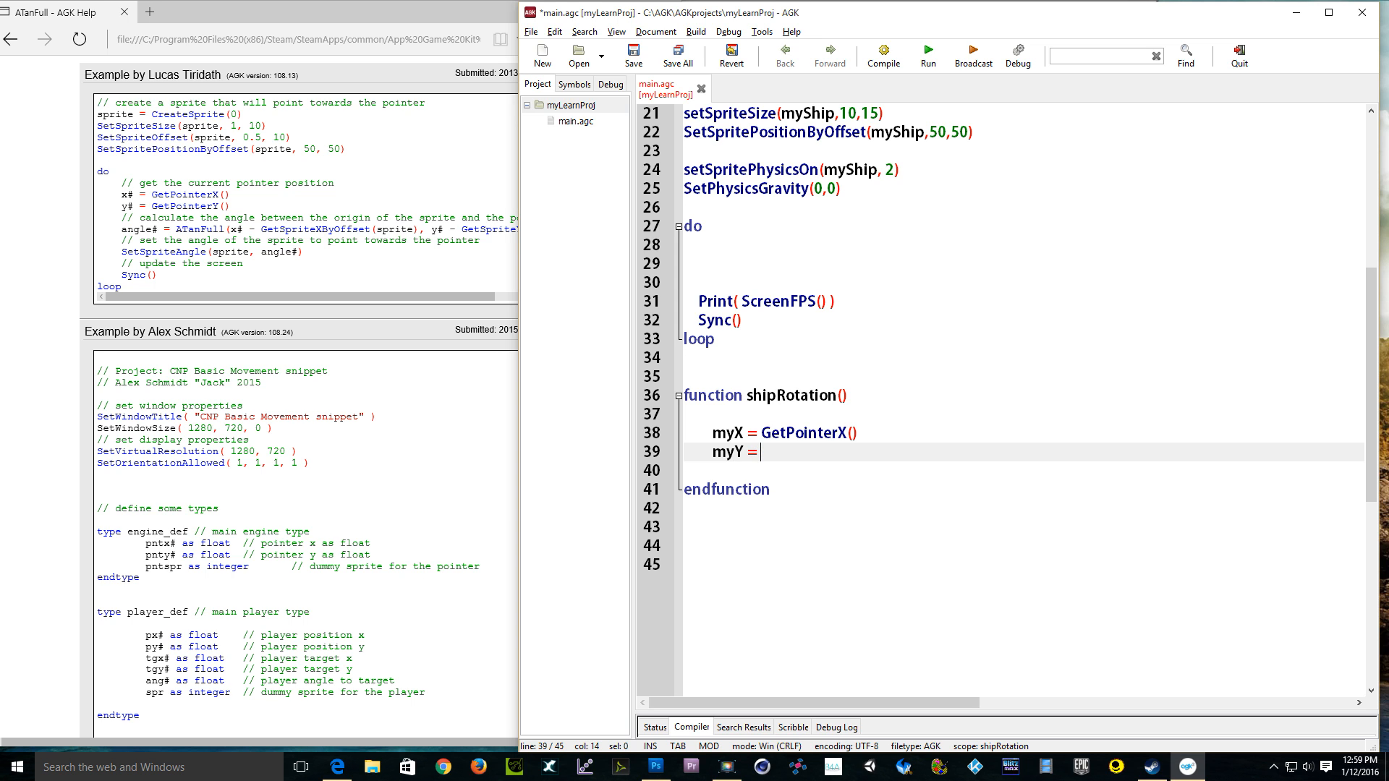
{"action": "type", "text": "GetPointerY("}
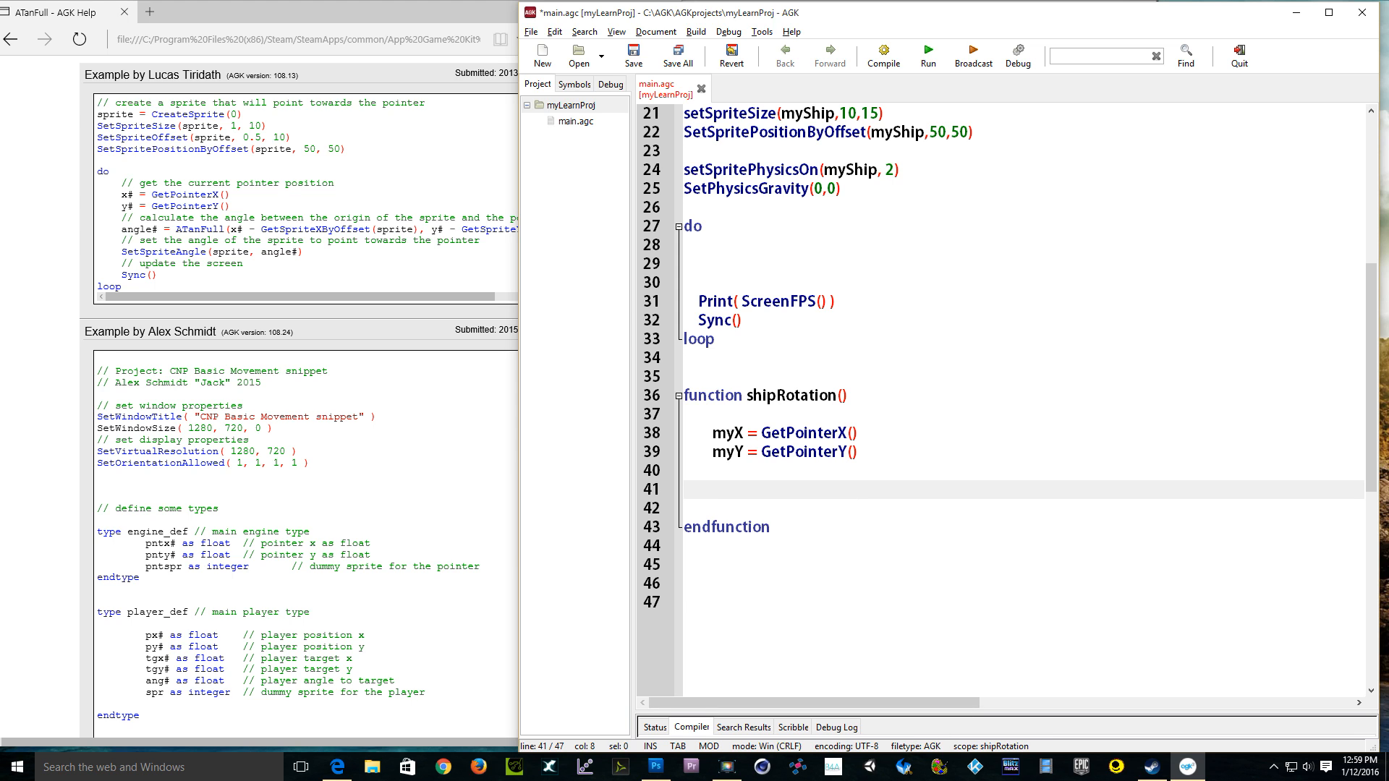
Step: Start the angle line: angle = ATanFull of pointer X minus GetSpriteXByOffset(myShip)
{"action": "type", "text": "ang"}
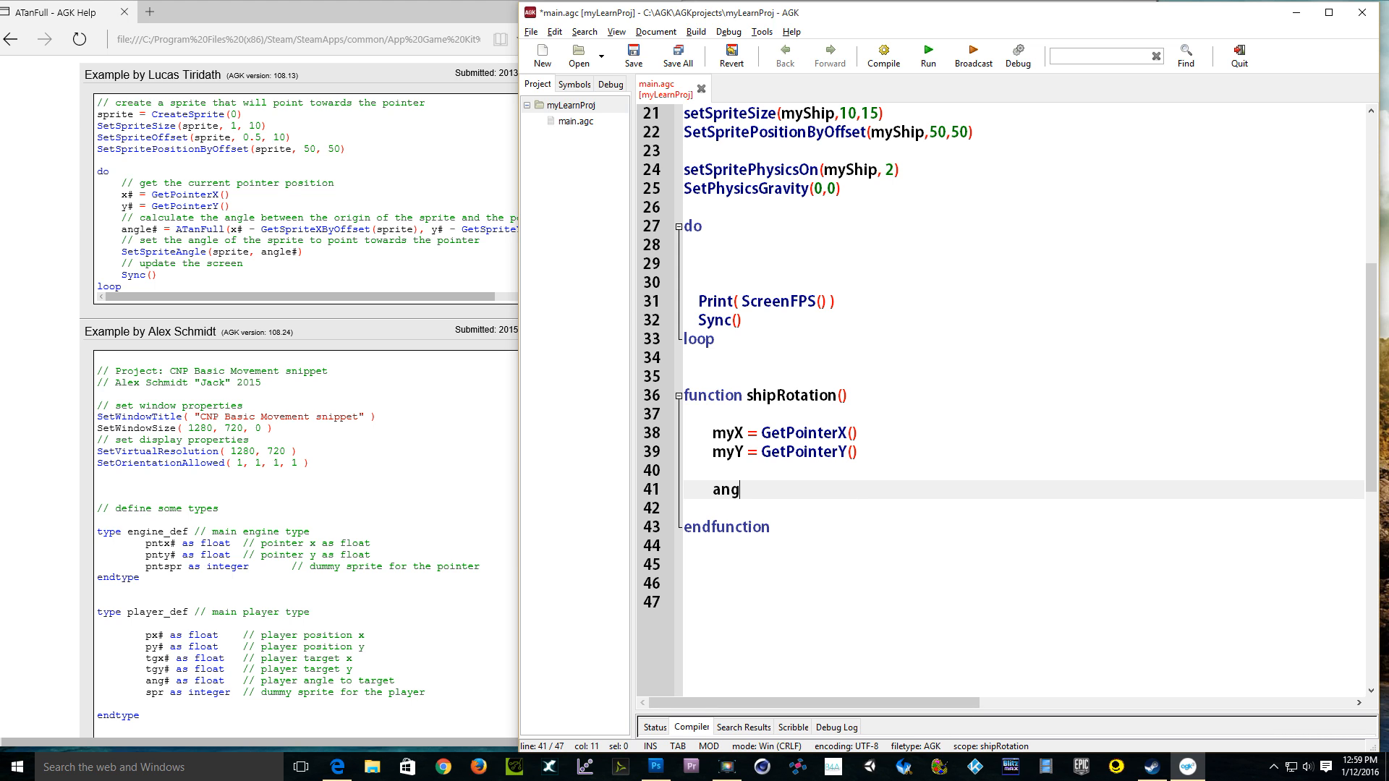
{"action": "type", "text": "le"}
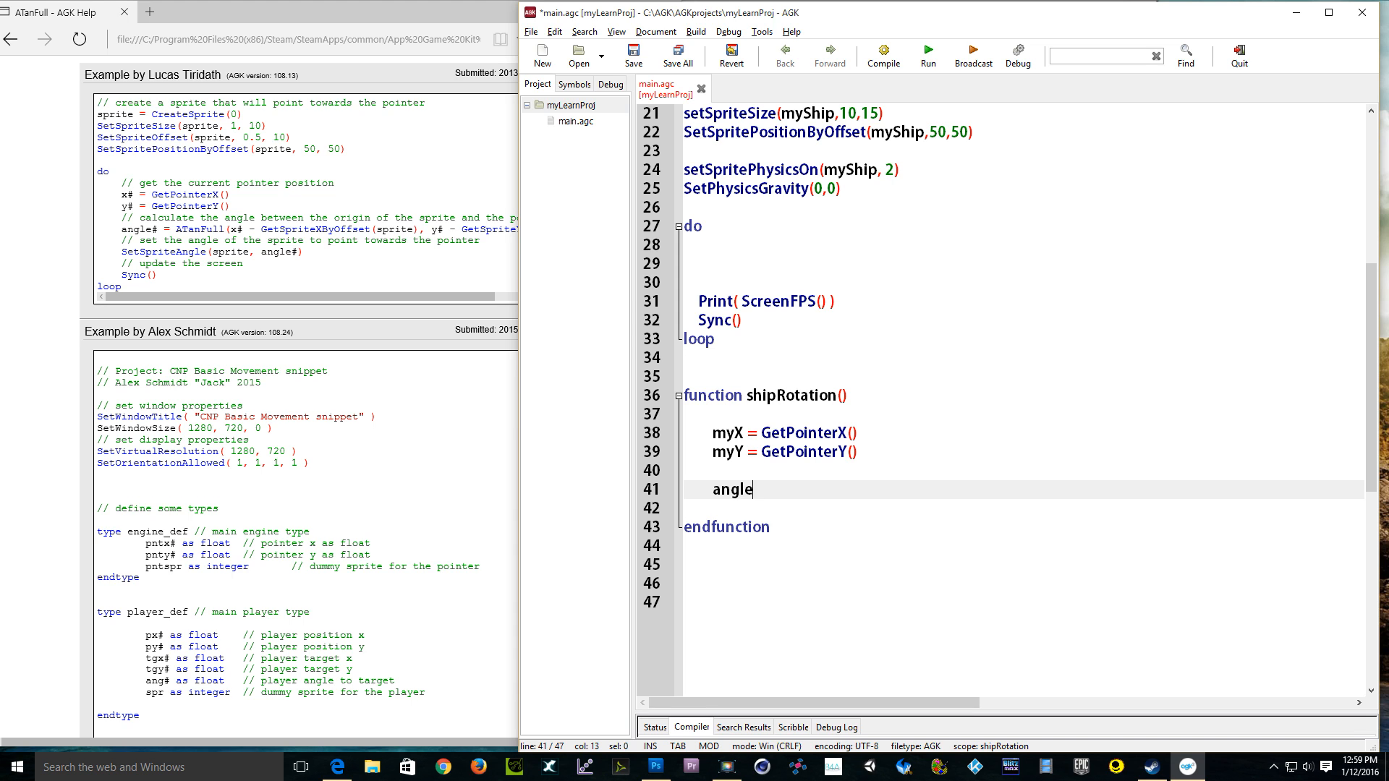
{"action": "type", "text": "="}
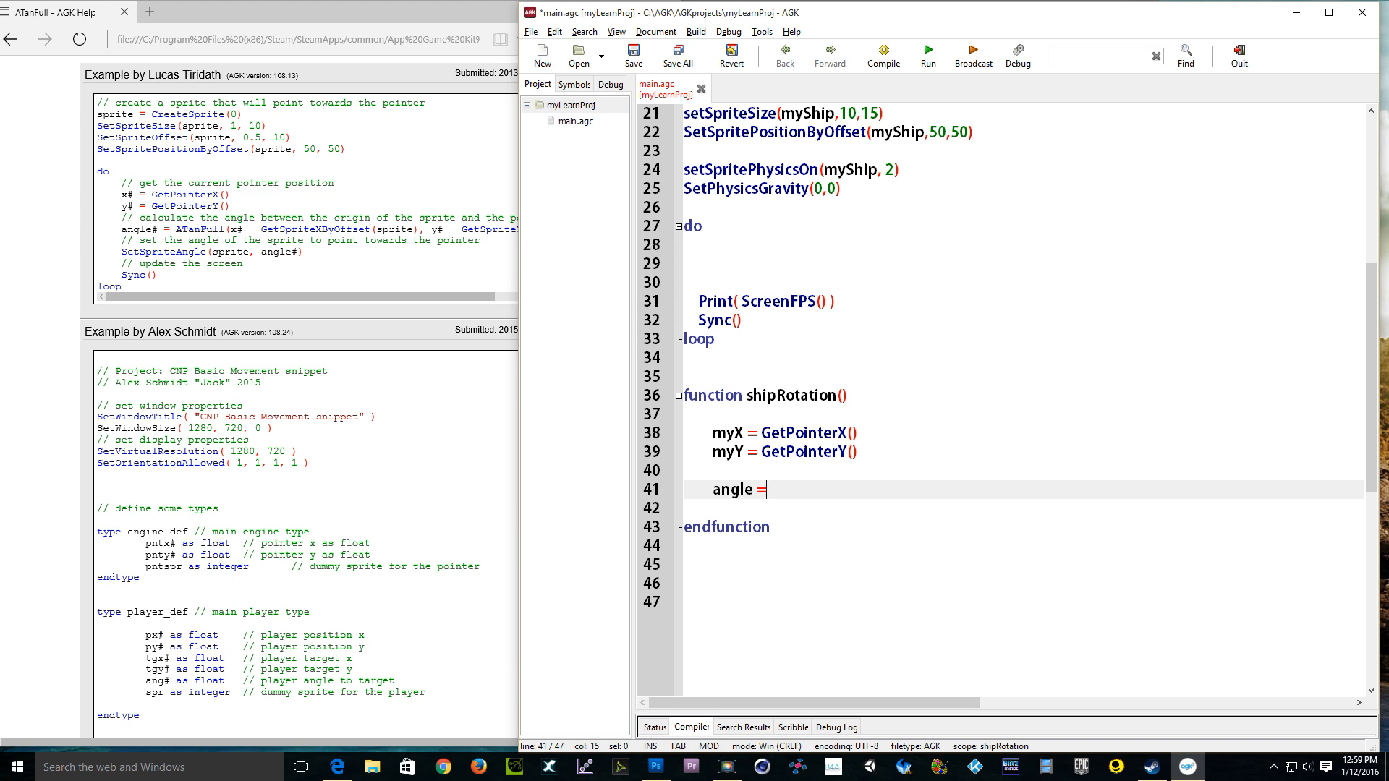
{"action": "type", "text": "A"}
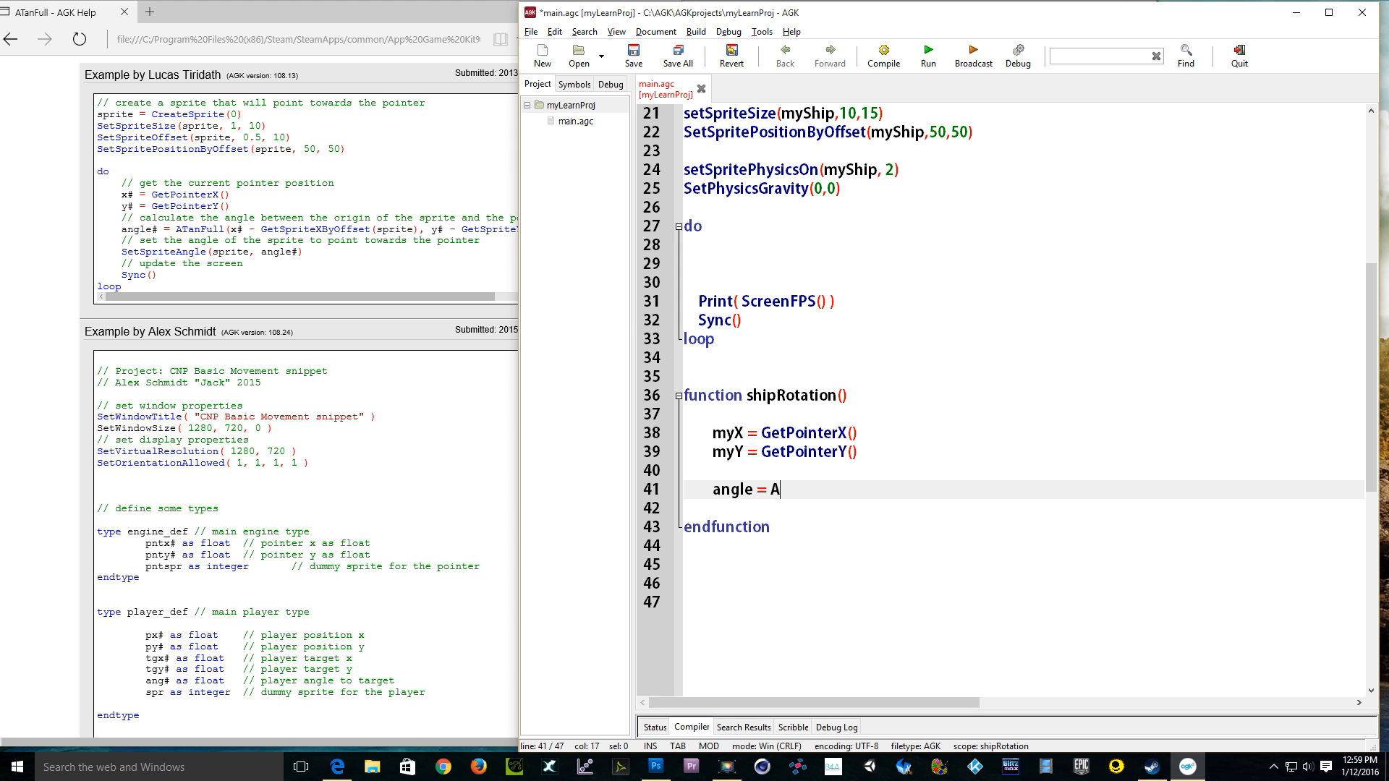
{"action": "type", "text": "T"}
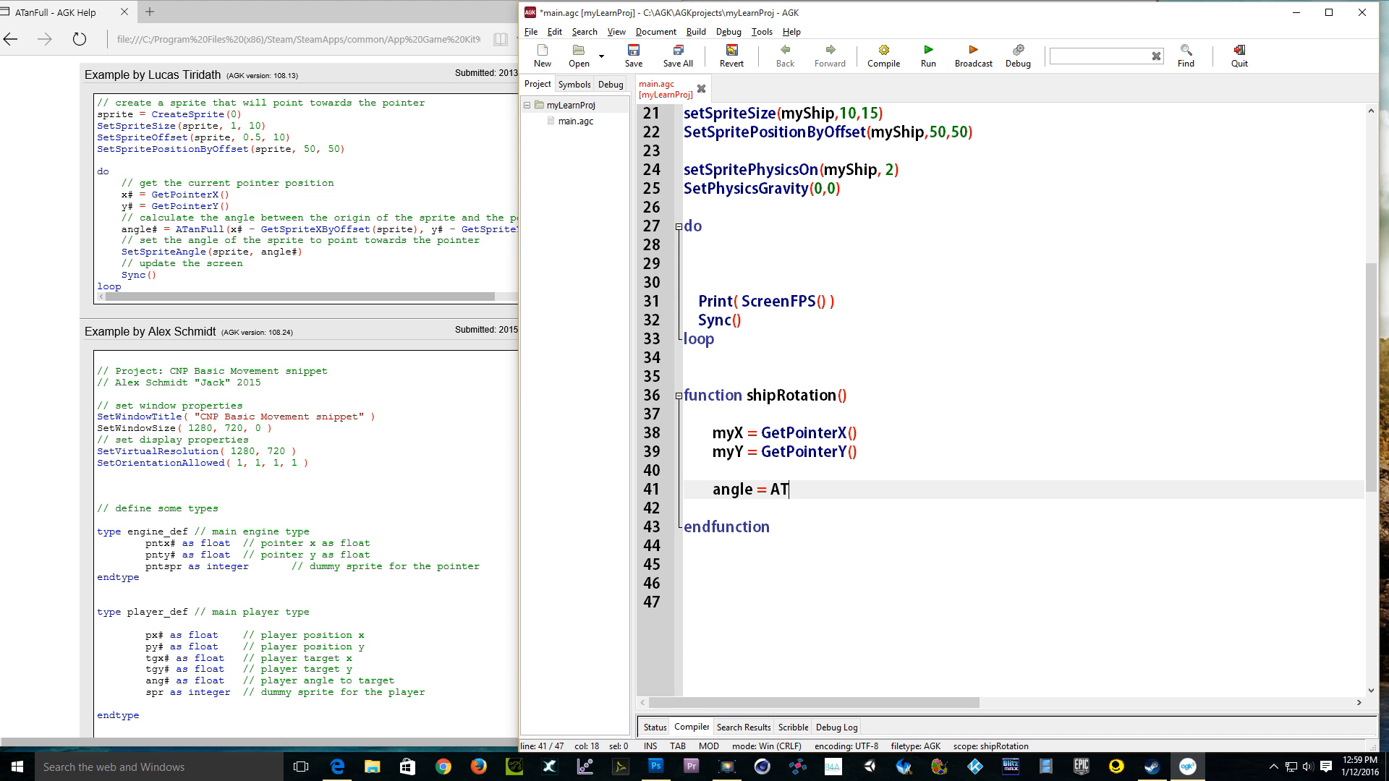
{"action": "type", "text": "nFull("}
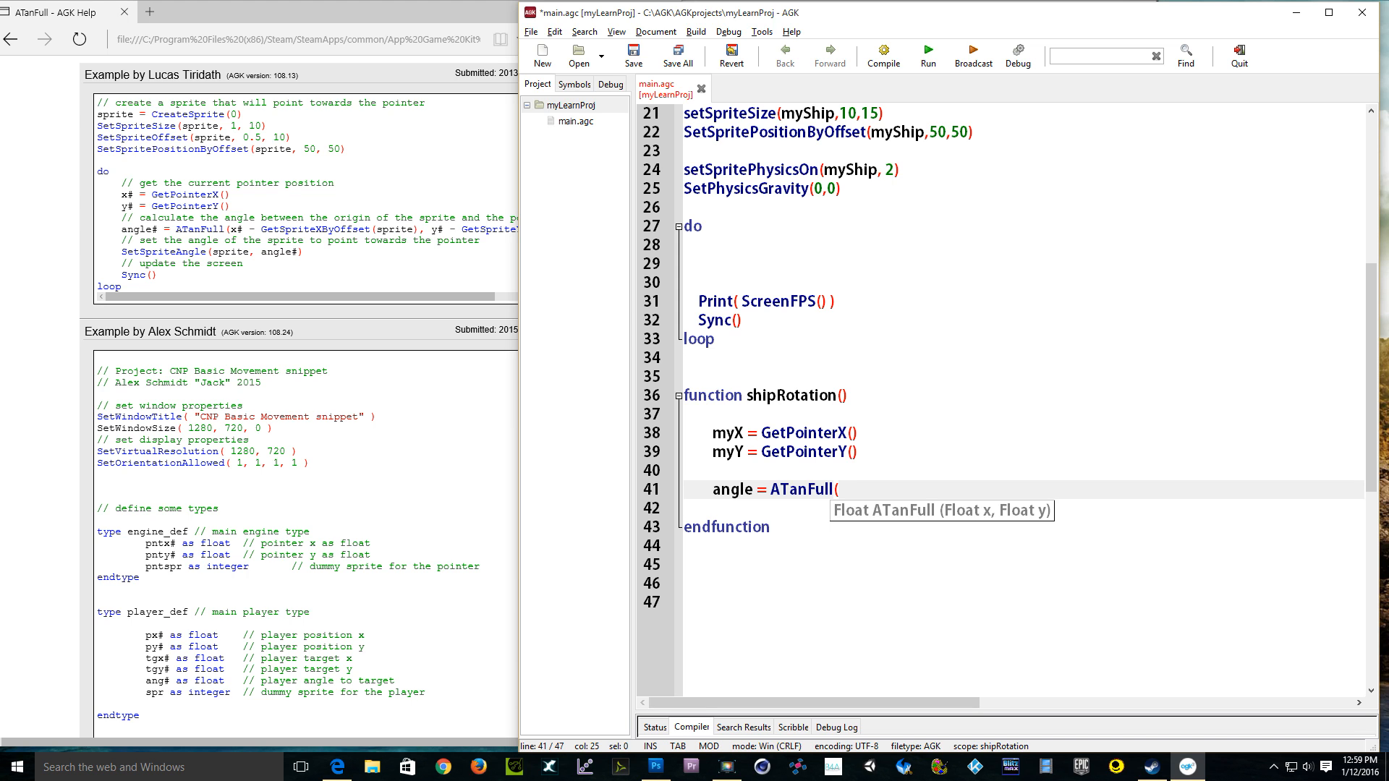
{"action": "type", "text": "my"}
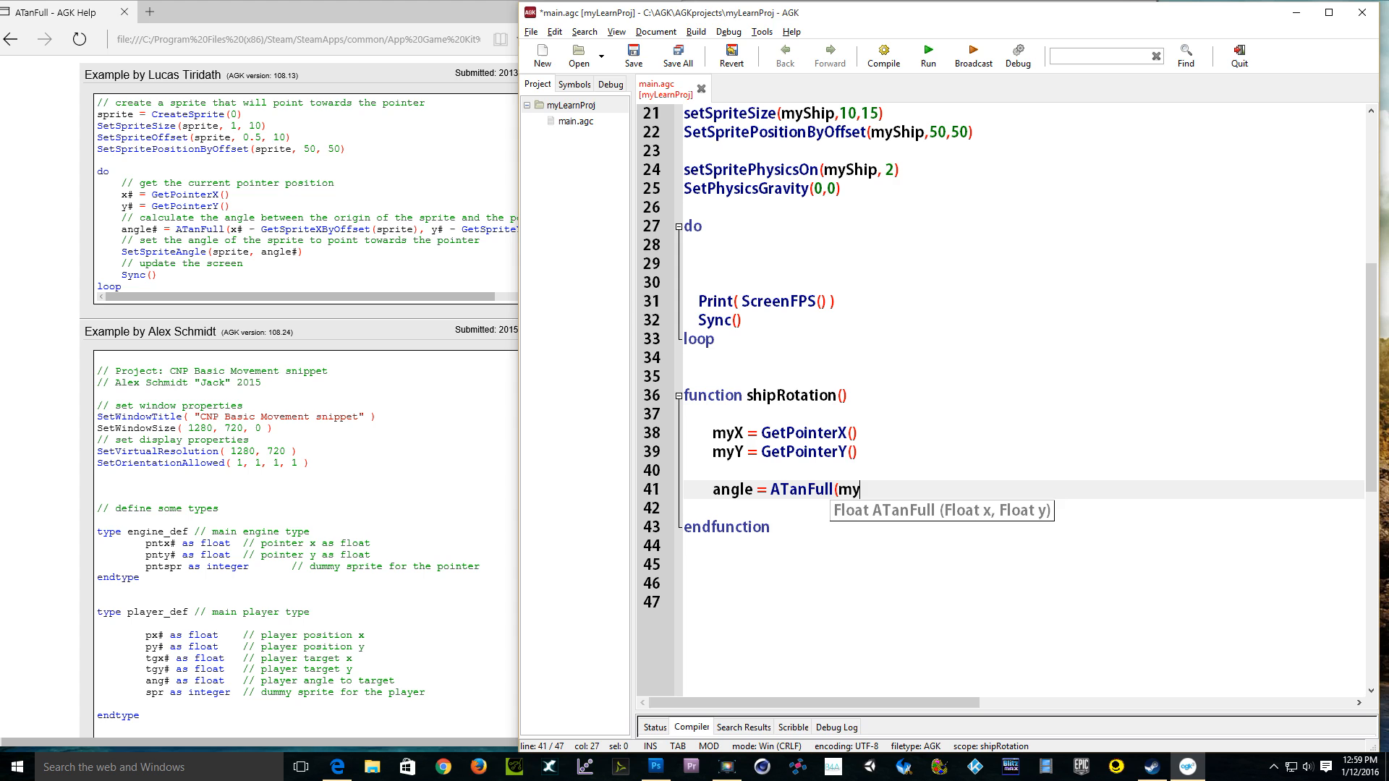
{"action": "type", "text": "X -"}
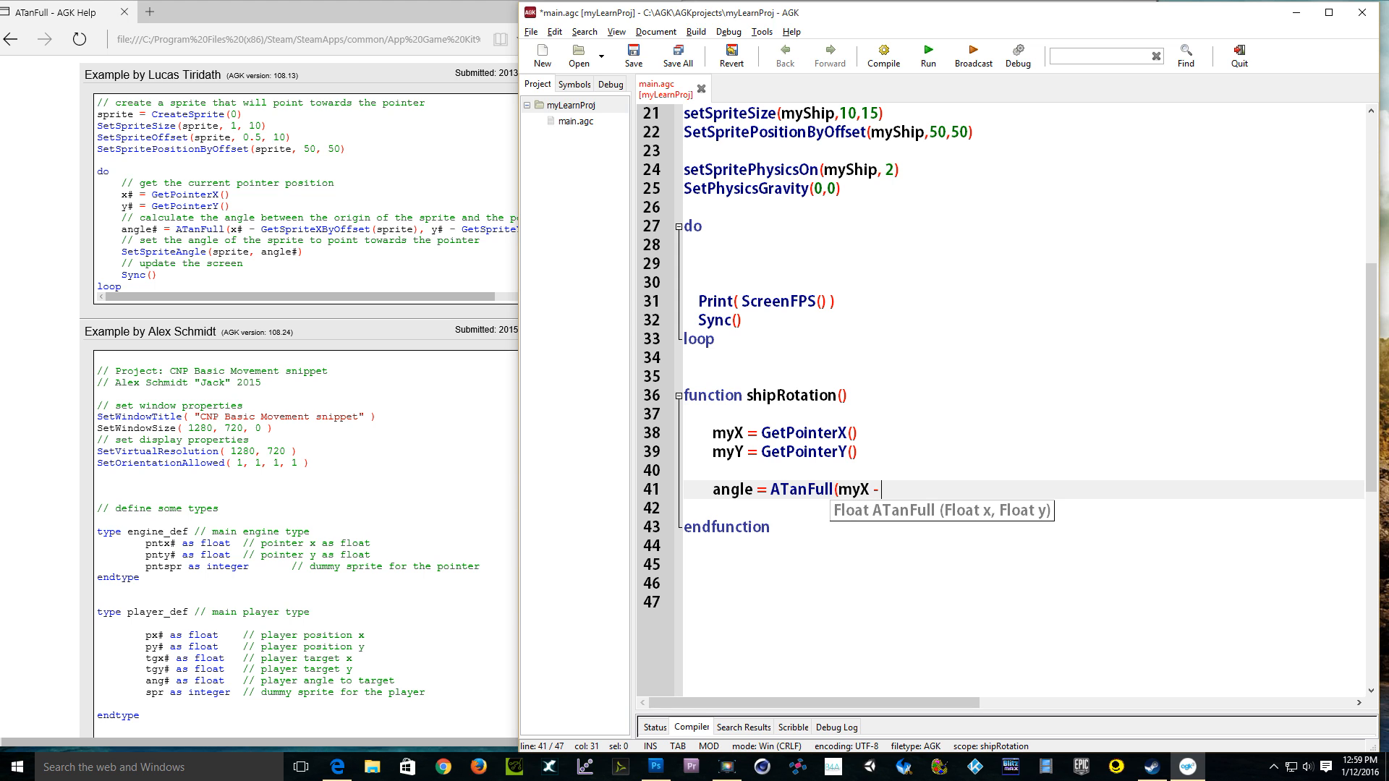
{"action": "type", "text": "getSprit"}
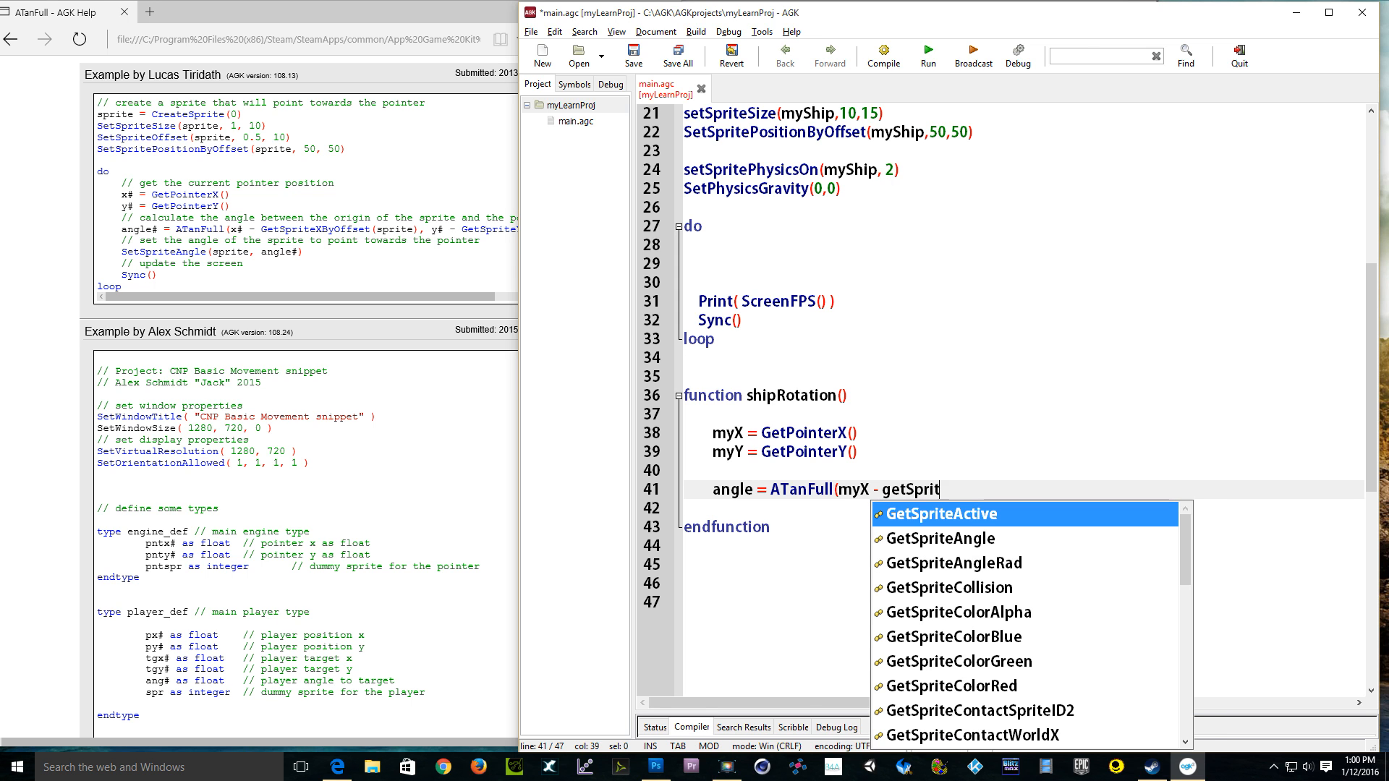
{"action": "type", "text": "e"}
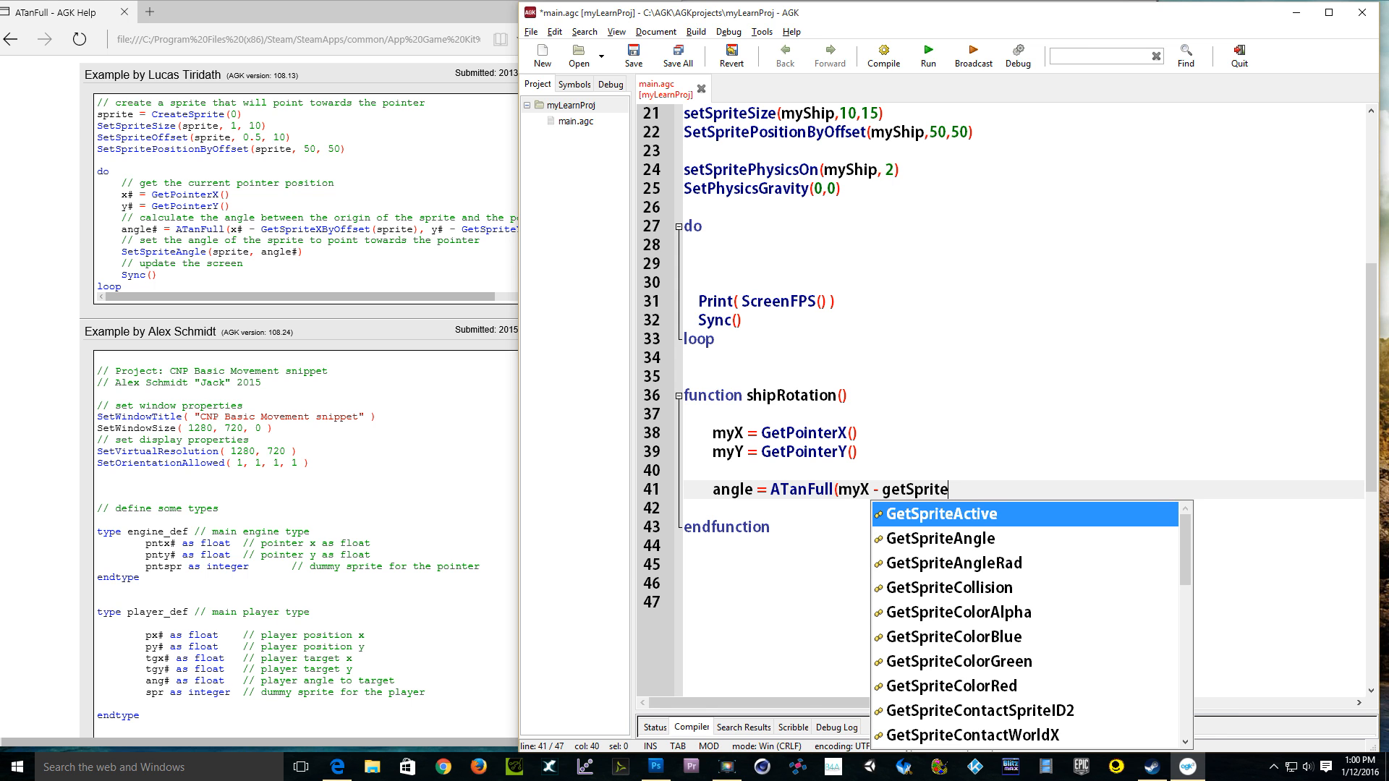
{"action": "type", "text": "X"}
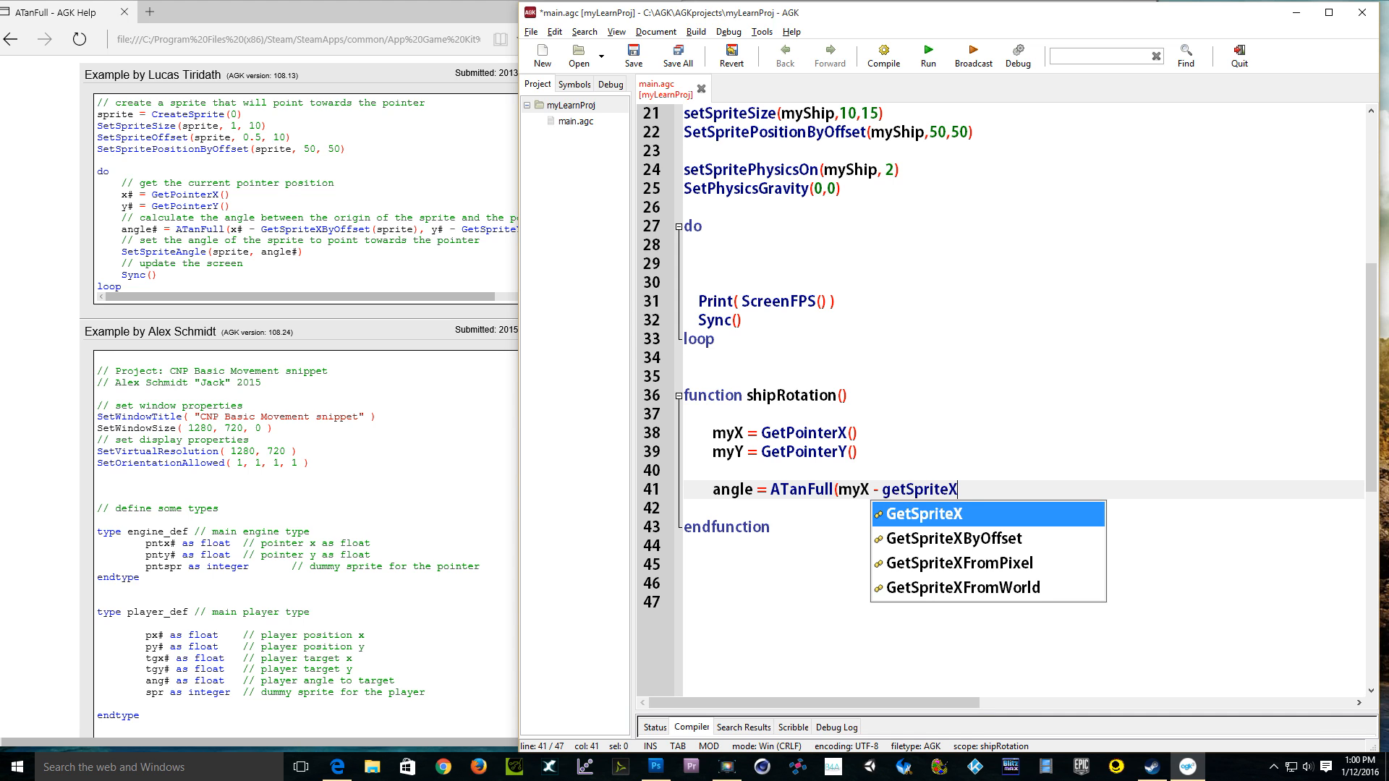
{"action": "type", "text": "ByOffset"}
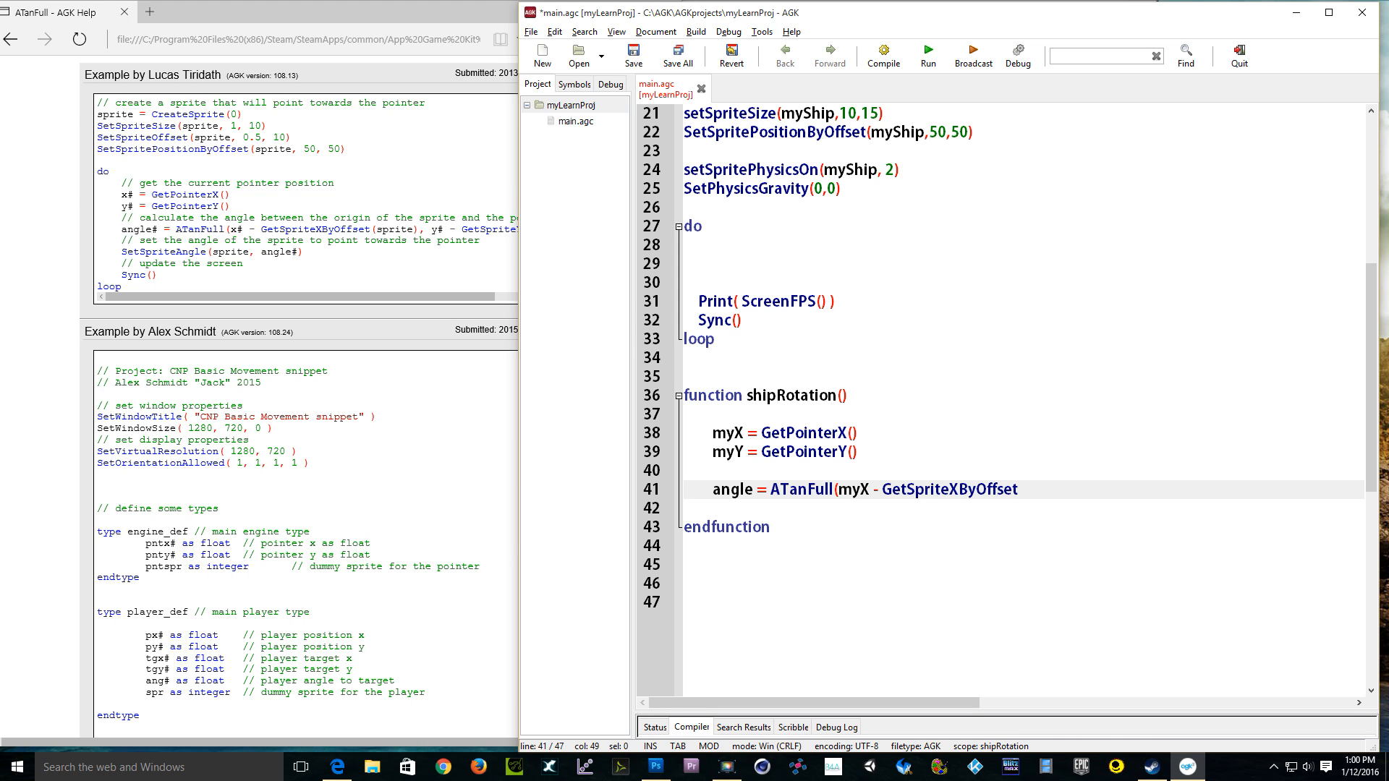
{"action": "type", "text": "("}
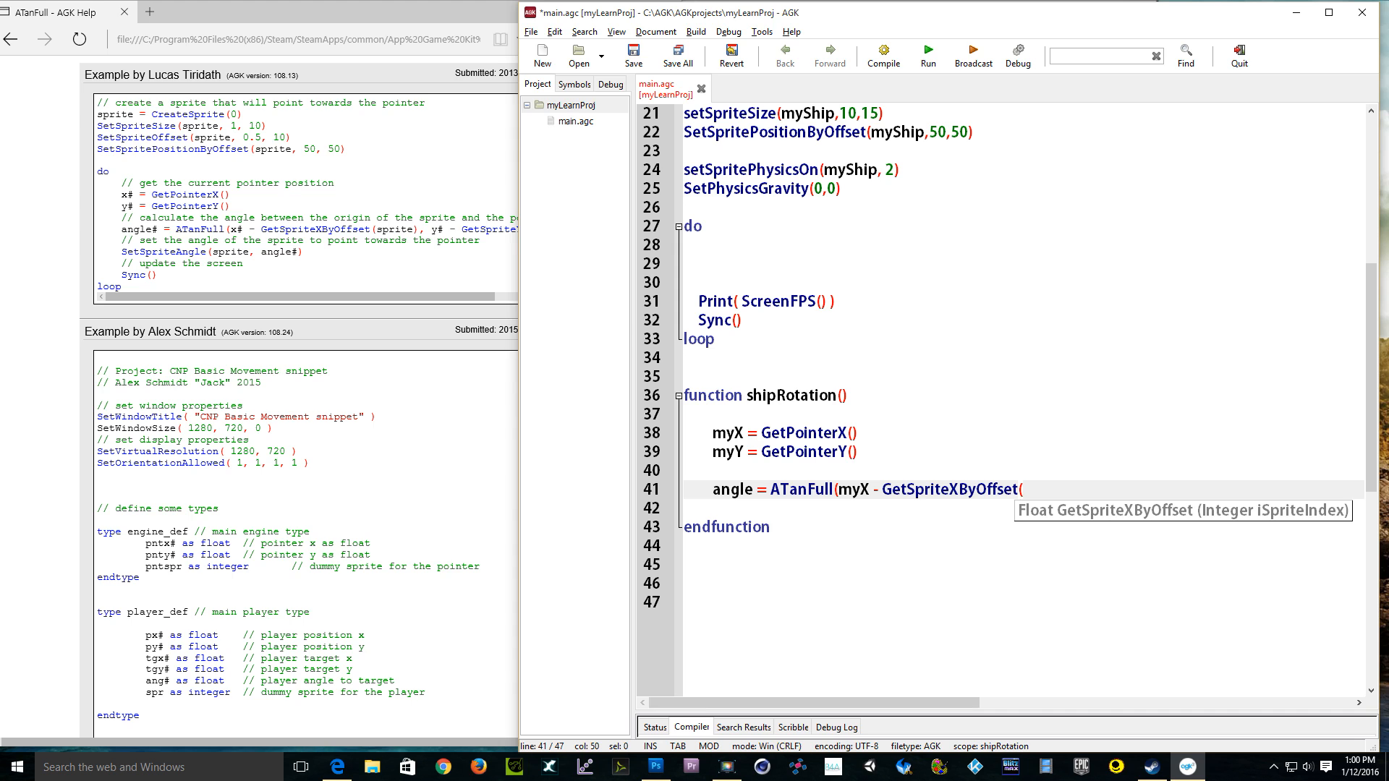
{"action": "type", "text": "m"}
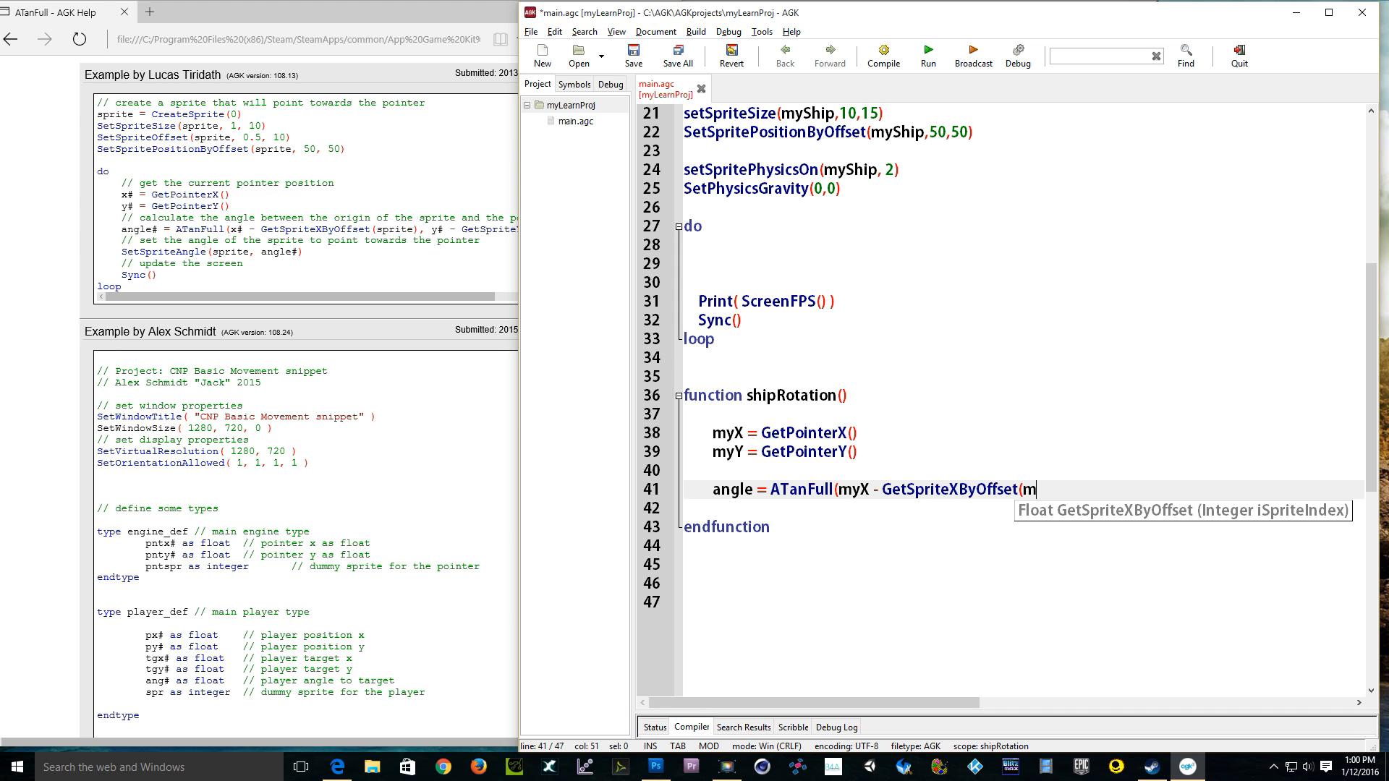
{"action": "type", "text": "S"}
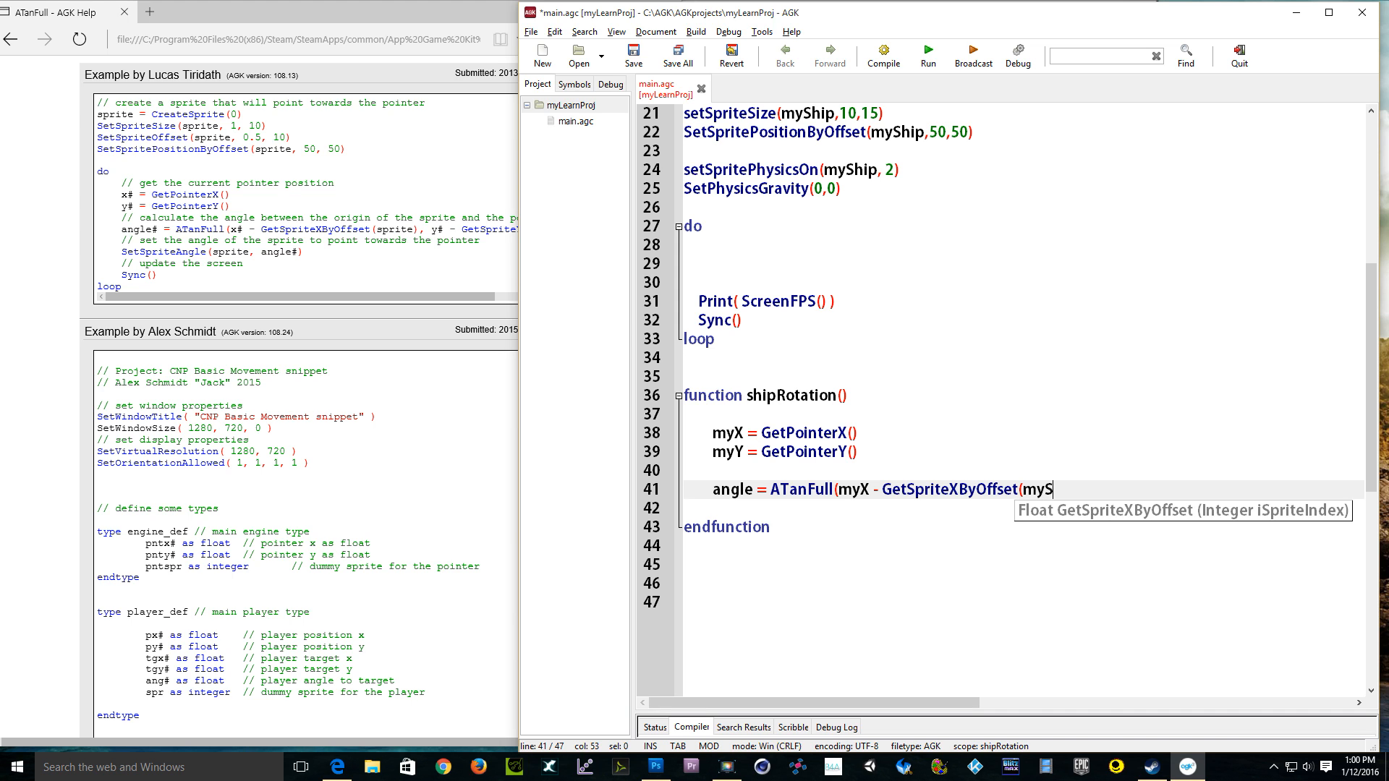
{"action": "type", "text": "hip"}
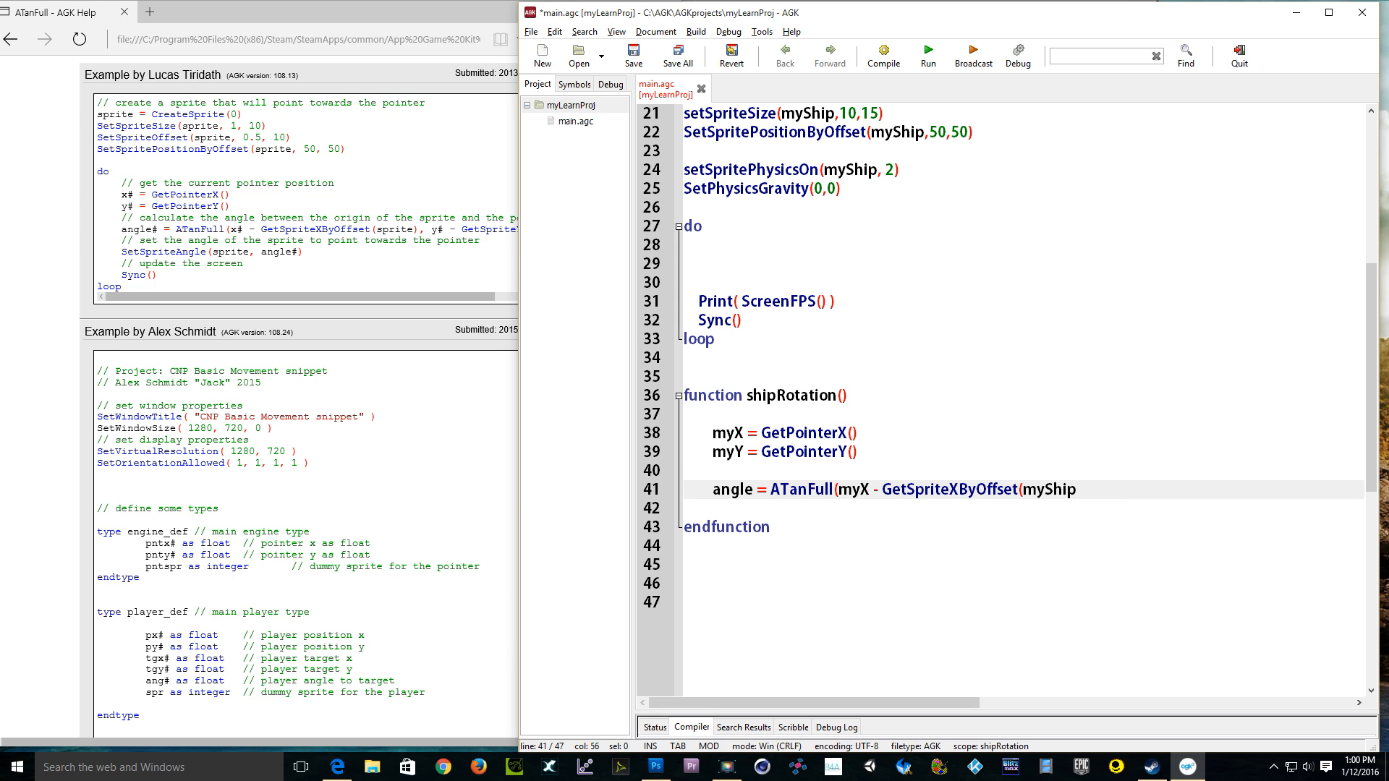
{"action": "type", "text": ")"}
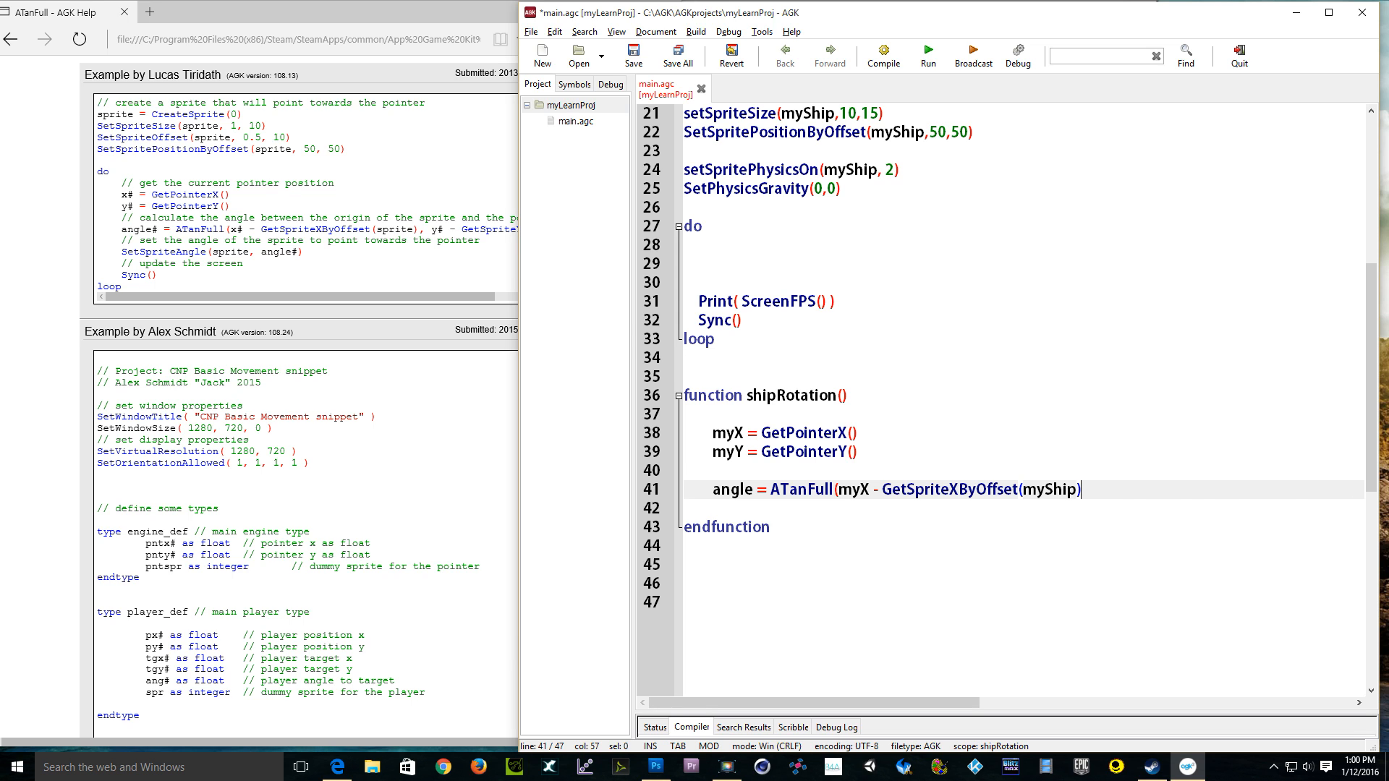
{"action": "type", "text": ","}
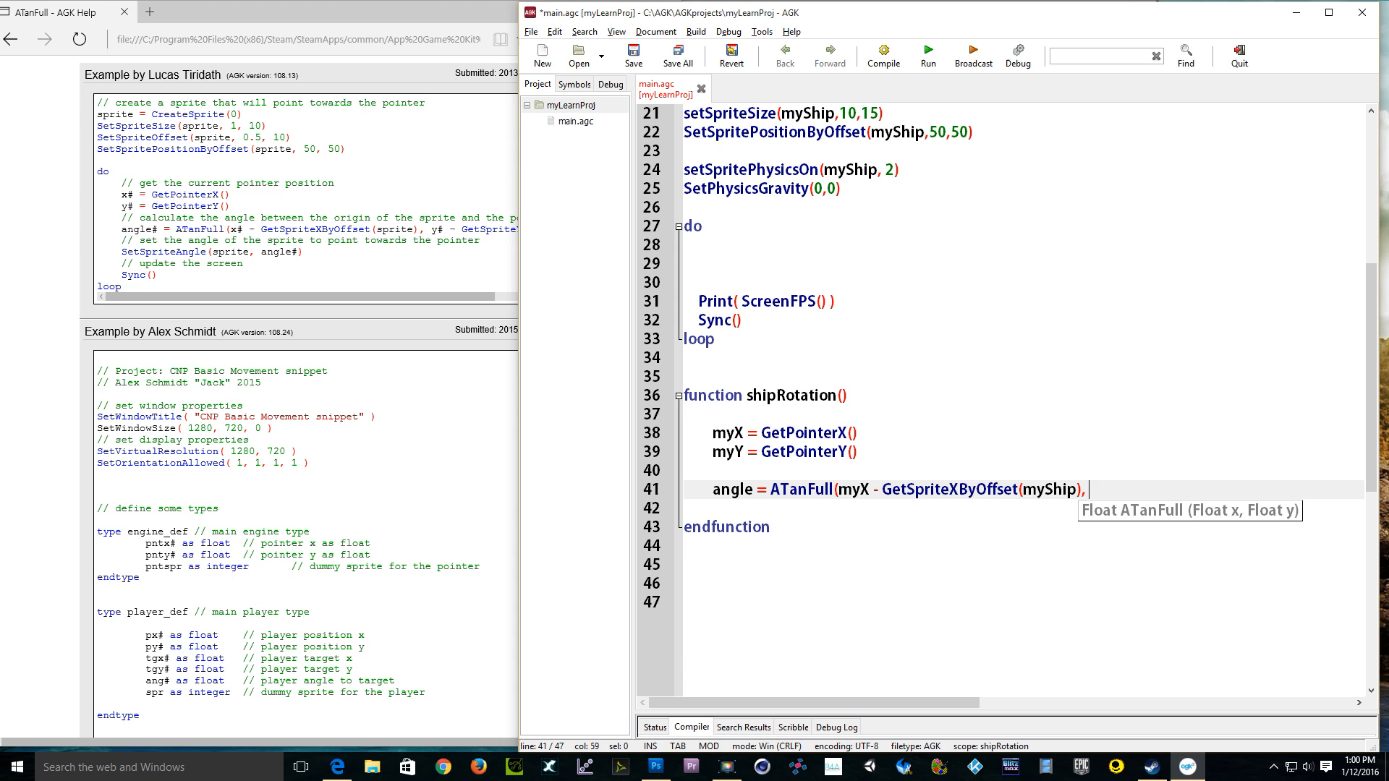
Step: Add the Y term with GetSpriteYByOffset(myShip), close the line, and begin a new one
{"action": "type", "text": "my"}
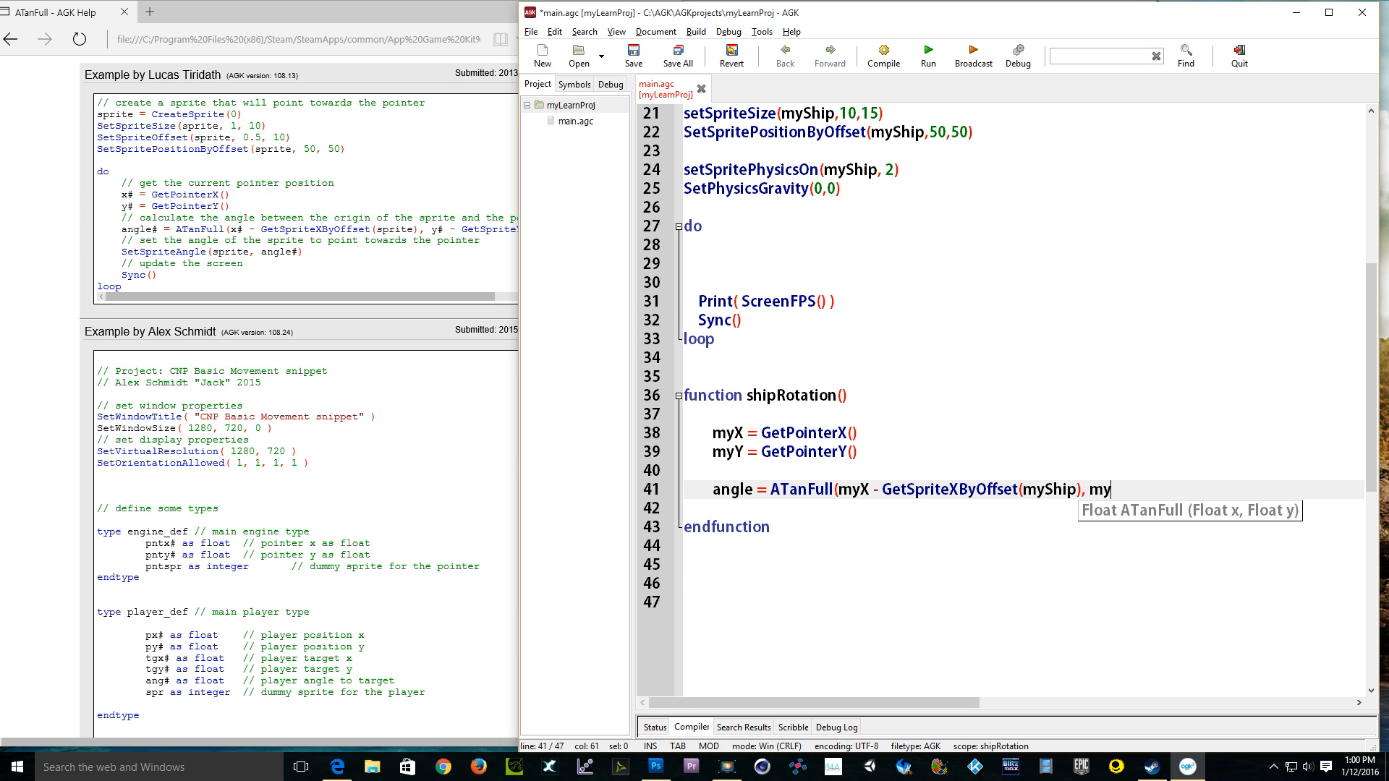
{"action": "type", "text": "Y - Get"}
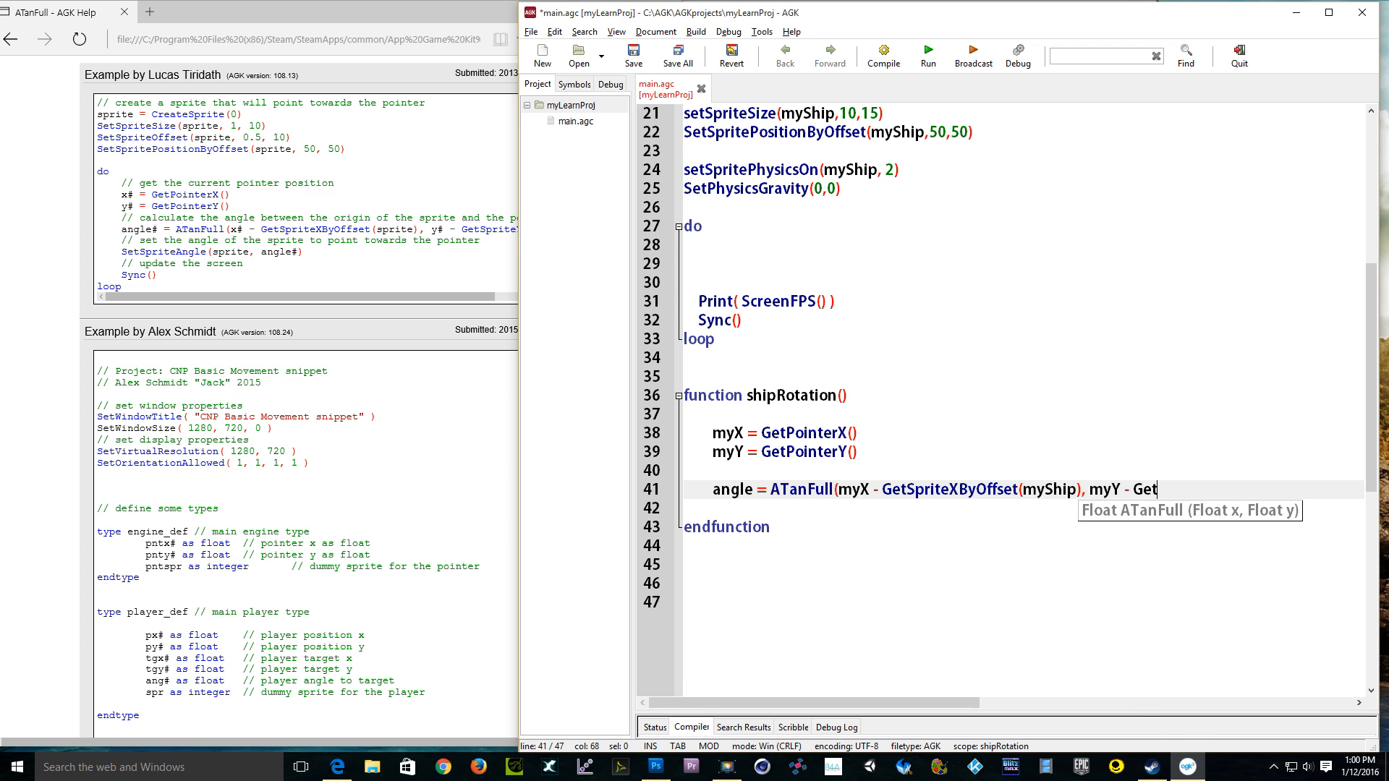
{"action": "type", "text": "SpriteByOff"}
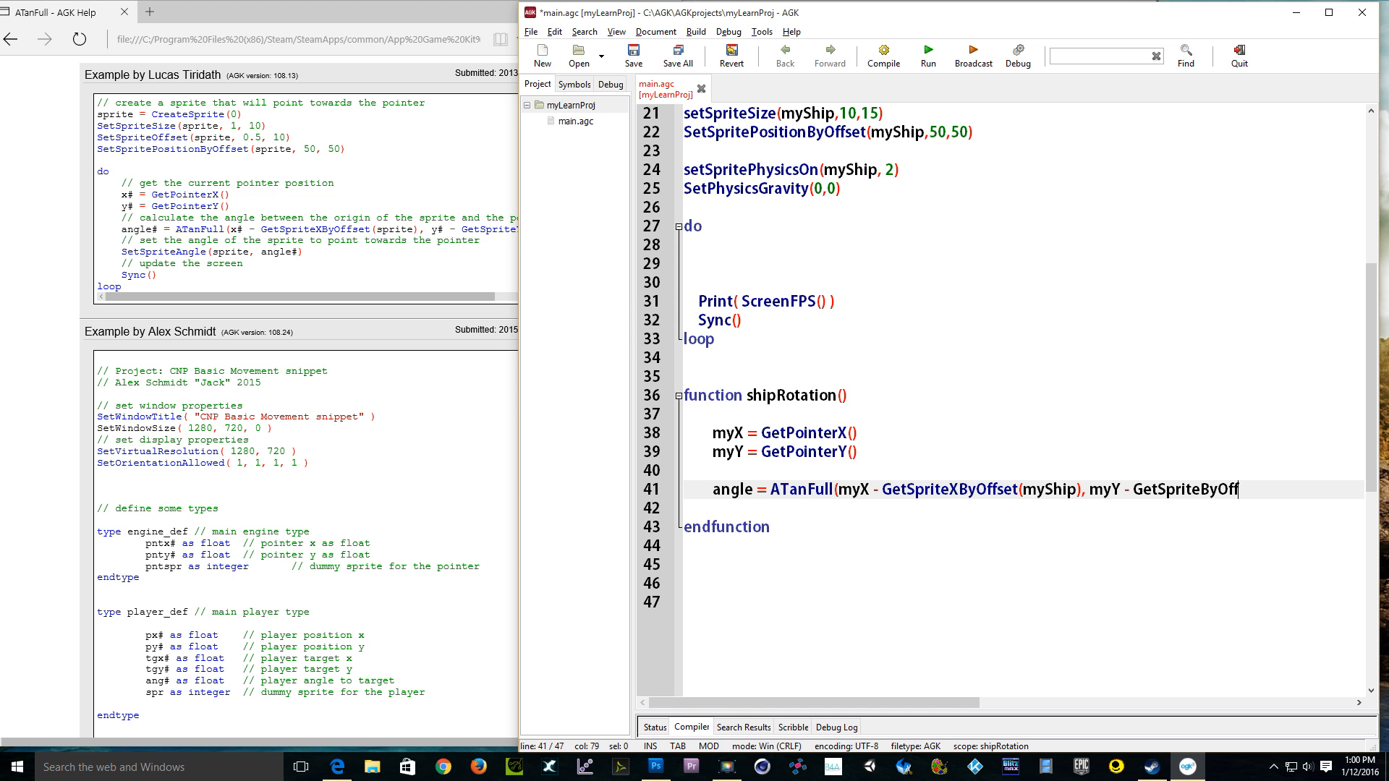
{"action": "type", "text": "set"}
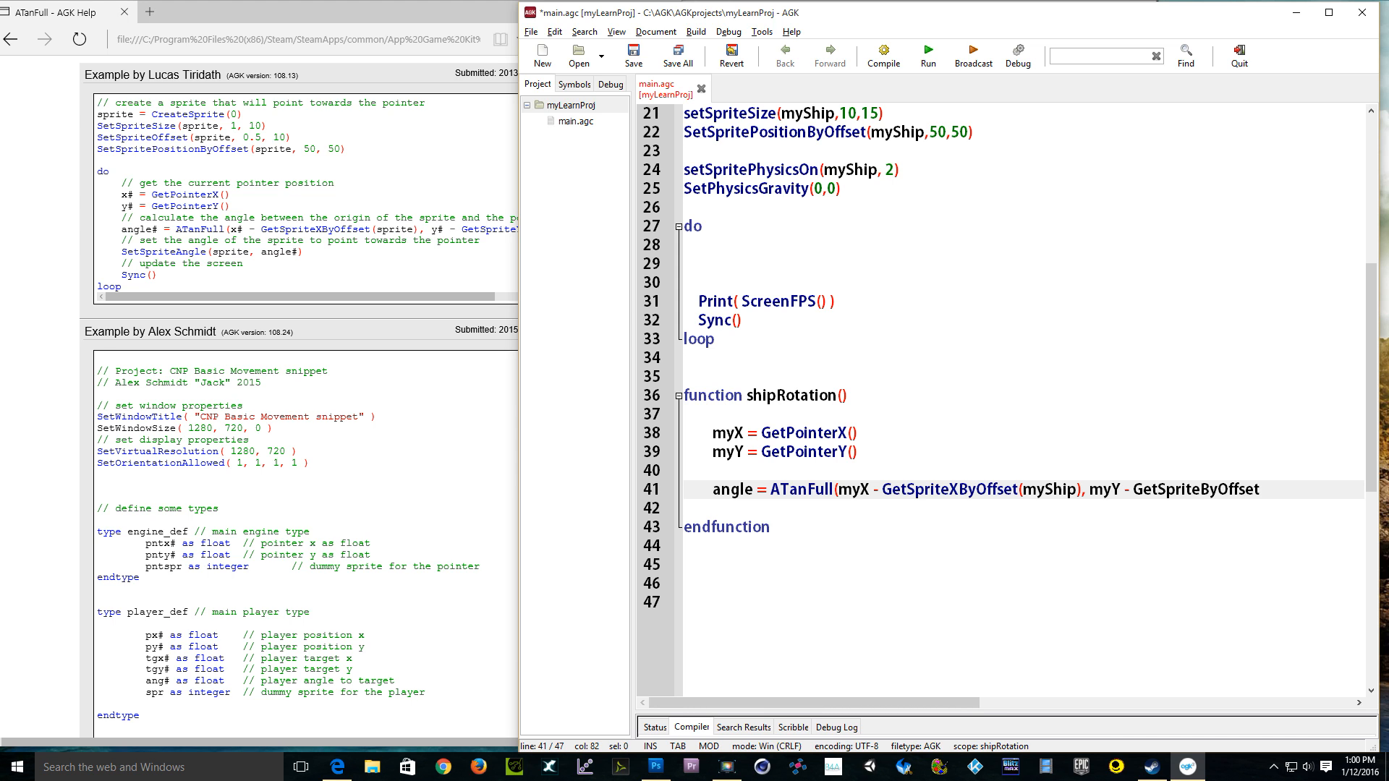
{"action": "left_click", "coordinate": [1262, 490]}
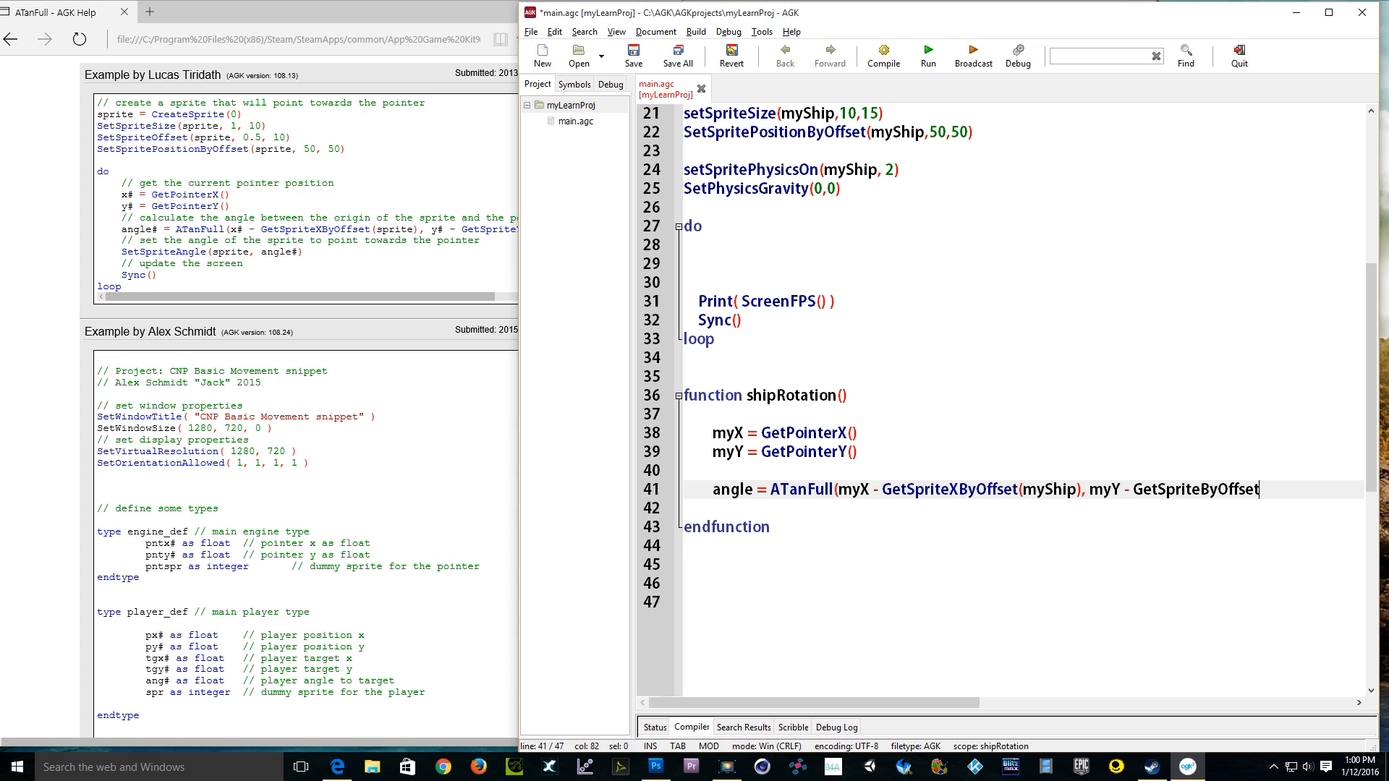
{"action": "mouse_move", "coordinate": [1276, 501]}
{"action": "type", "text": "Y"}
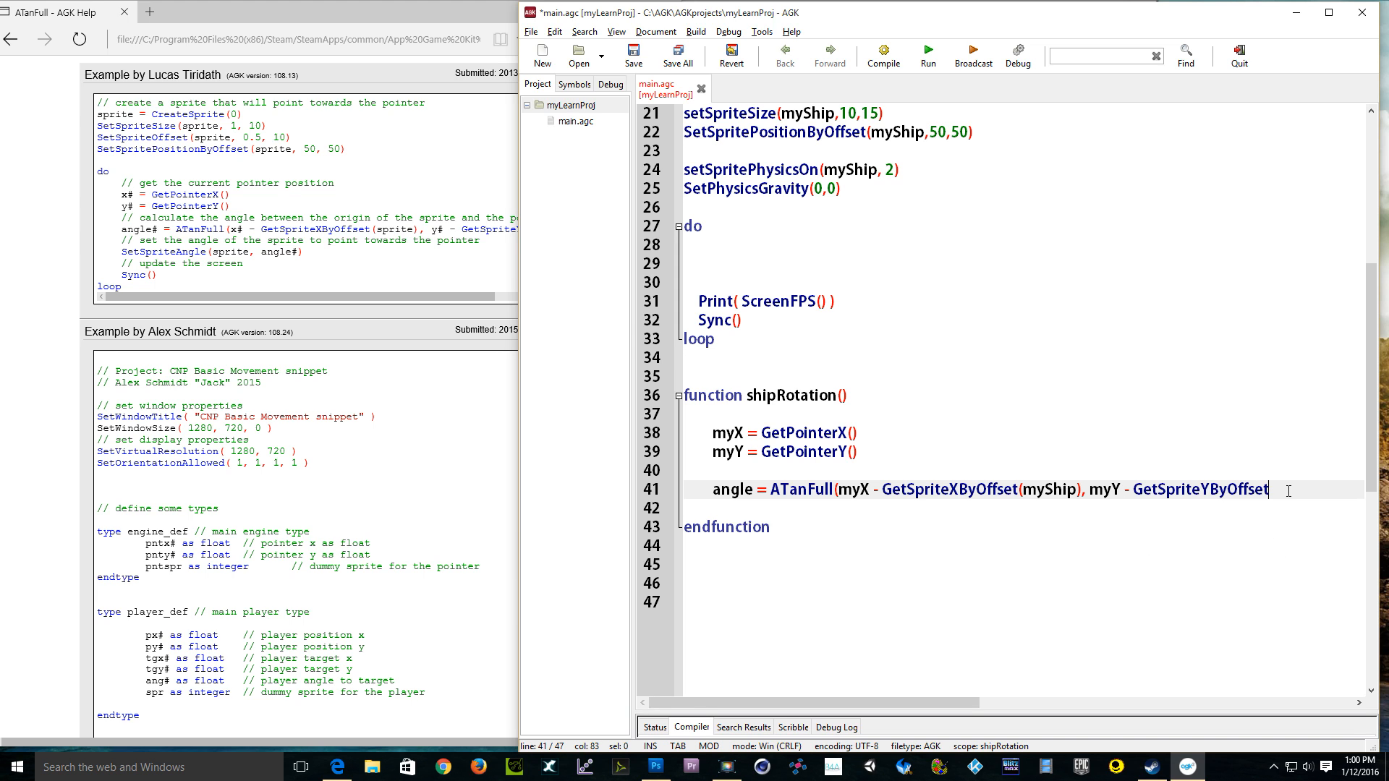
{"action": "type", "text": "(myS"}
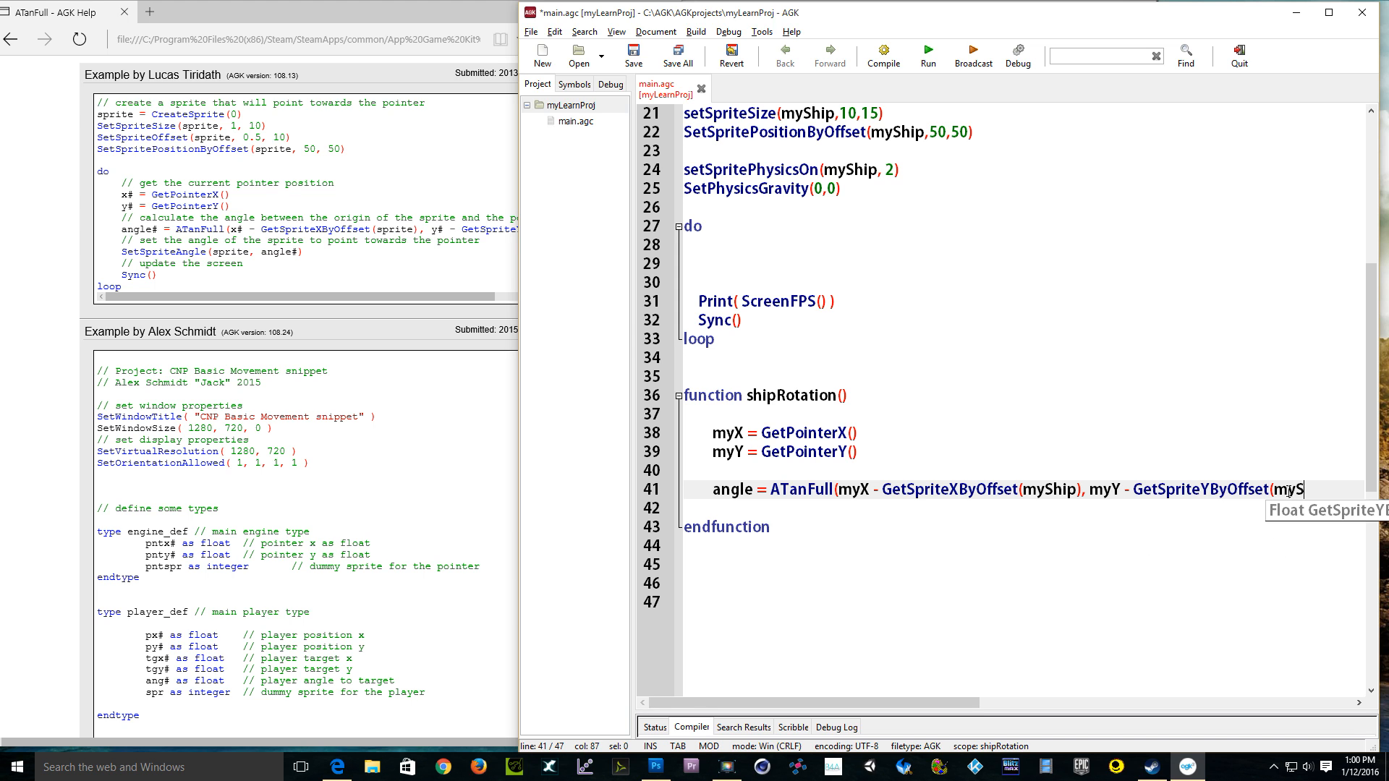
{"action": "type", "text": "Ship))"}
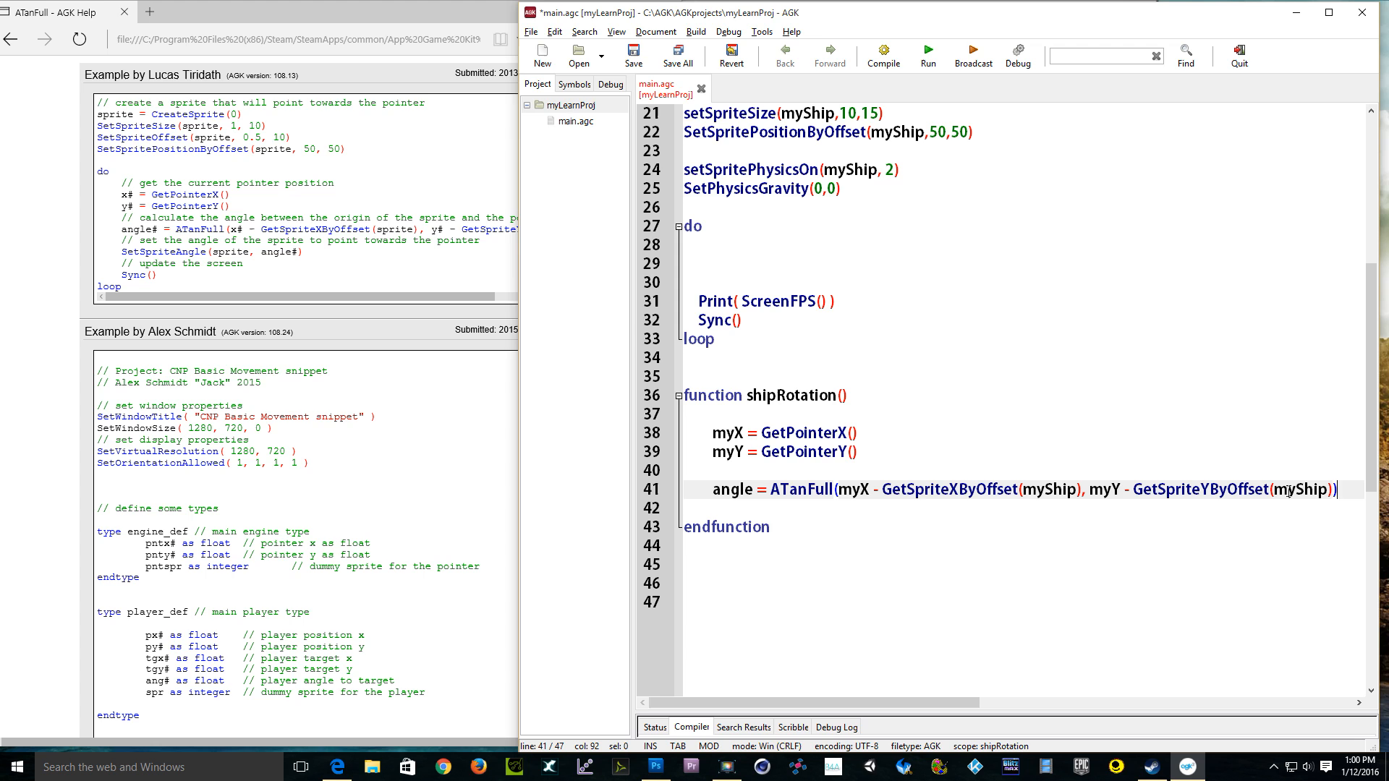
{"action": "key", "text": "Return"}
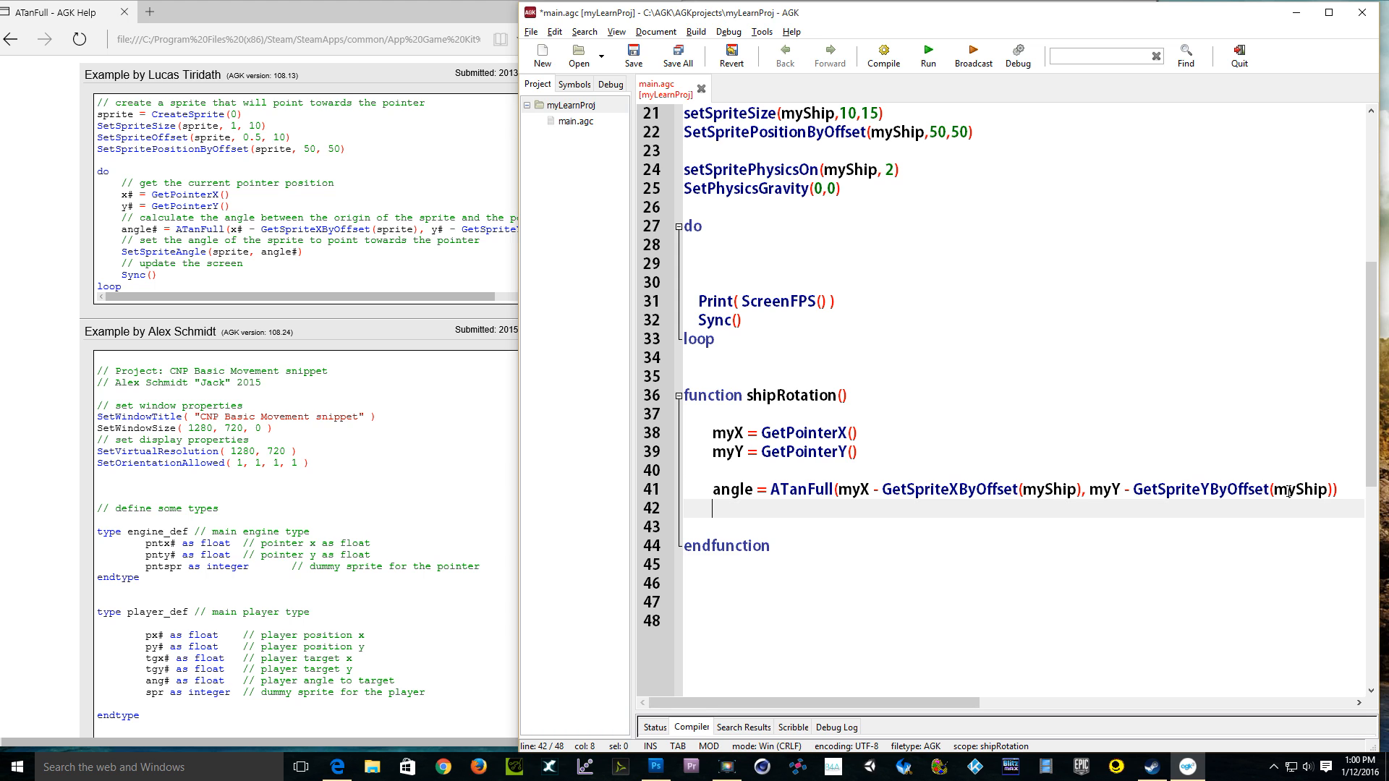
Step: Write SetSpriteAngle(myShip, angle) on the new line in shipRotation
{"action": "type", "text": "s"}
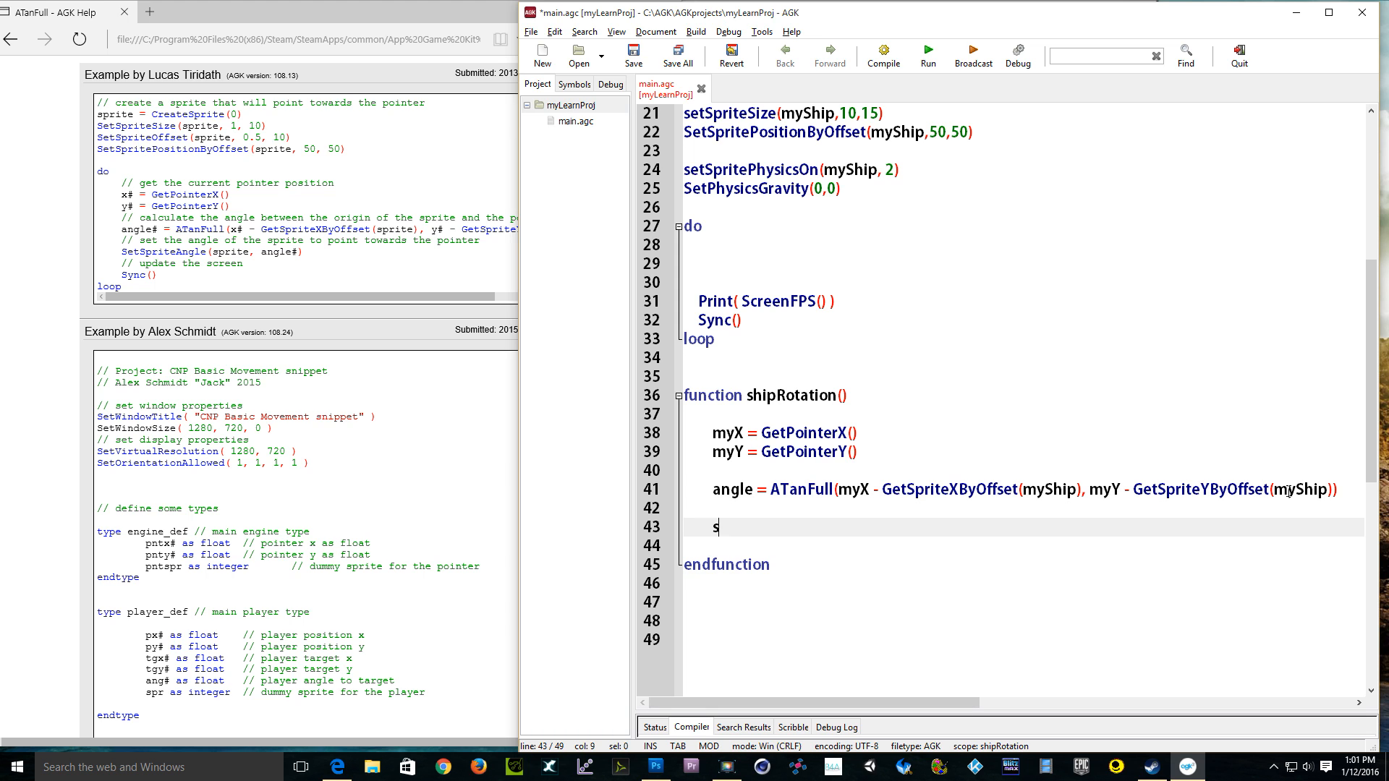
{"action": "type", "text": "etAngle"}
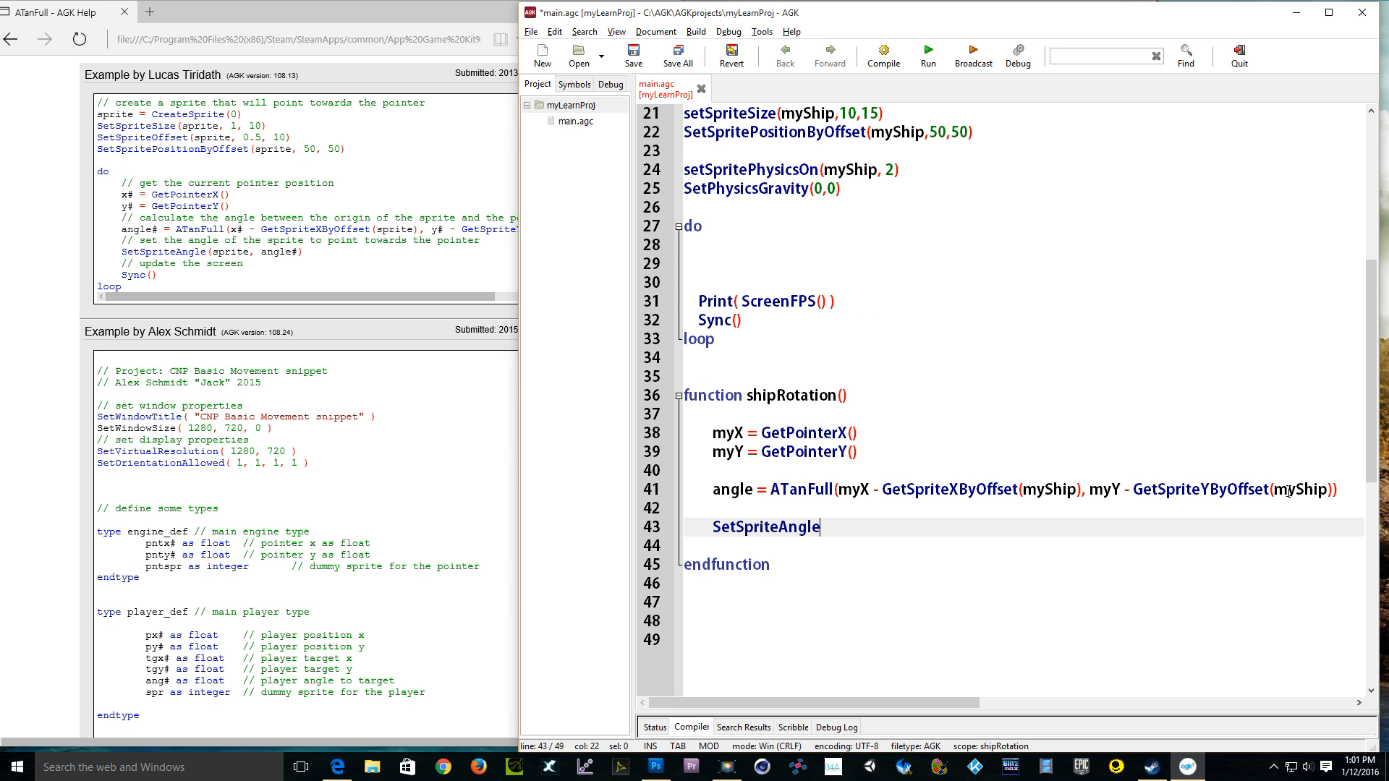
{"action": "type", "text": "("}
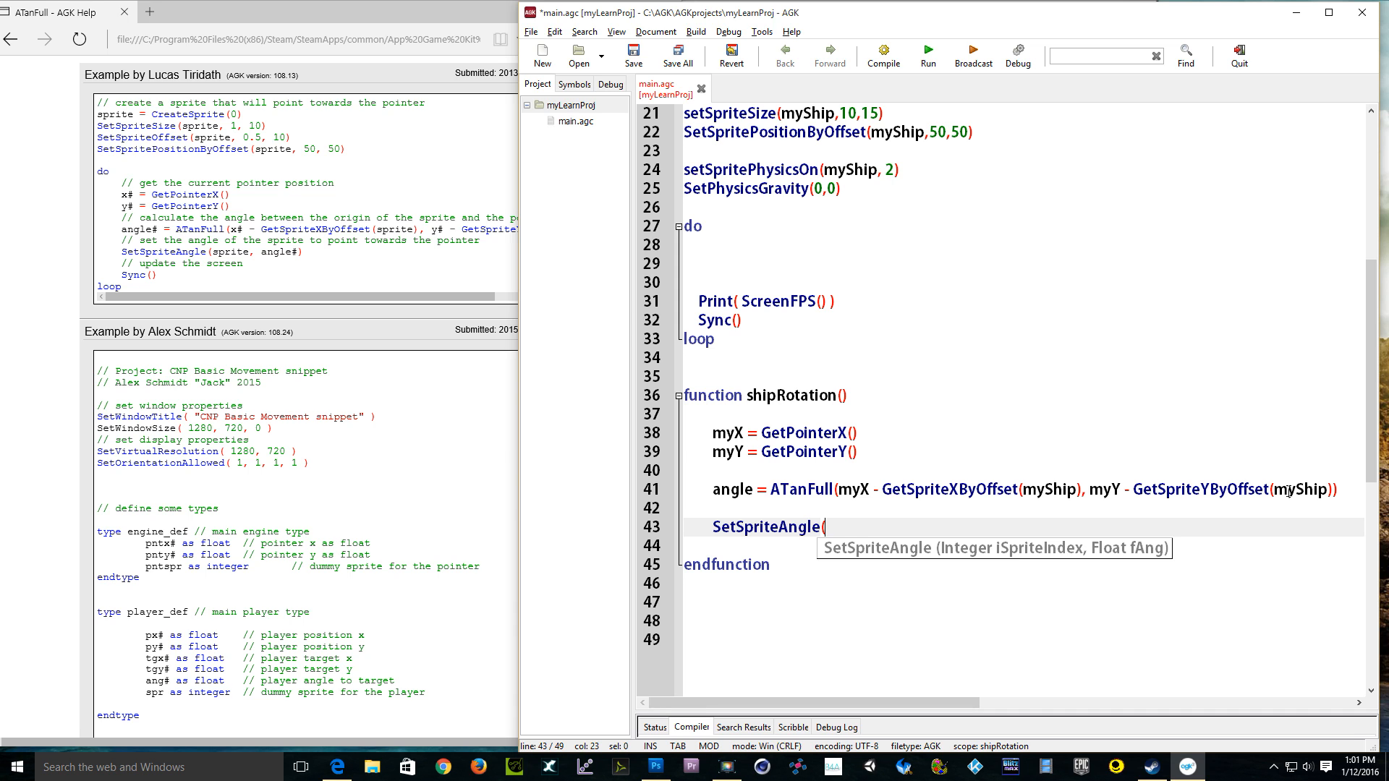
{"action": "type", "text": "myS"}
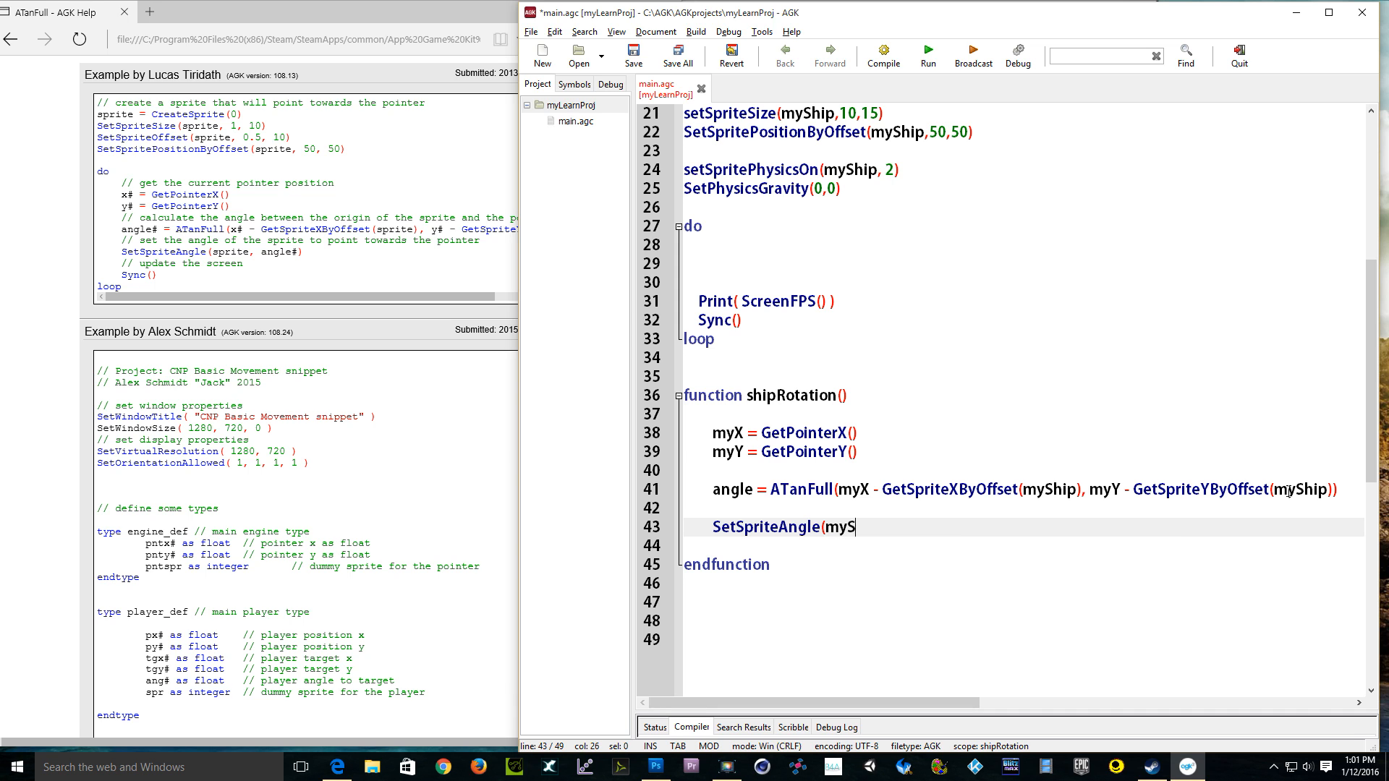
{"action": "type", "text": "hip"}
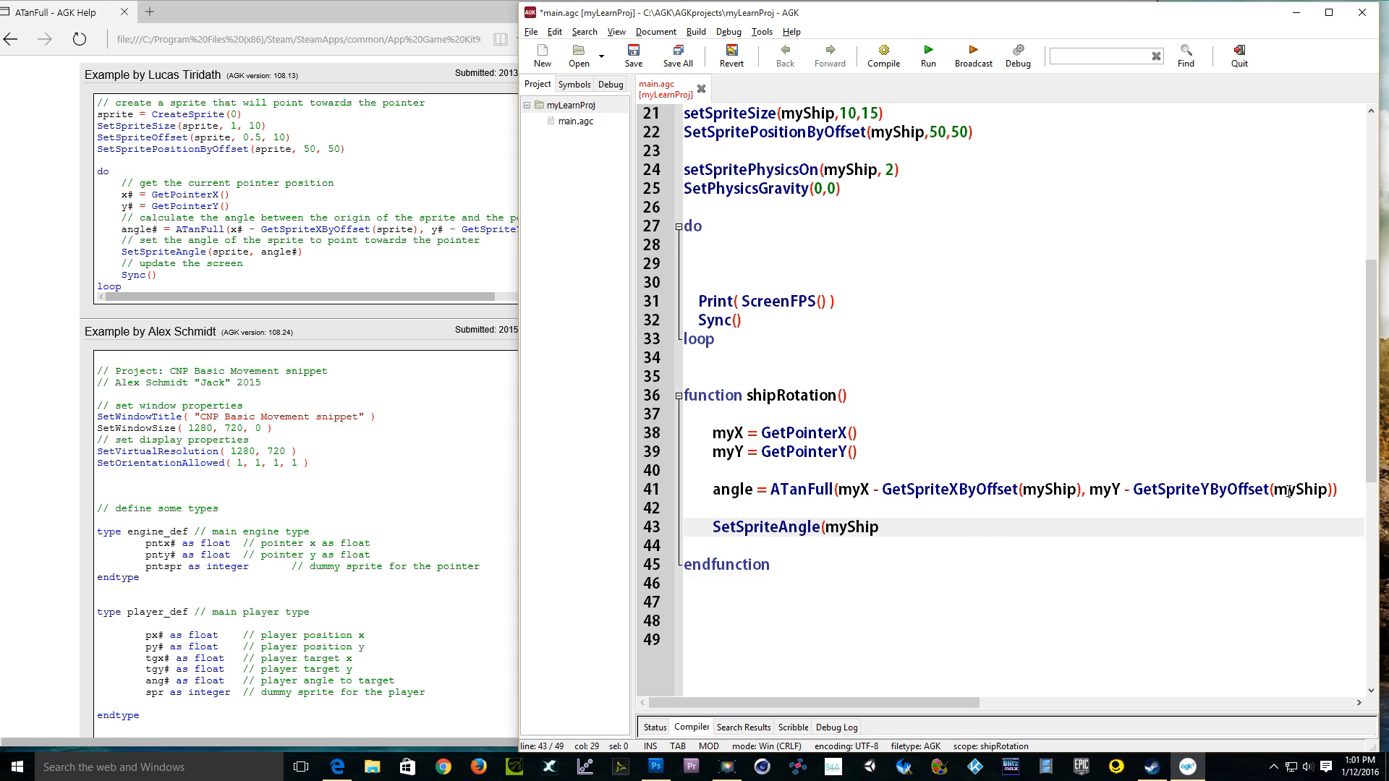
{"action": "type", "text": ","}
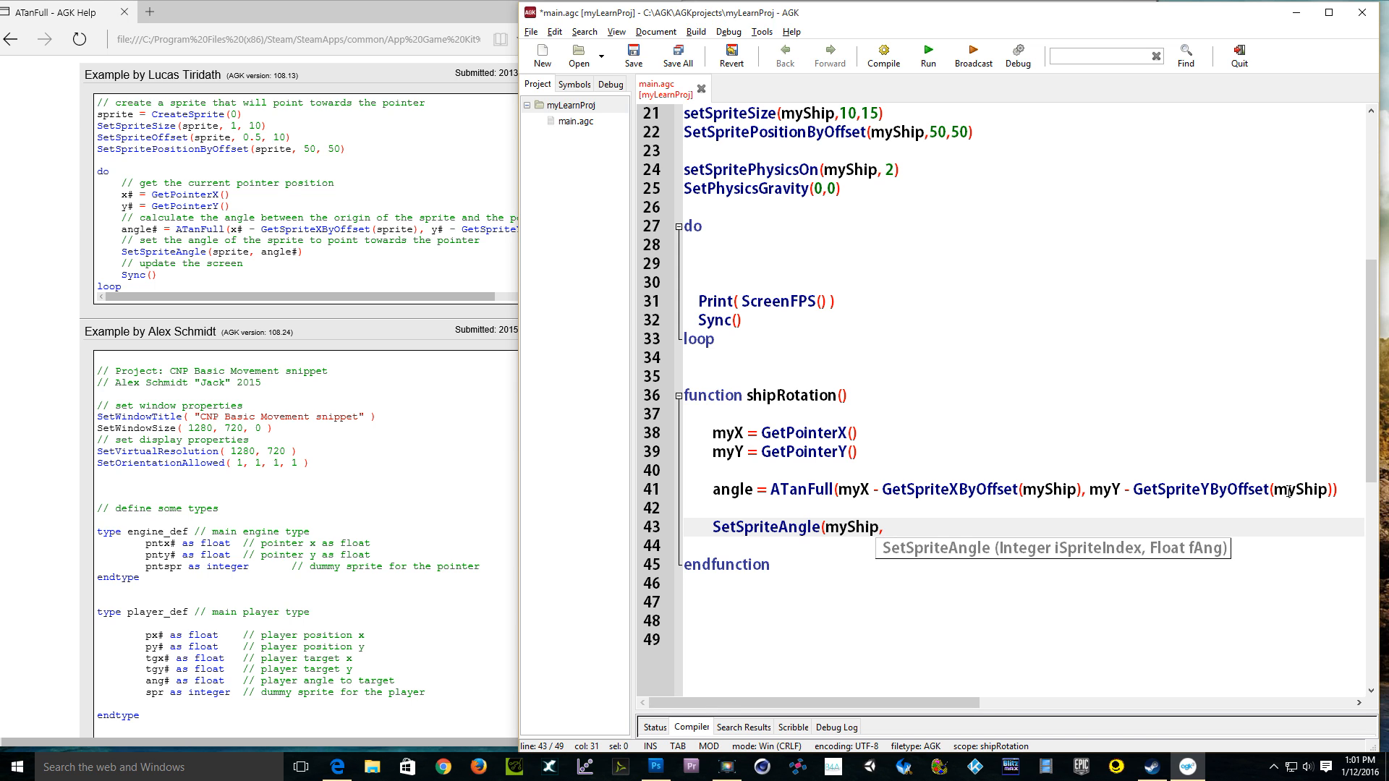
{"action": "type", "text": "an"}
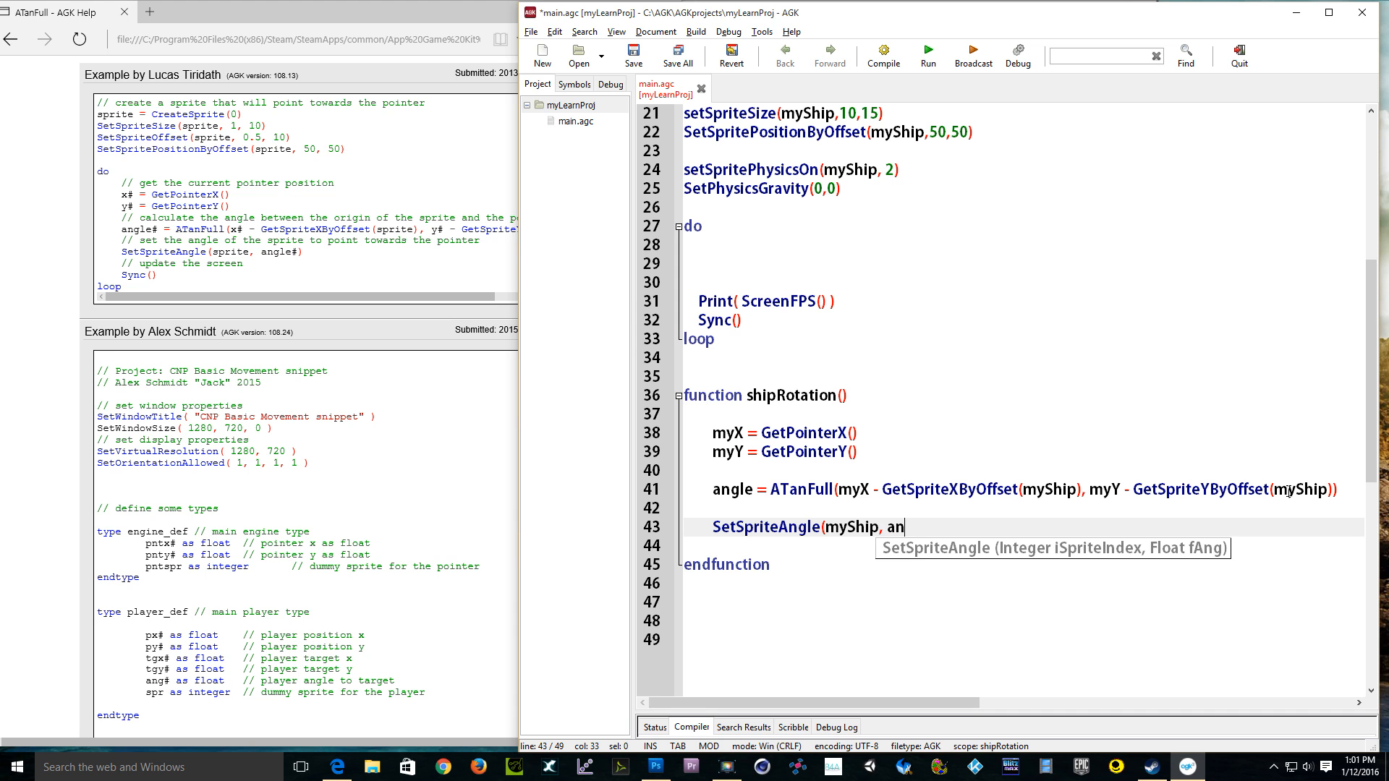
{"action": "type", "text": "gle"}
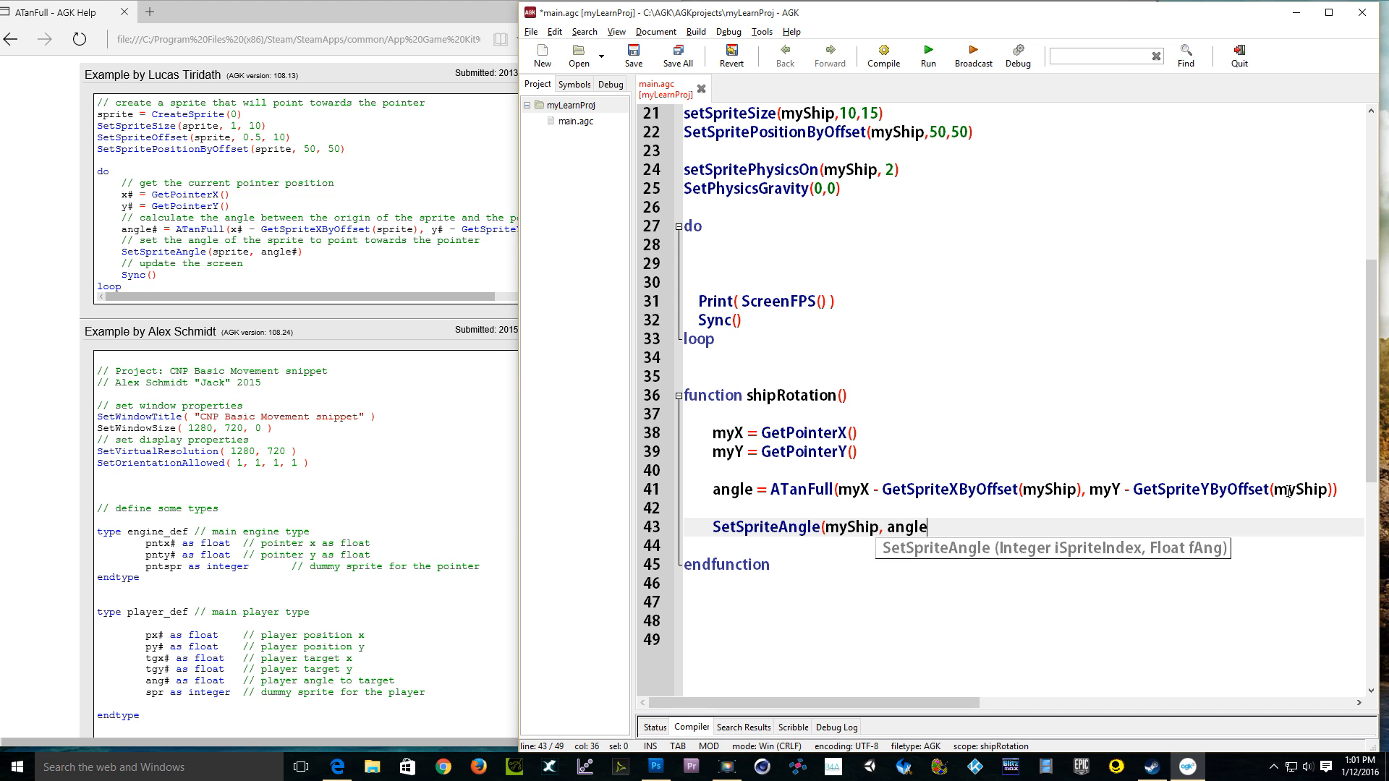
{"action": "type", "text": ")"}
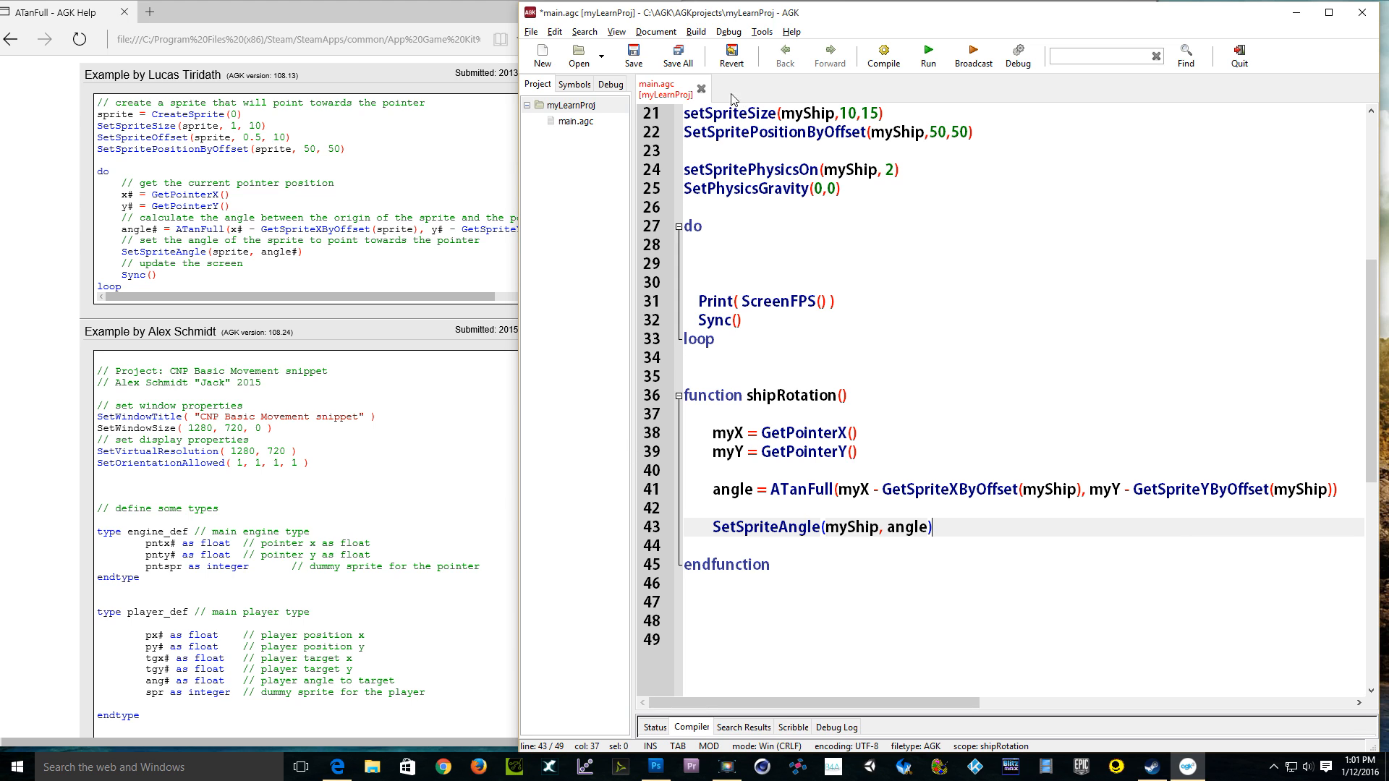
Step: Add a shipRotation() call on the empty line 30 inside the main do loop
{"action": "left_click", "coordinate": [771, 281]}
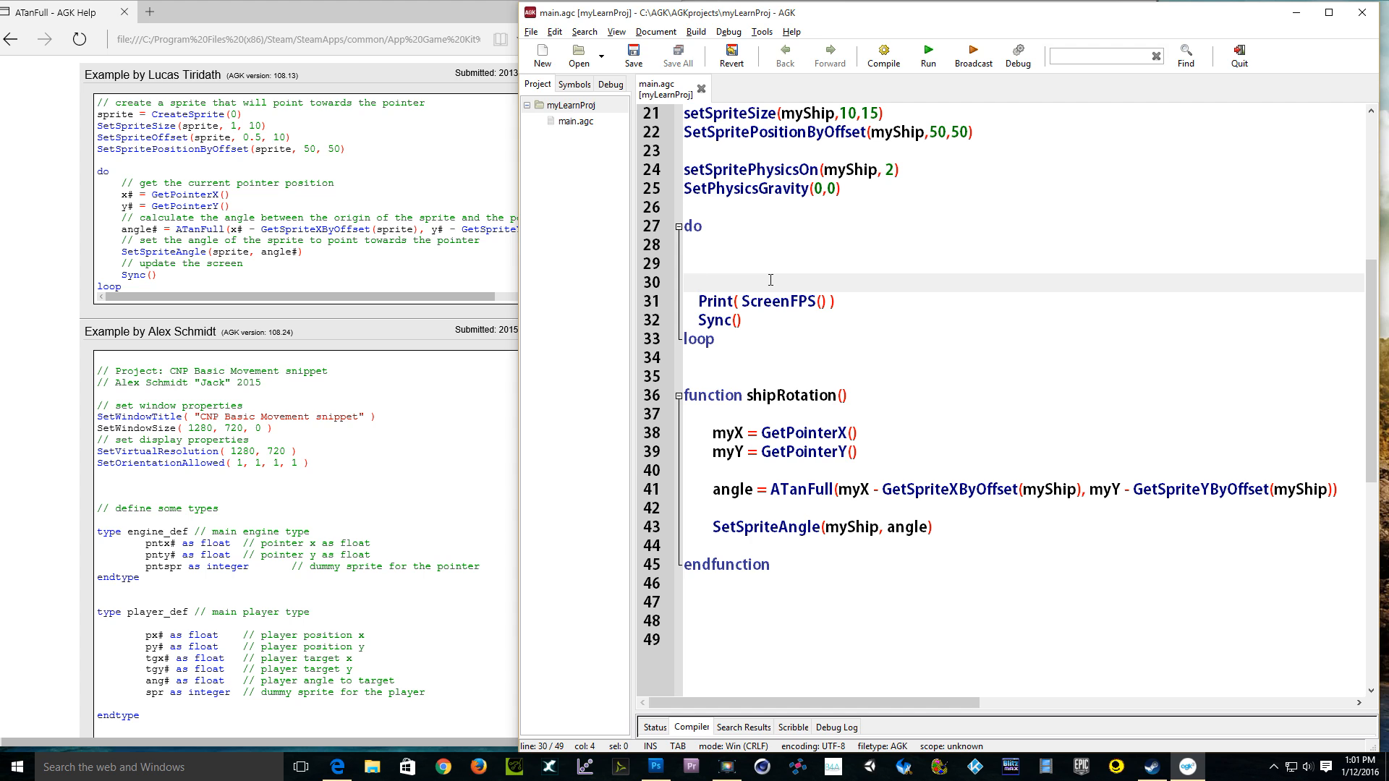
{"action": "type", "text": "shipRotation"}
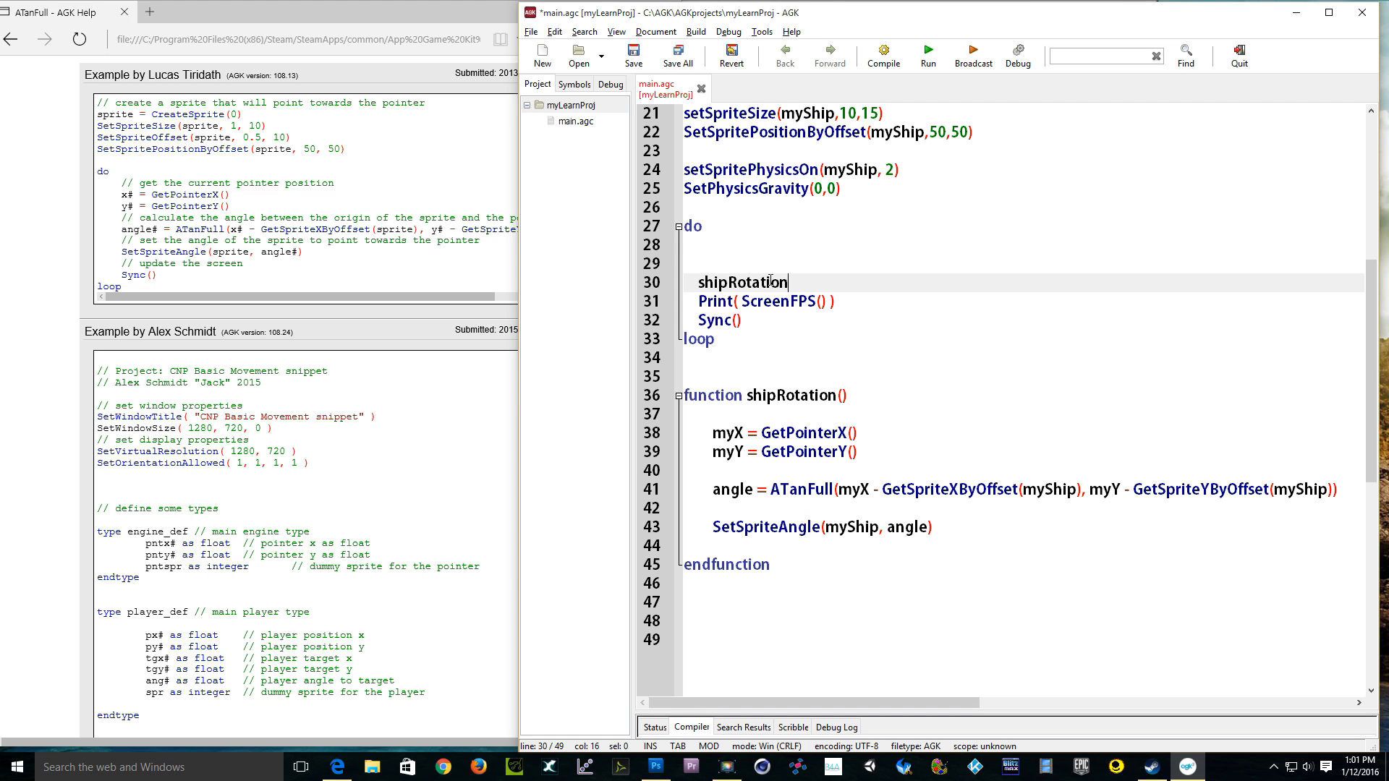
{"action": "type", "text": "()"}
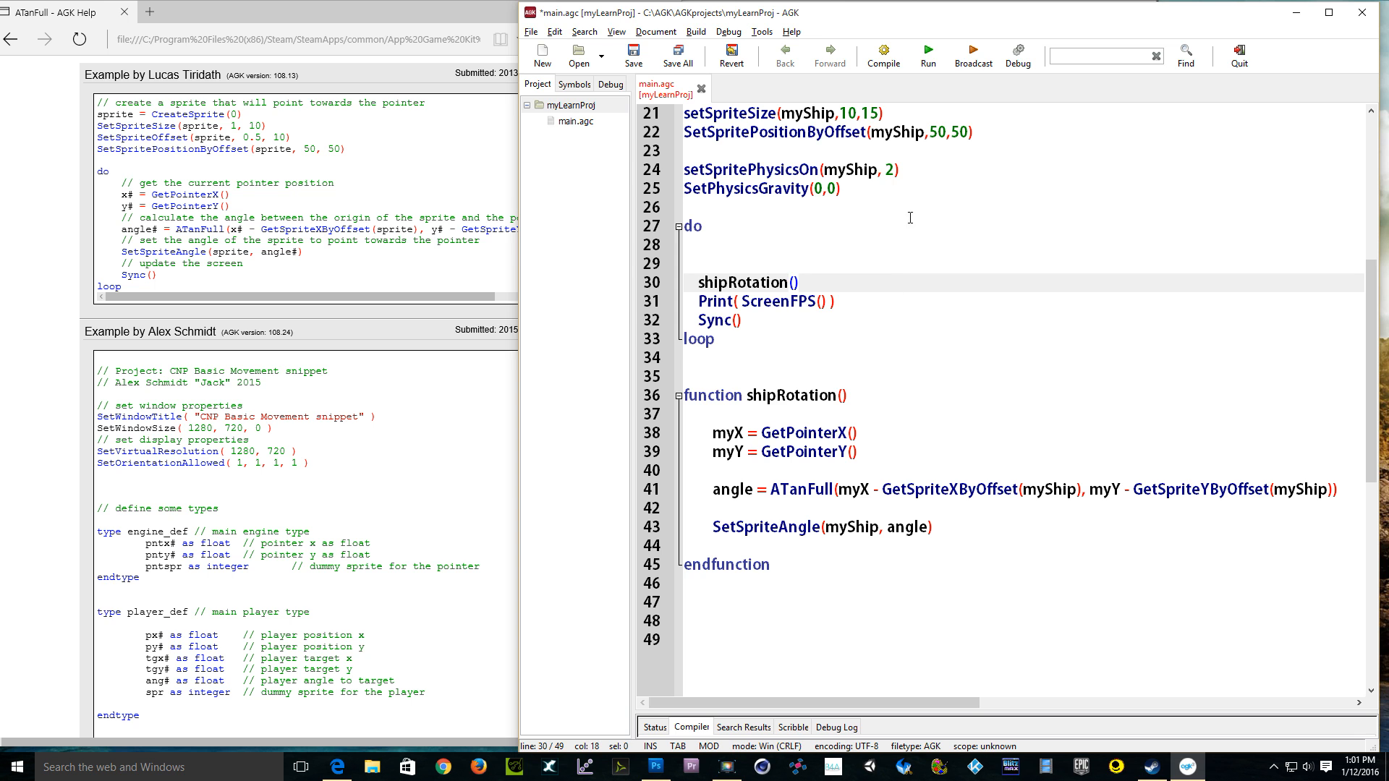
{"action": "scroll", "scroll_direction": "up", "scroll_amount": 3}
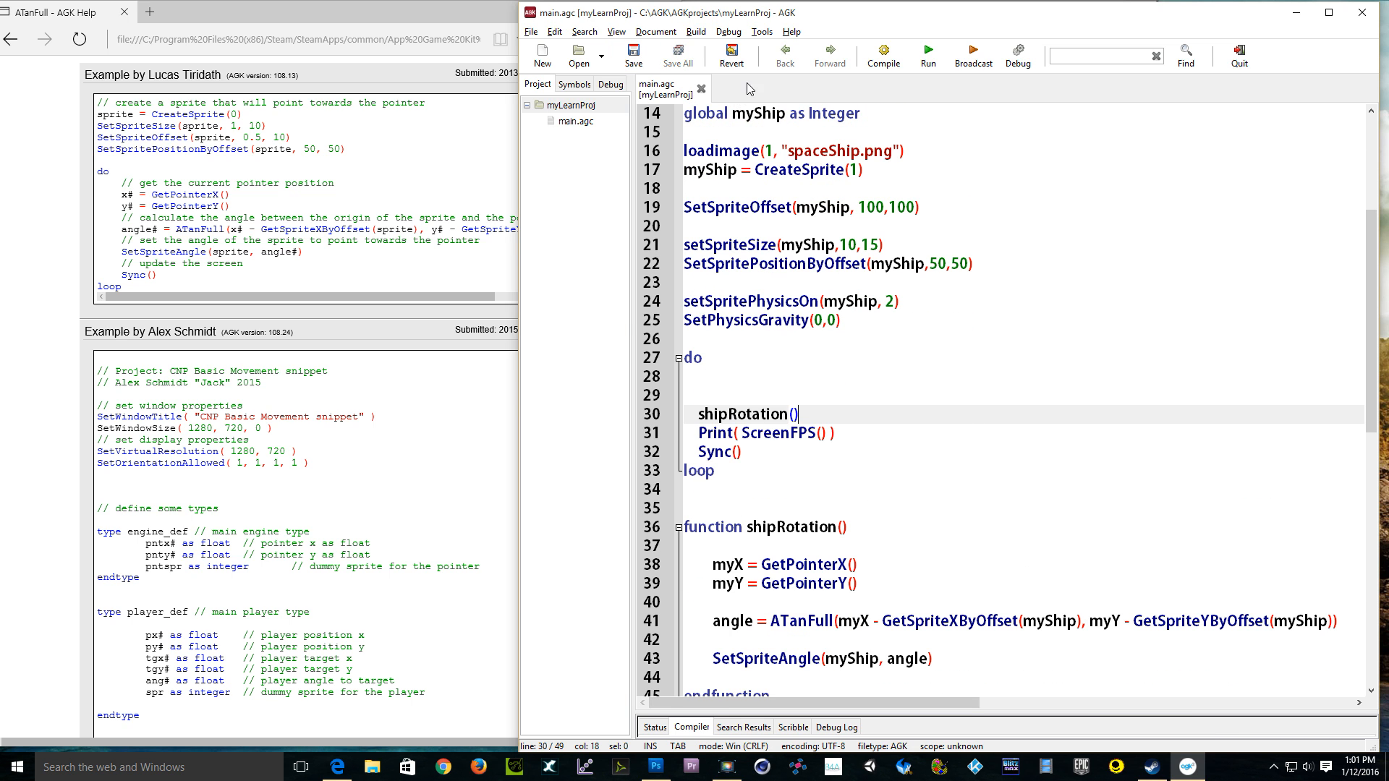
Step: Run the game to test that the ship rotates toward the pointer
{"action": "left_click", "coordinate": [928, 52]}
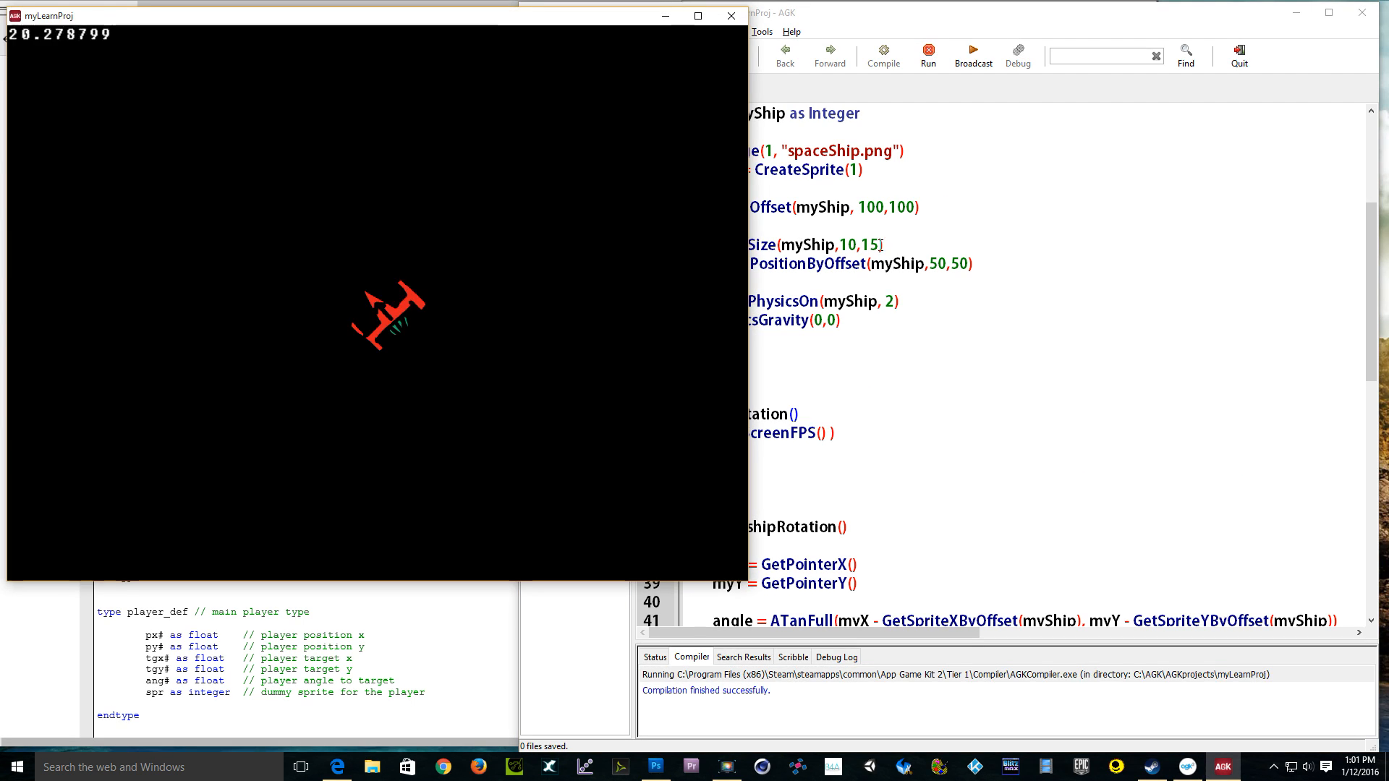
{"action": "mouse_move", "coordinate": [312, 183]}
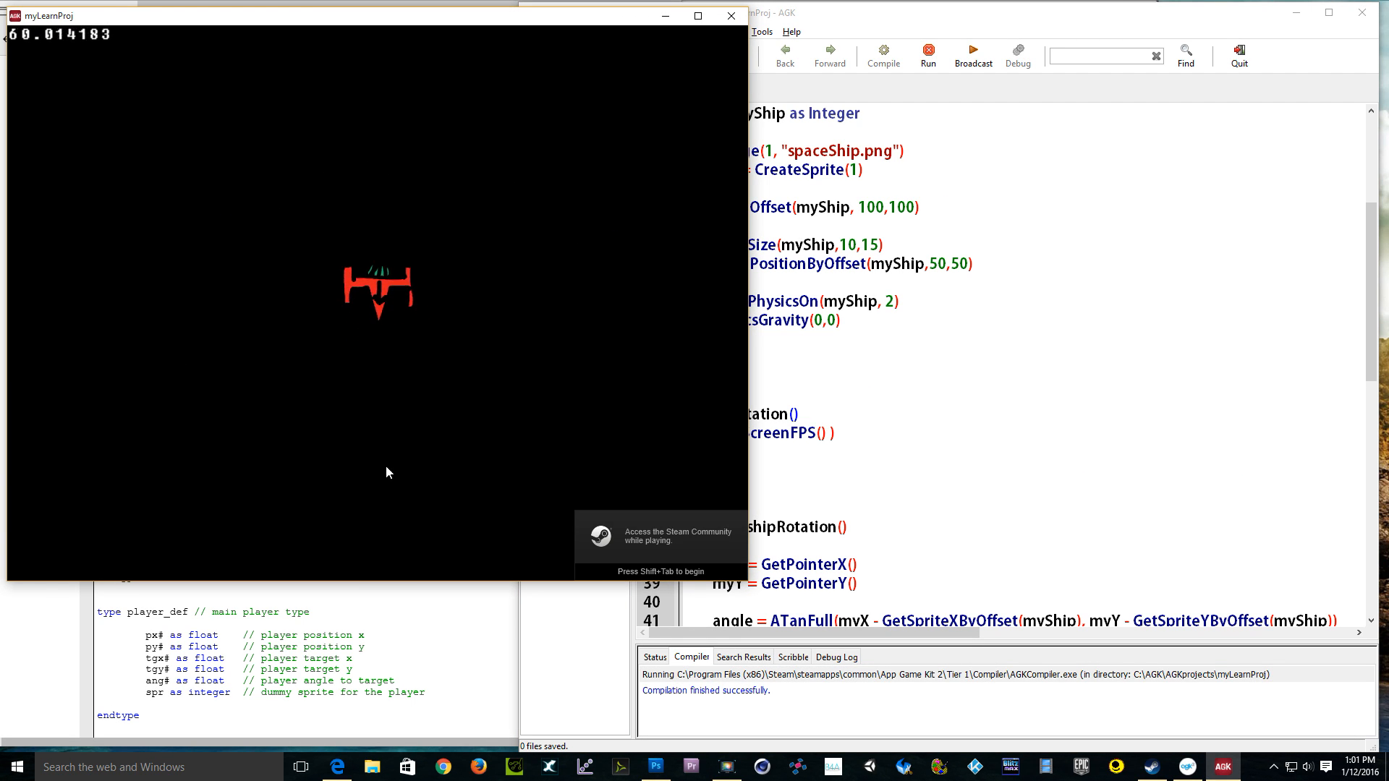
{"action": "mouse_move", "coordinate": [492, 157]}
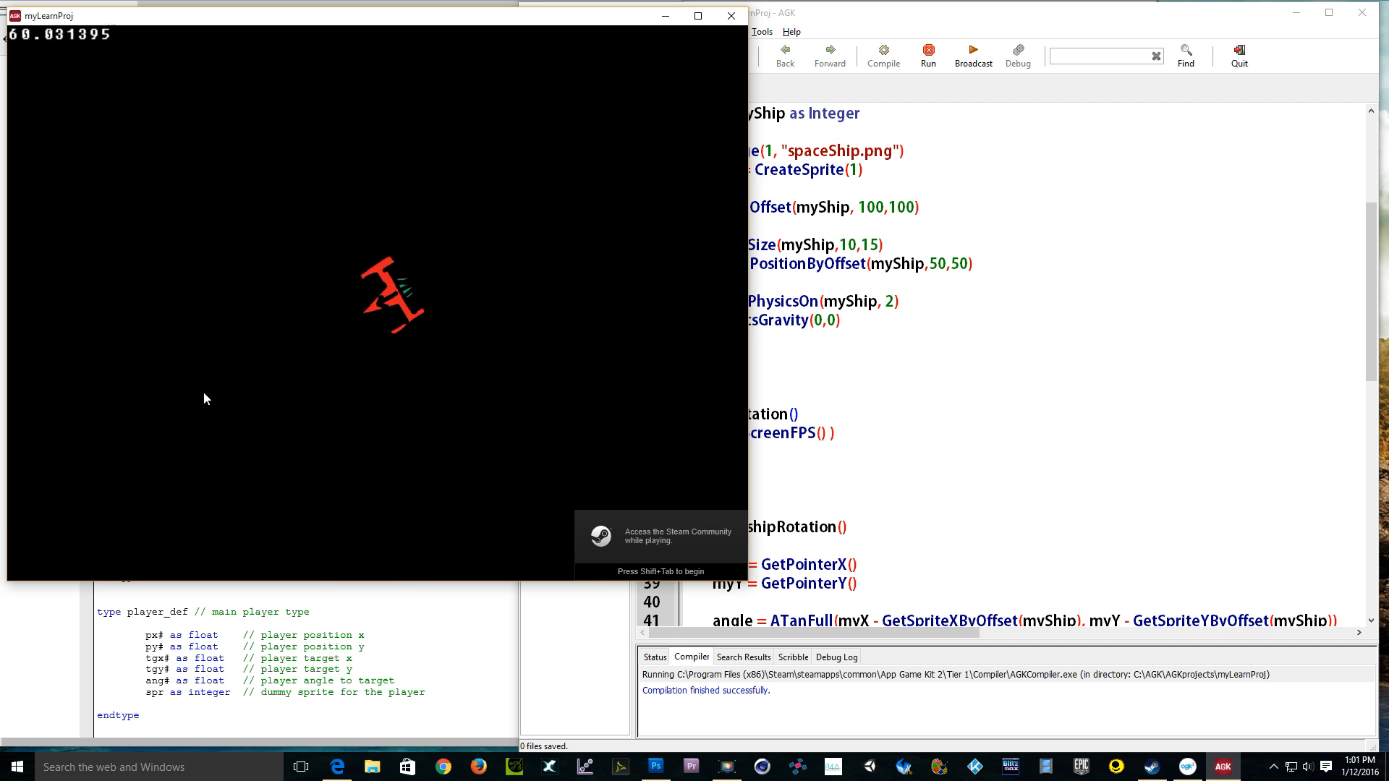
{"action": "mouse_move", "coordinate": [607, 252]}
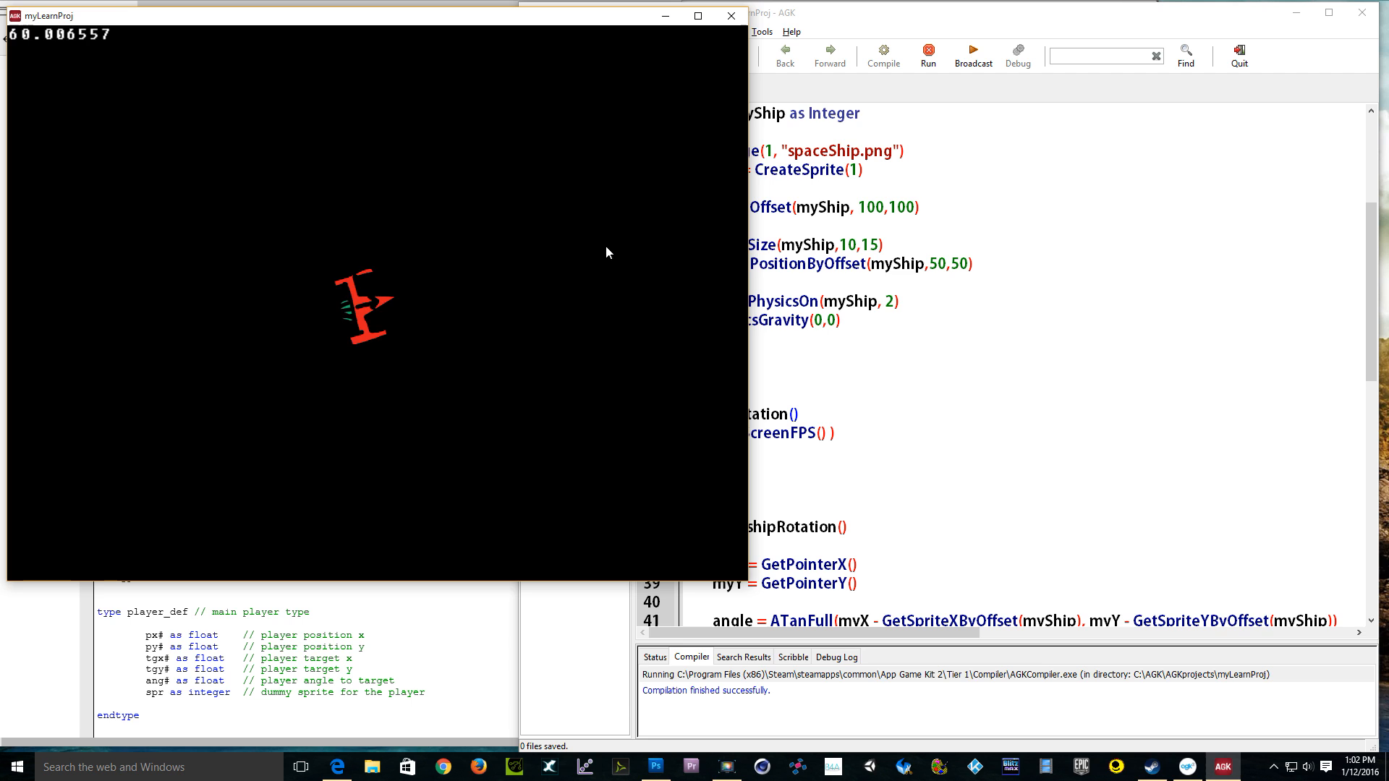
{"action": "mouse_move", "coordinate": [344, 446]}
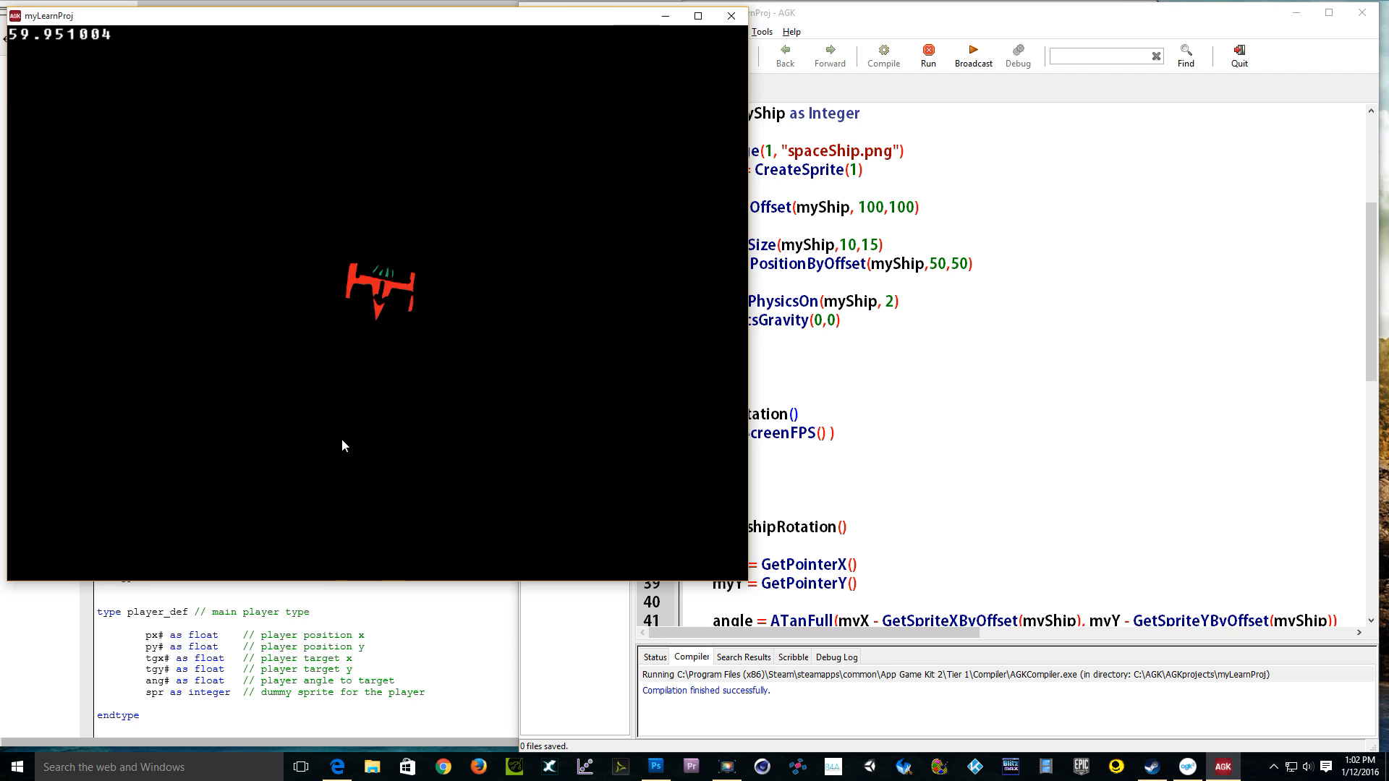
{"action": "mouse_move", "coordinate": [216, 390]}
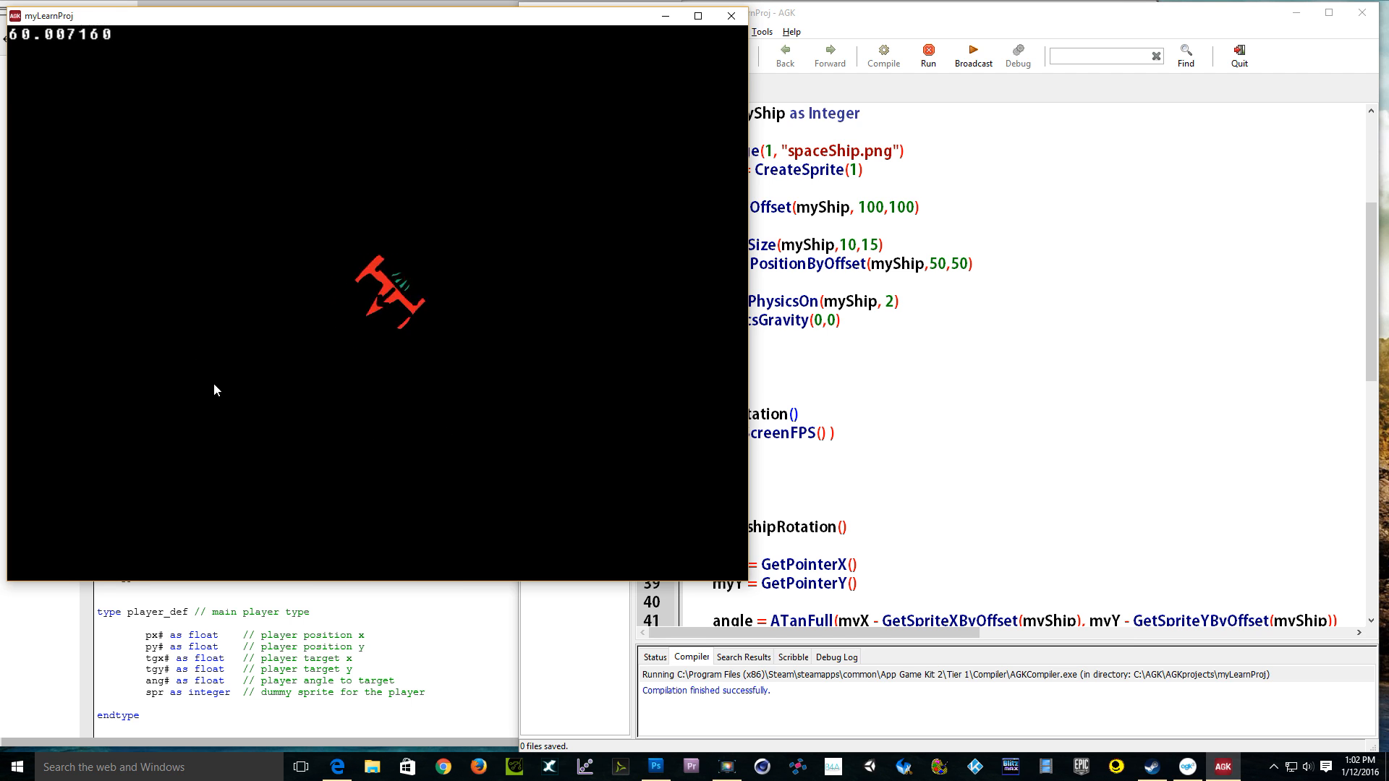
{"action": "mouse_move", "coordinate": [304, 162]}
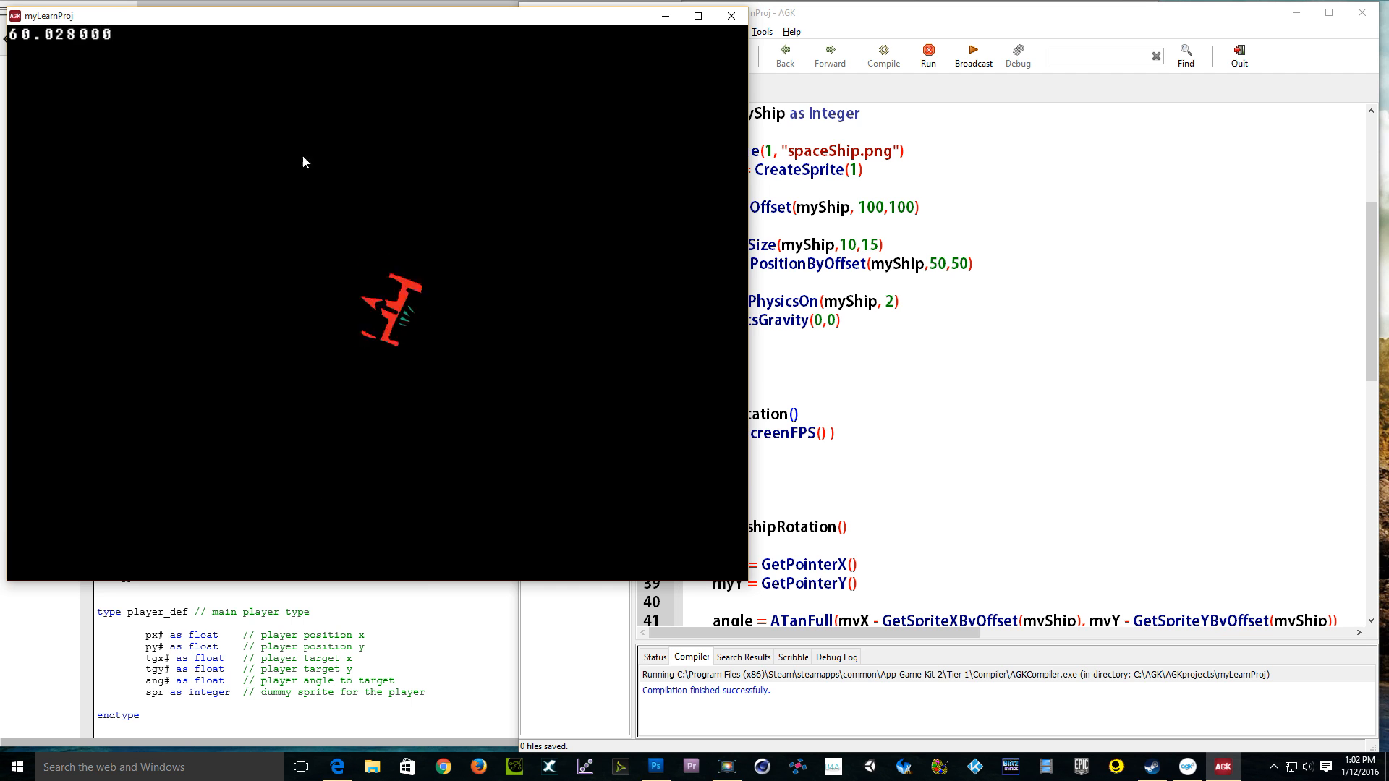
{"action": "mouse_move", "coordinate": [497, 292]}
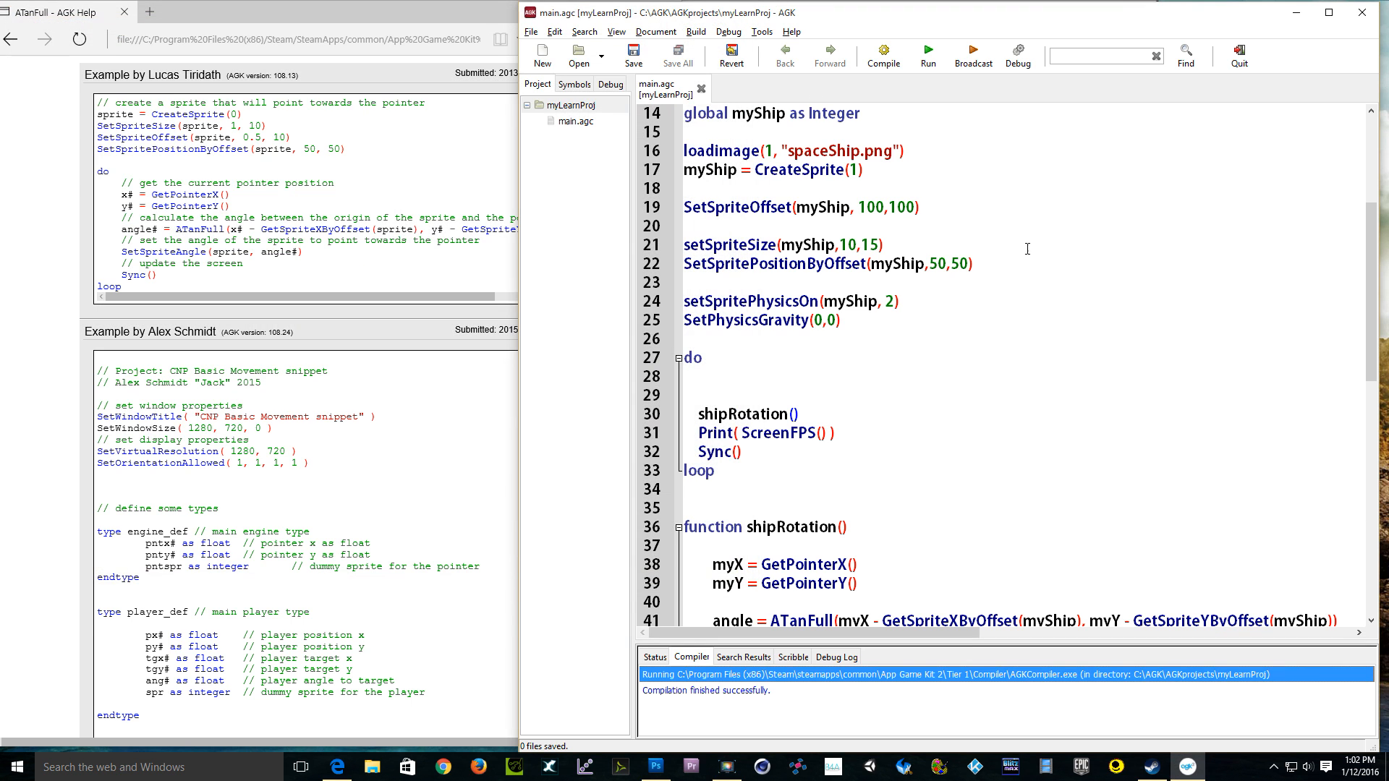
{"action": "scroll", "scroll_direction": "down", "scroll_amount": 3}
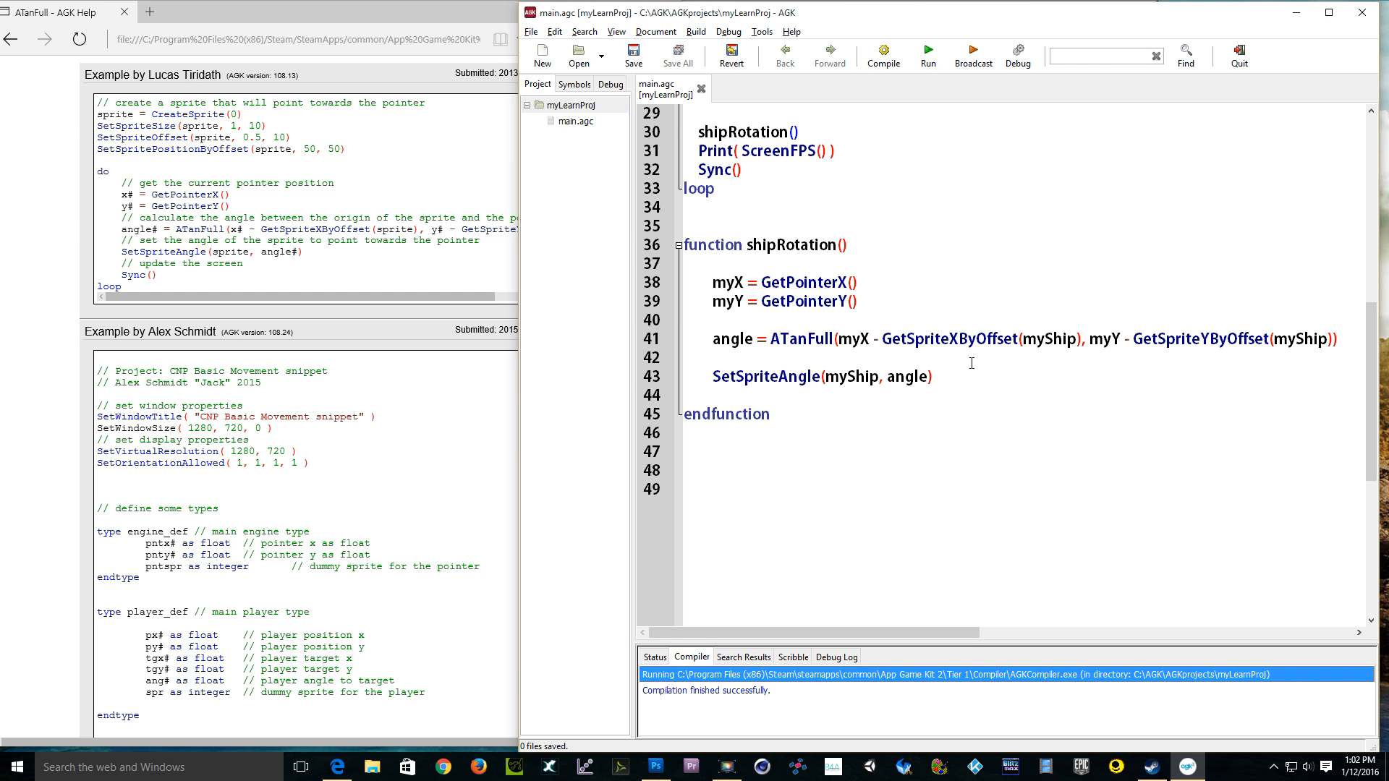
{"action": "scroll", "scroll_direction": "up", "scroll_amount": 3}
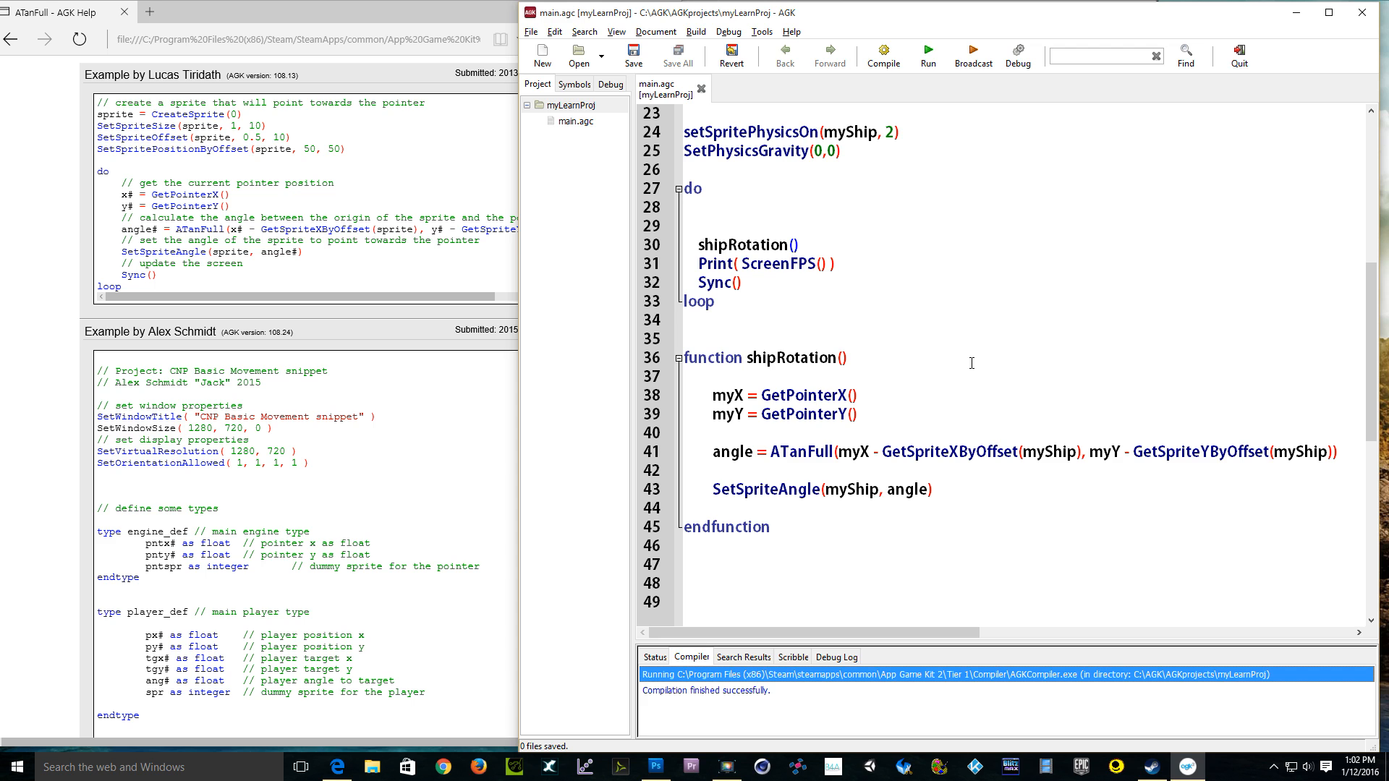
{"action": "scroll", "scroll_direction": "up", "scroll_amount": 3}
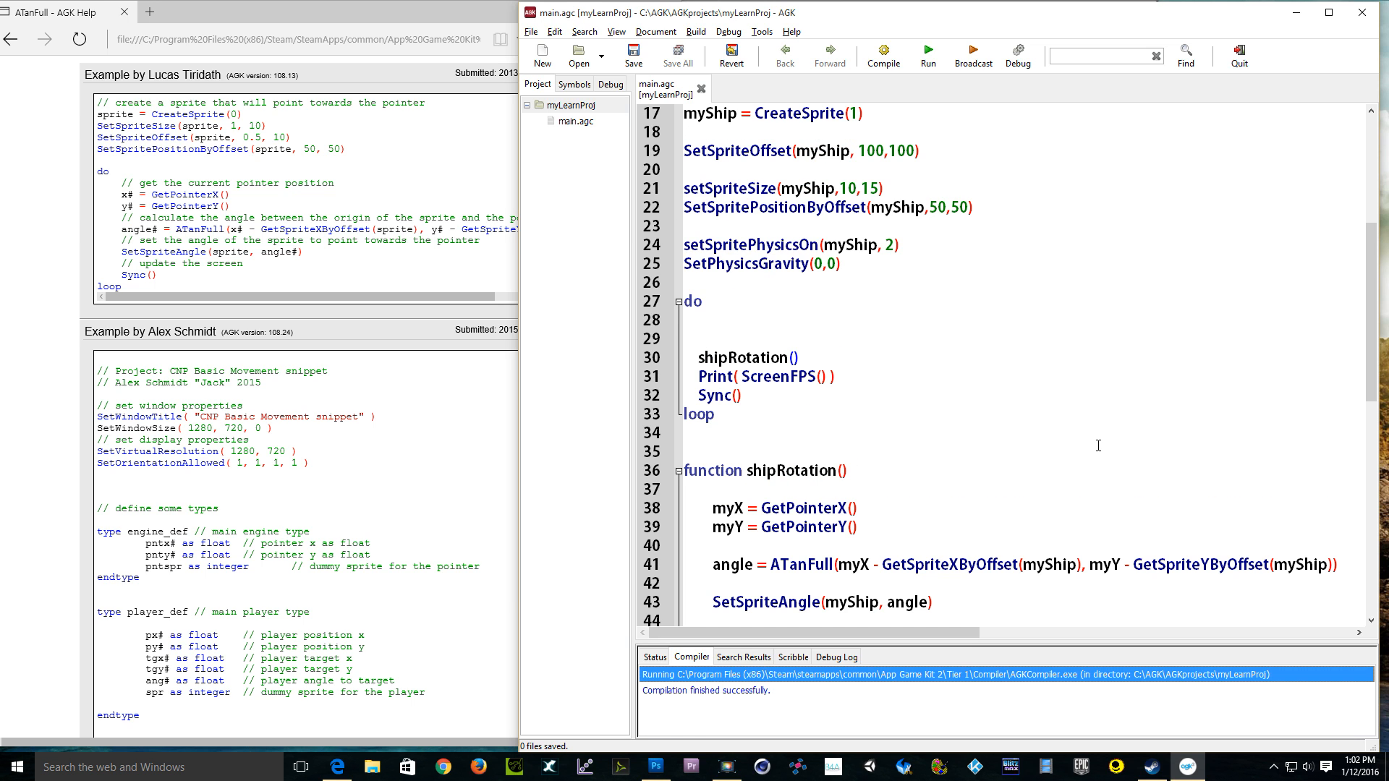
{"action": "mouse_move", "coordinate": [994, 365]}
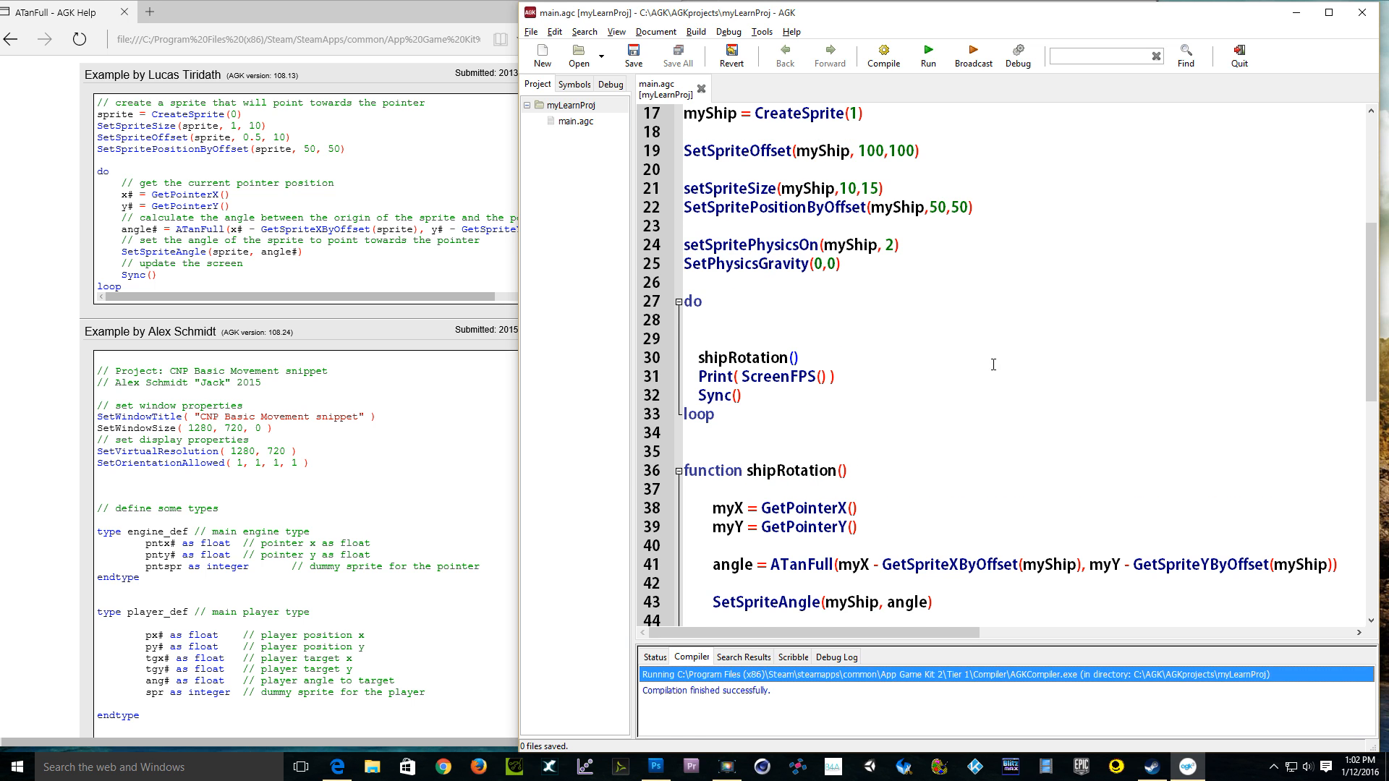